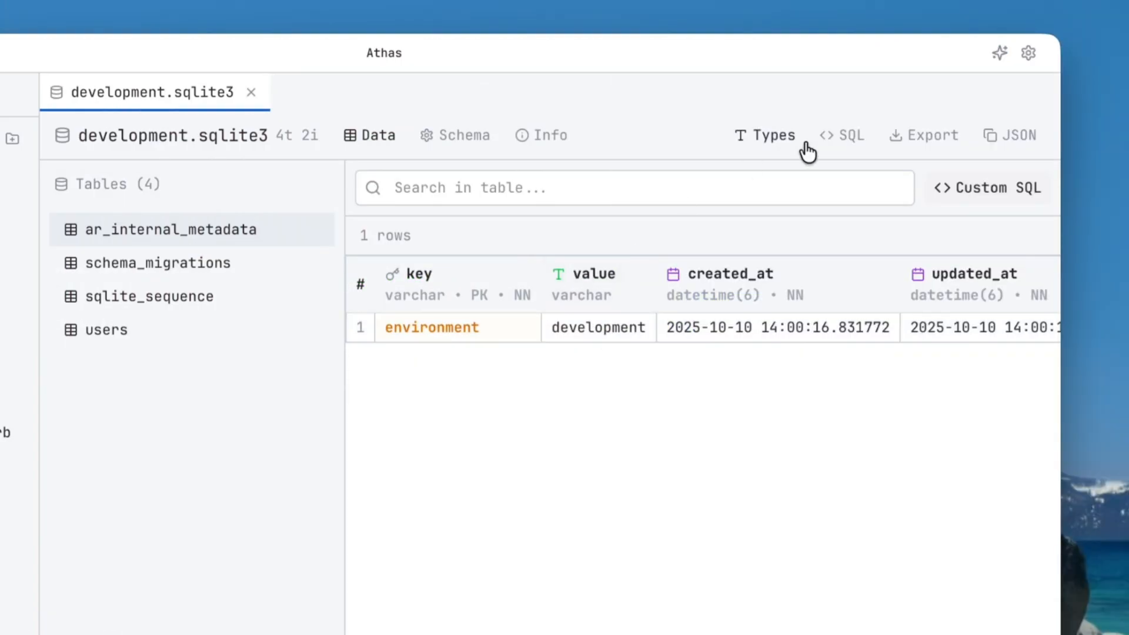
mouse_move(630, 292)
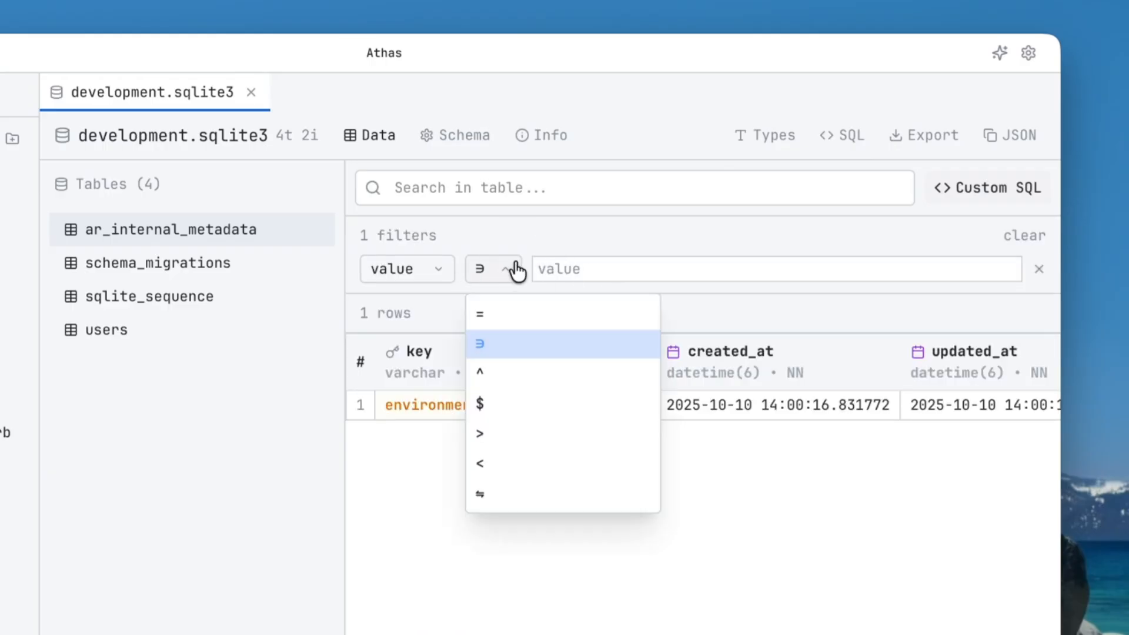
Step: Switch the ar_internal_metadata table to its Schema tab to see its columns
click(455, 135)
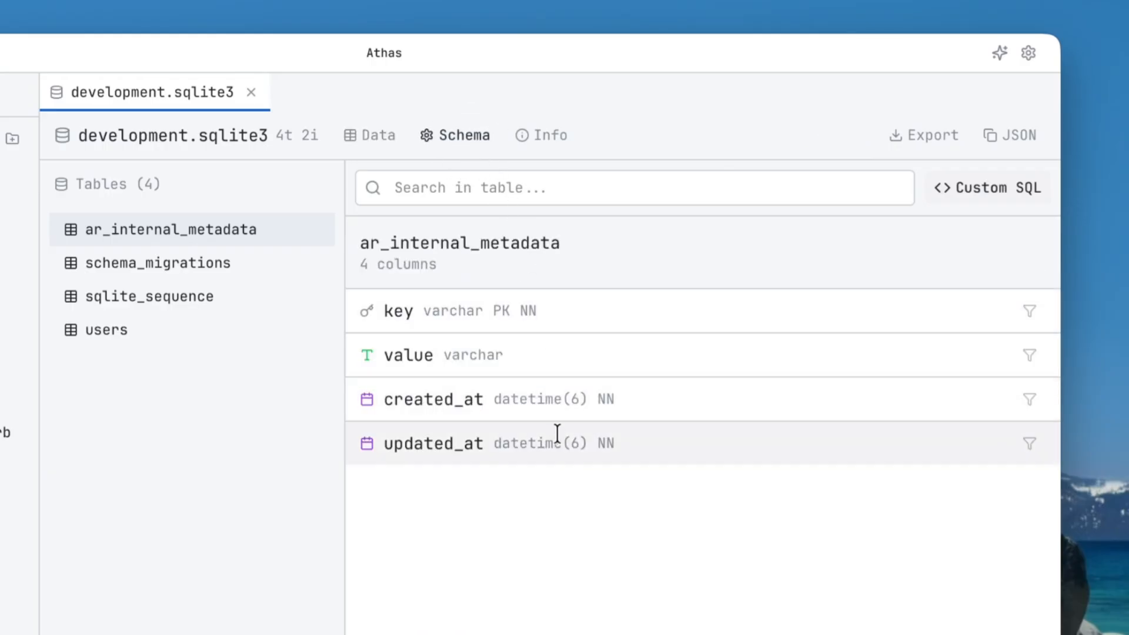
click(370, 134)
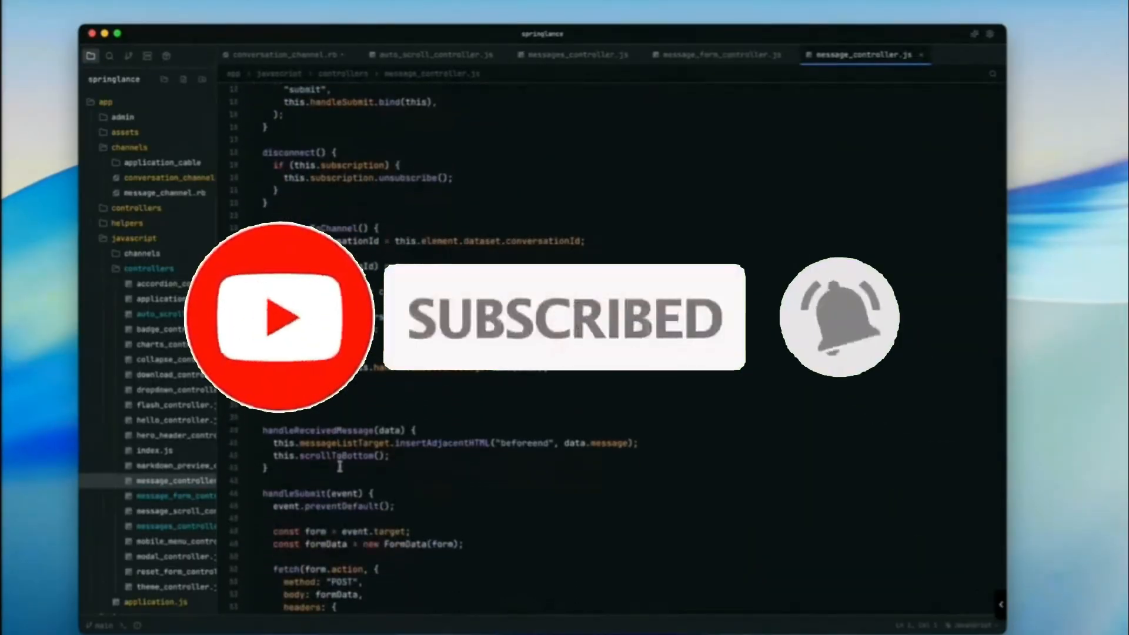
Step: Scroll through message_controller.js and open one of the 'inline-' search matches
scroll(down, 3)
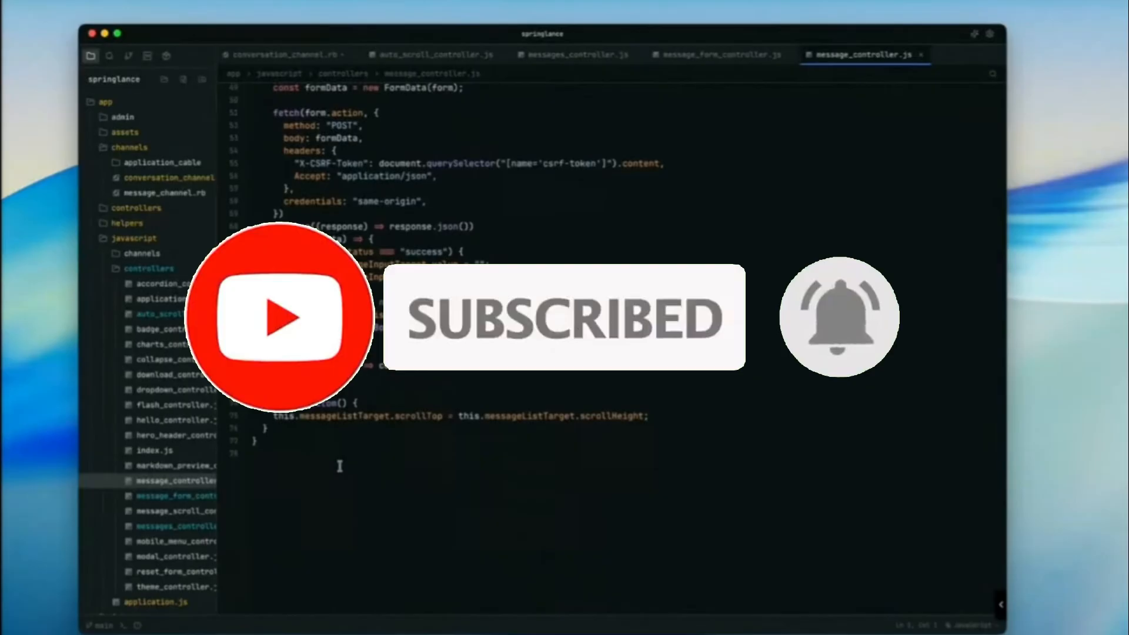
scroll(up, 3)
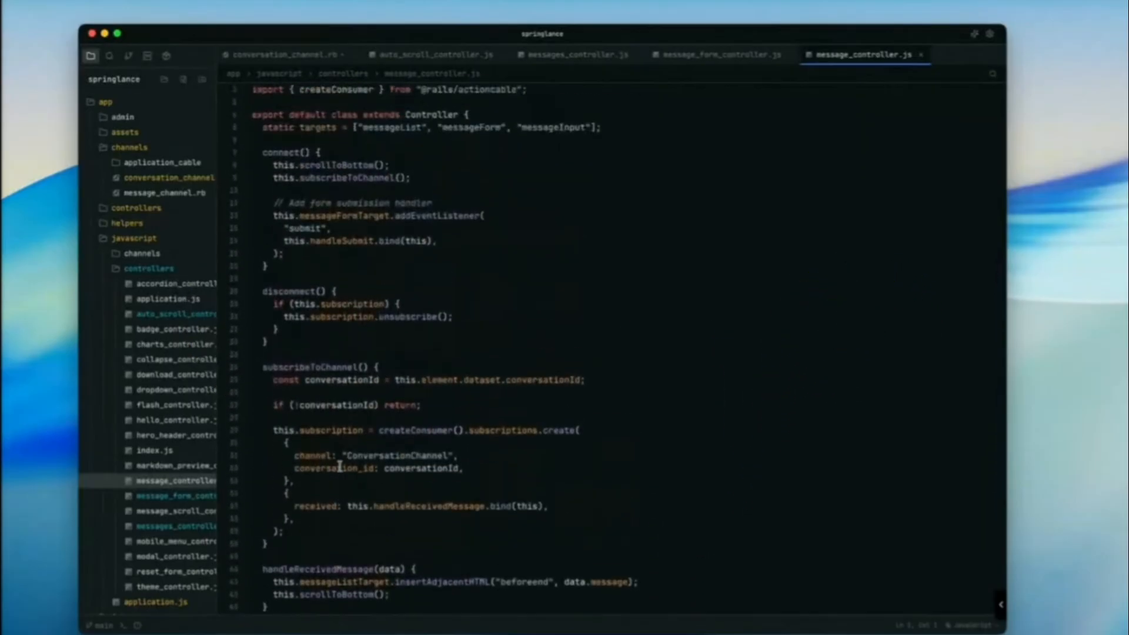
scroll(down, 3)
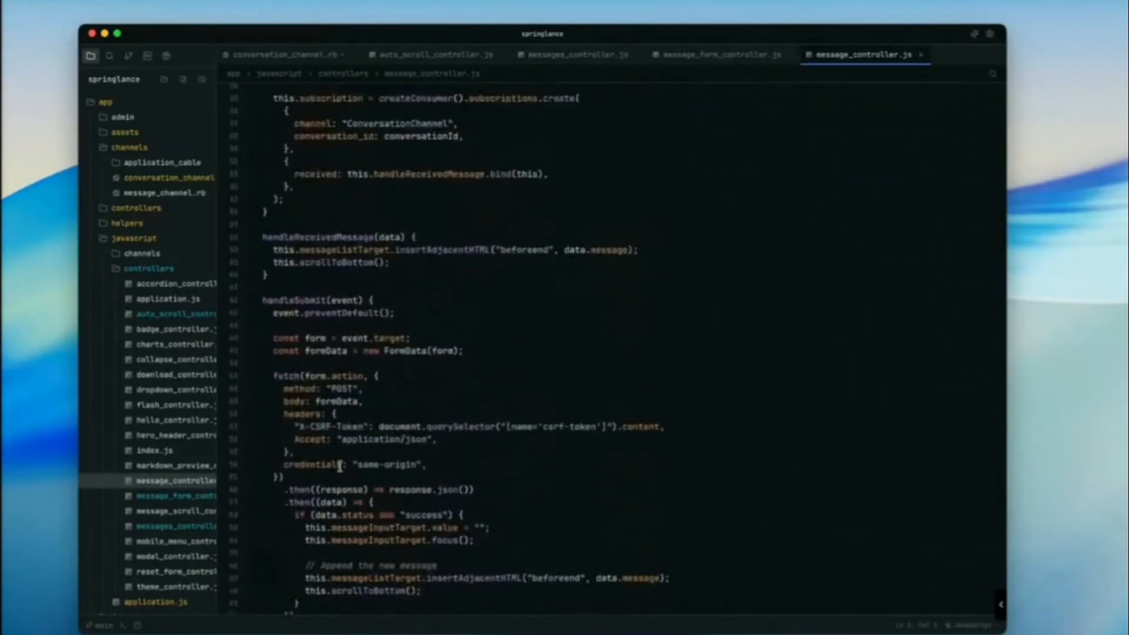
scroll(down, 3)
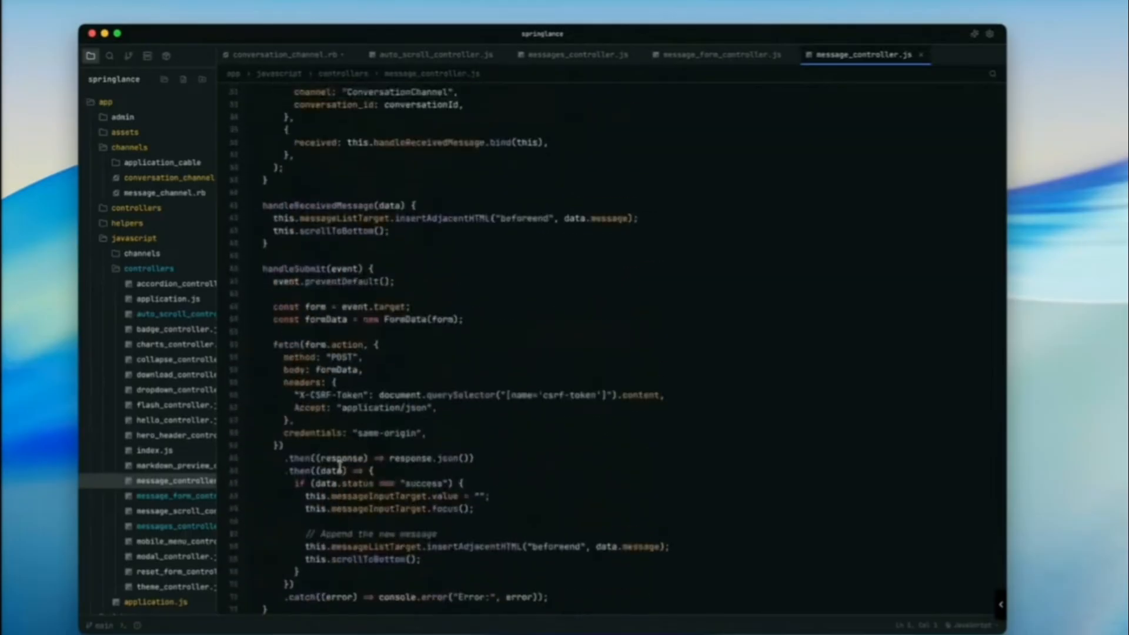
scroll(up, 3)
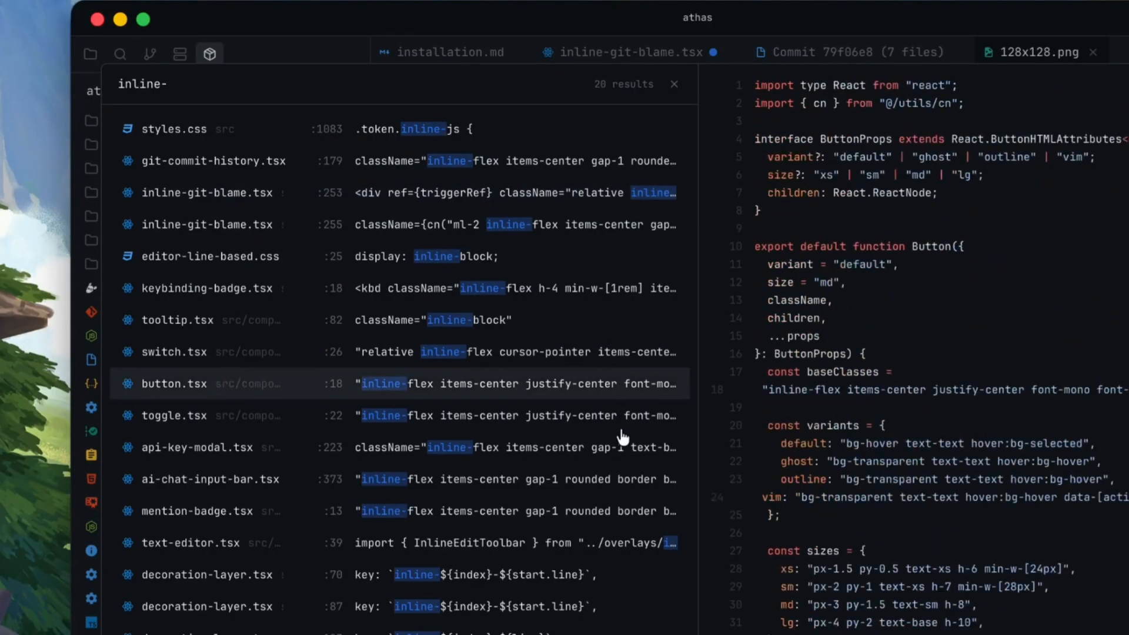
click(211, 256)
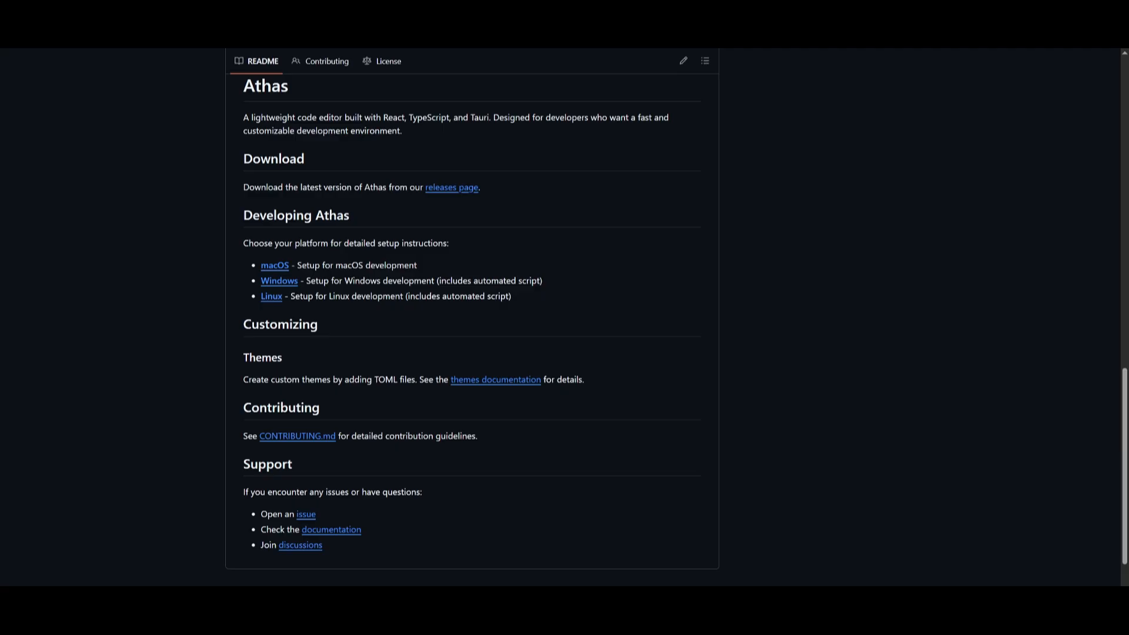
Step: Open the v0.1.2 releases page and download Athas_0.1.2_x64-setup.exe from Assets
click(452, 187)
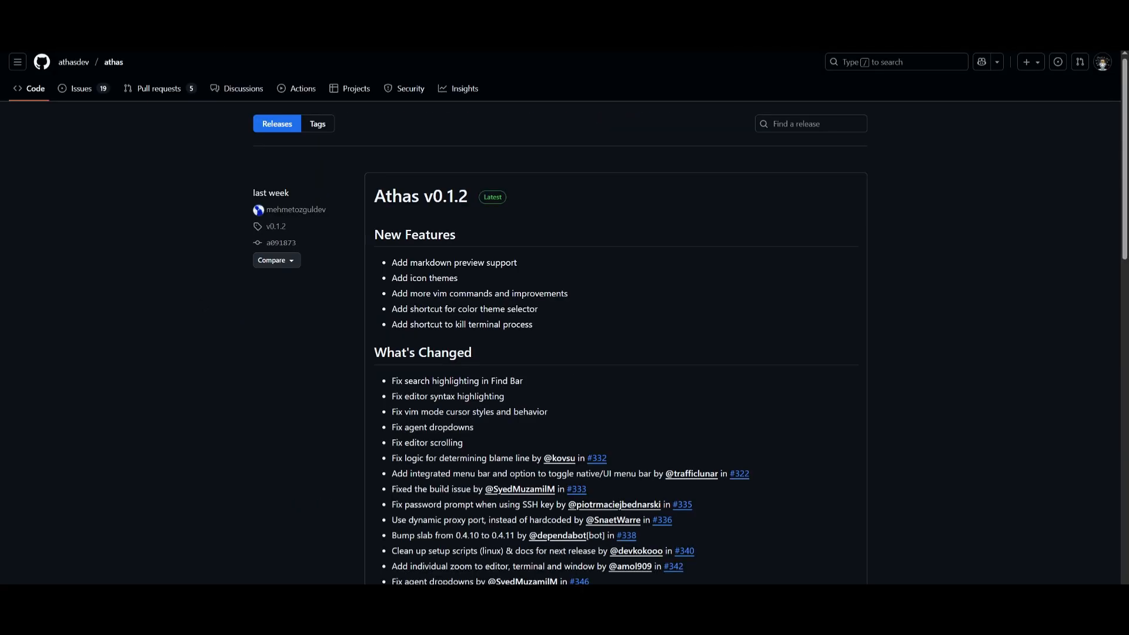
mouse_move(445, 253)
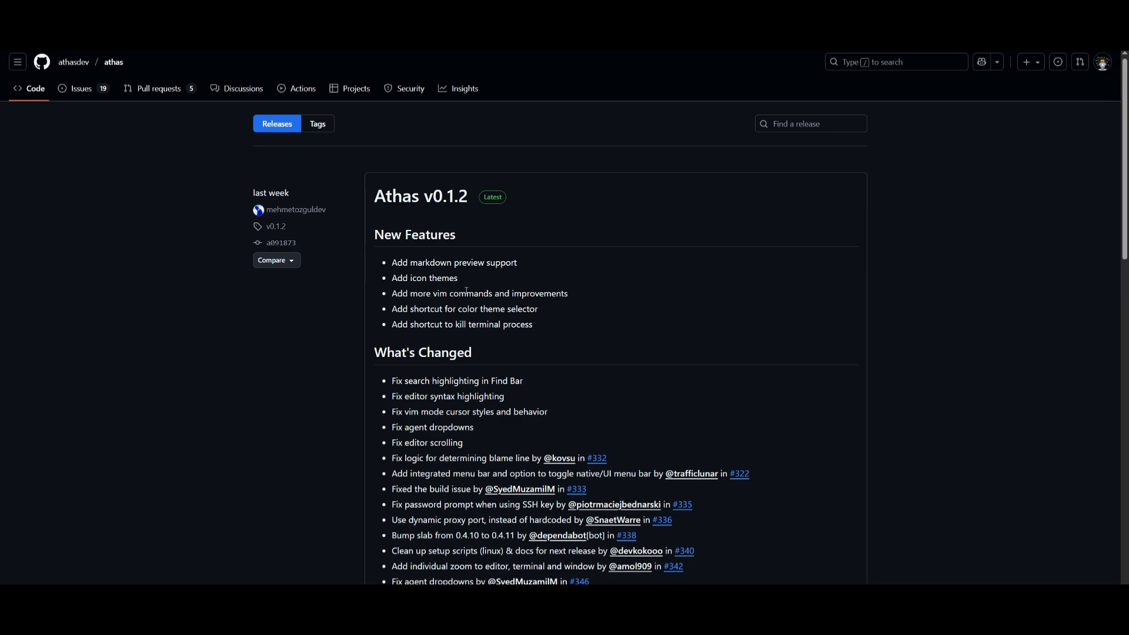
scroll(down, 3)
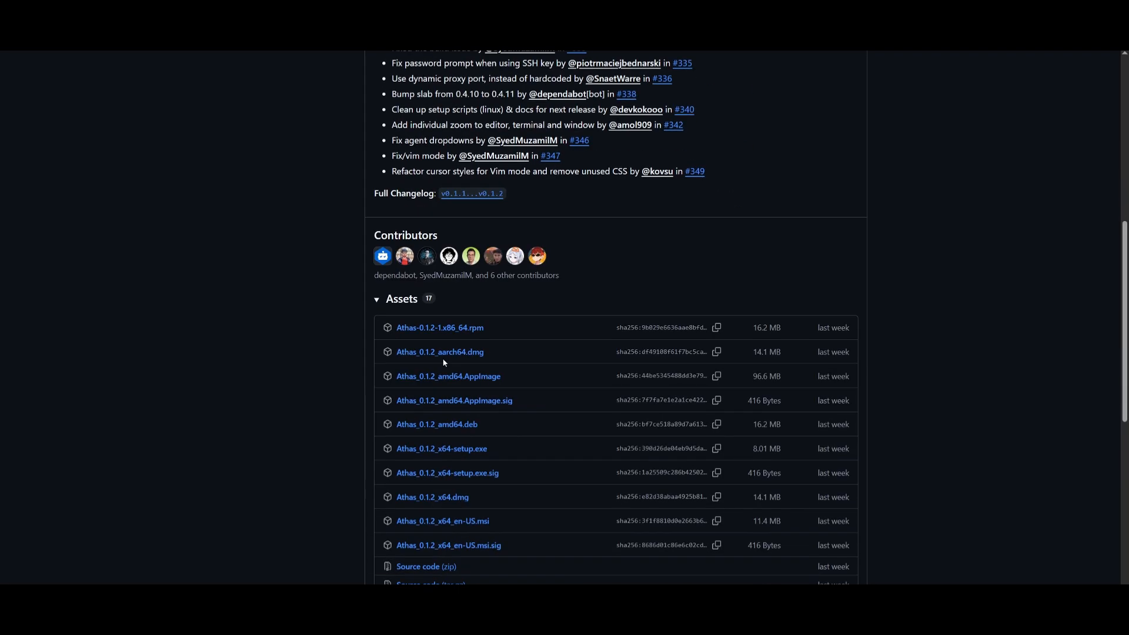
mouse_move(439, 388)
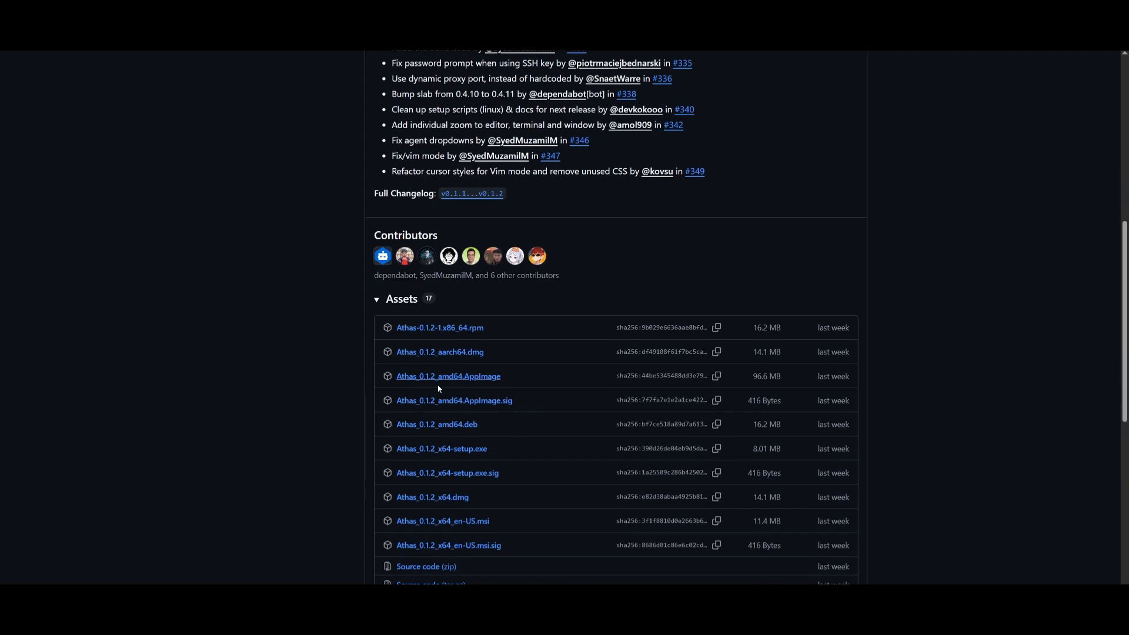
mouse_move(559, 512)
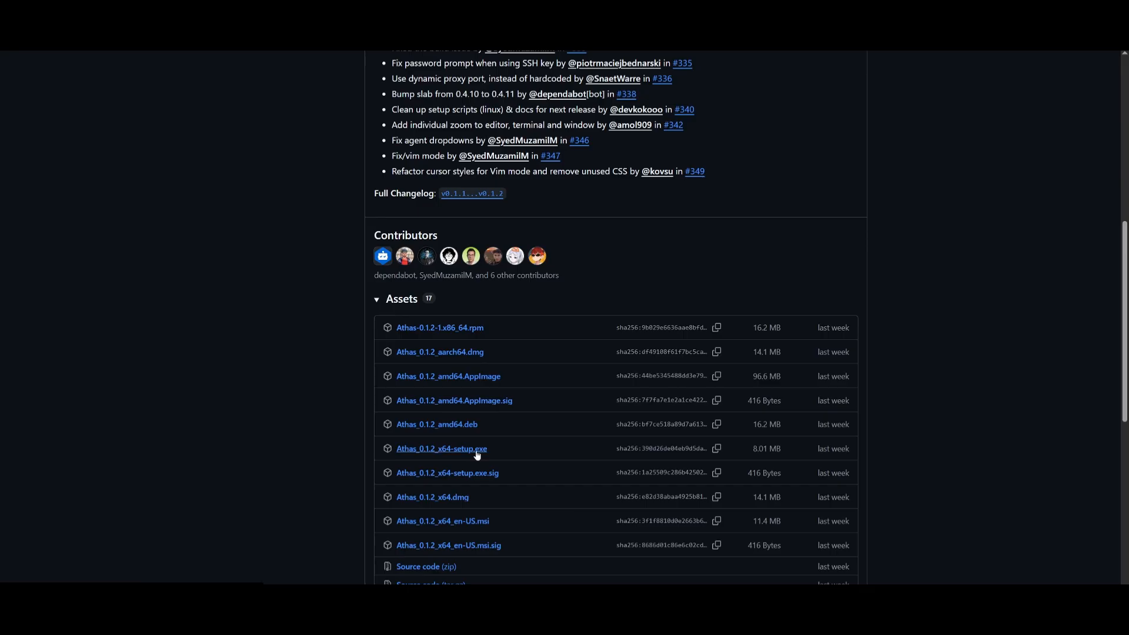
mouse_move(970, 341)
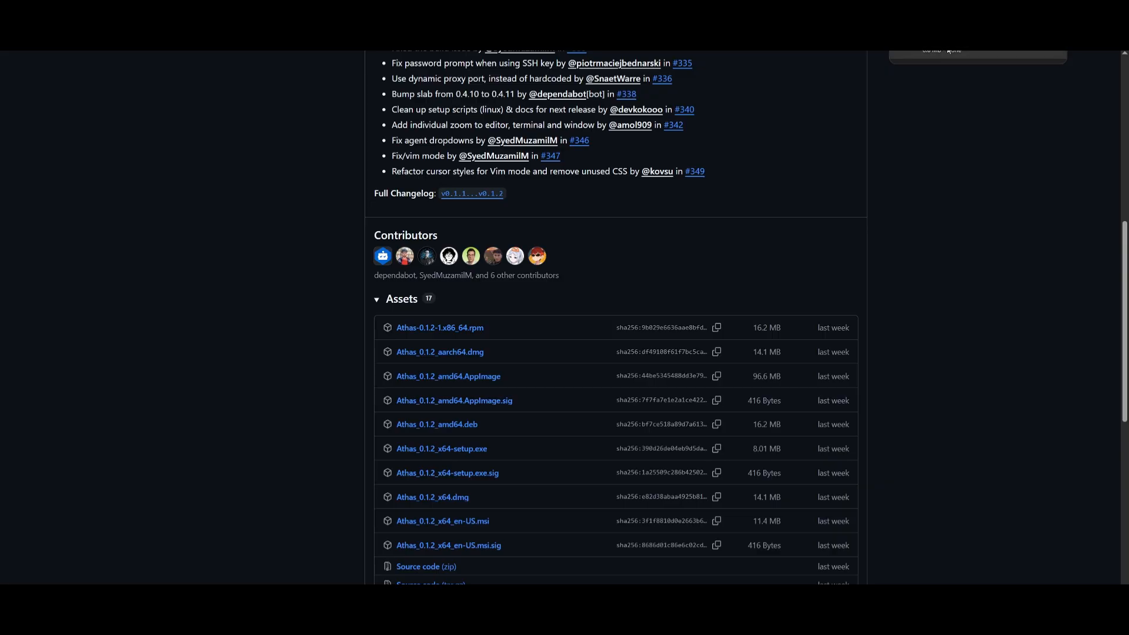
click(440, 448)
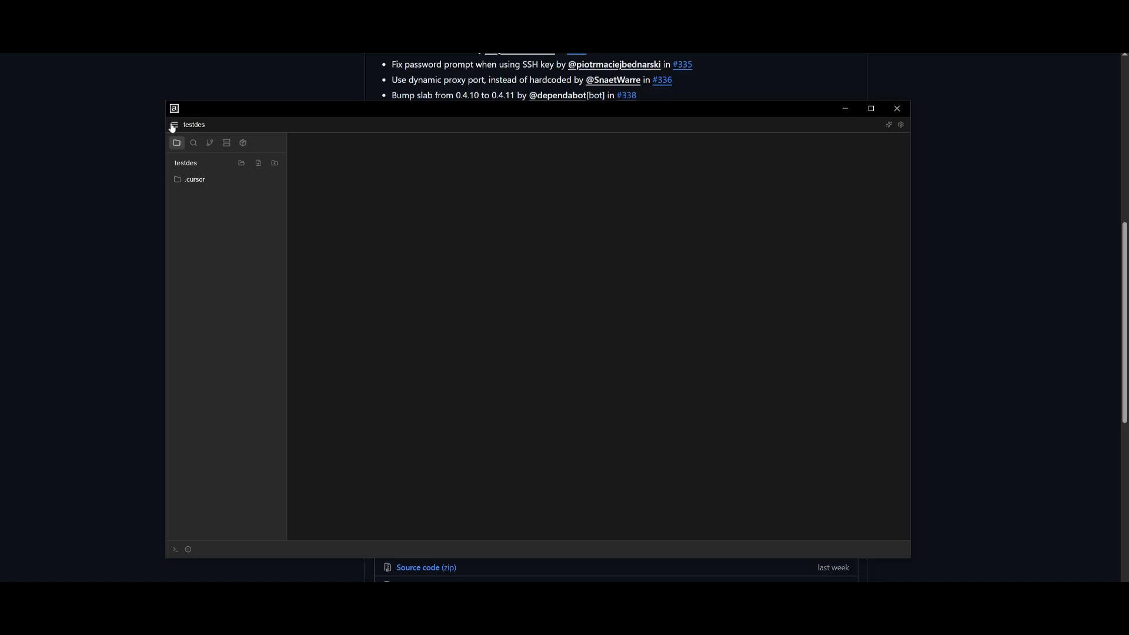
Step: Browse the File and Go menus, then open and scroll through .cursor/rules/myrules.mdc
click(178, 124)
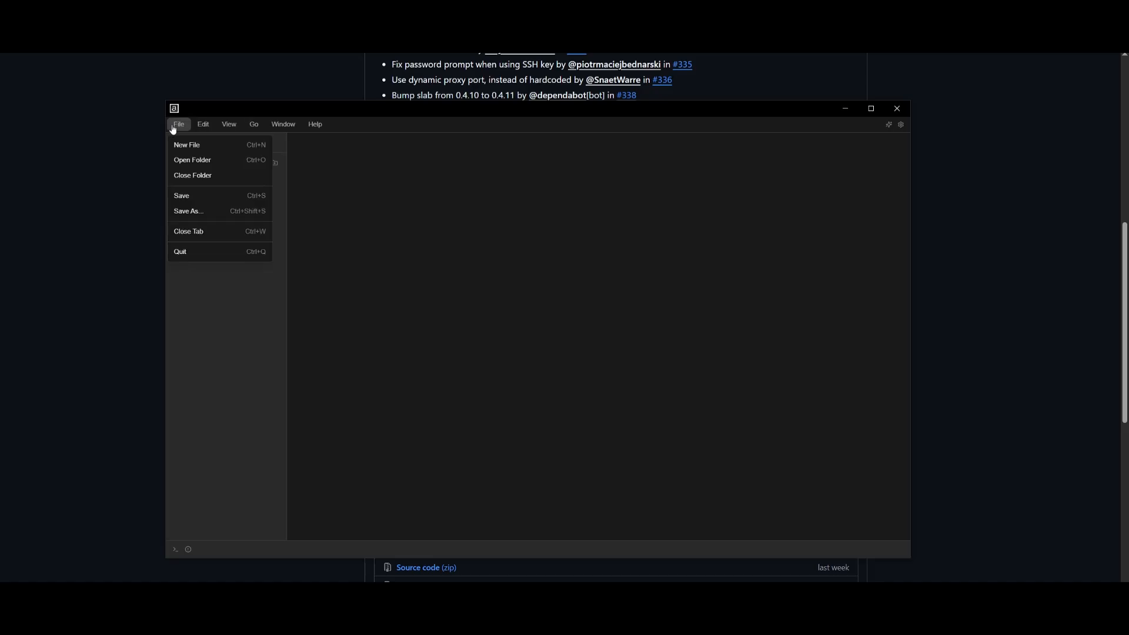
click(253, 124)
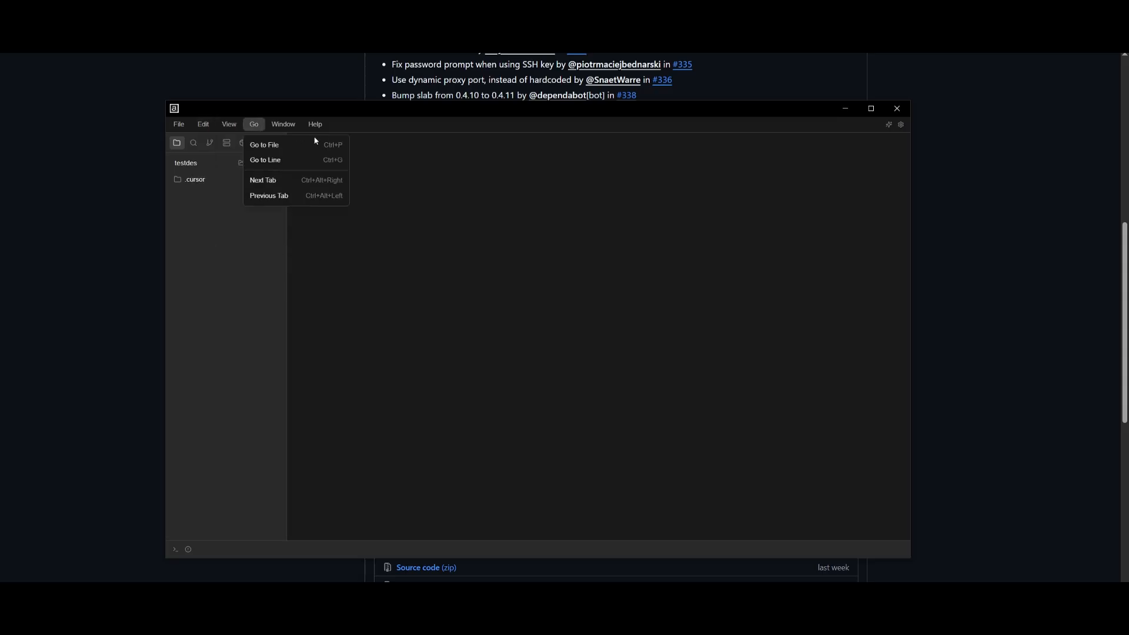
click(194, 179)
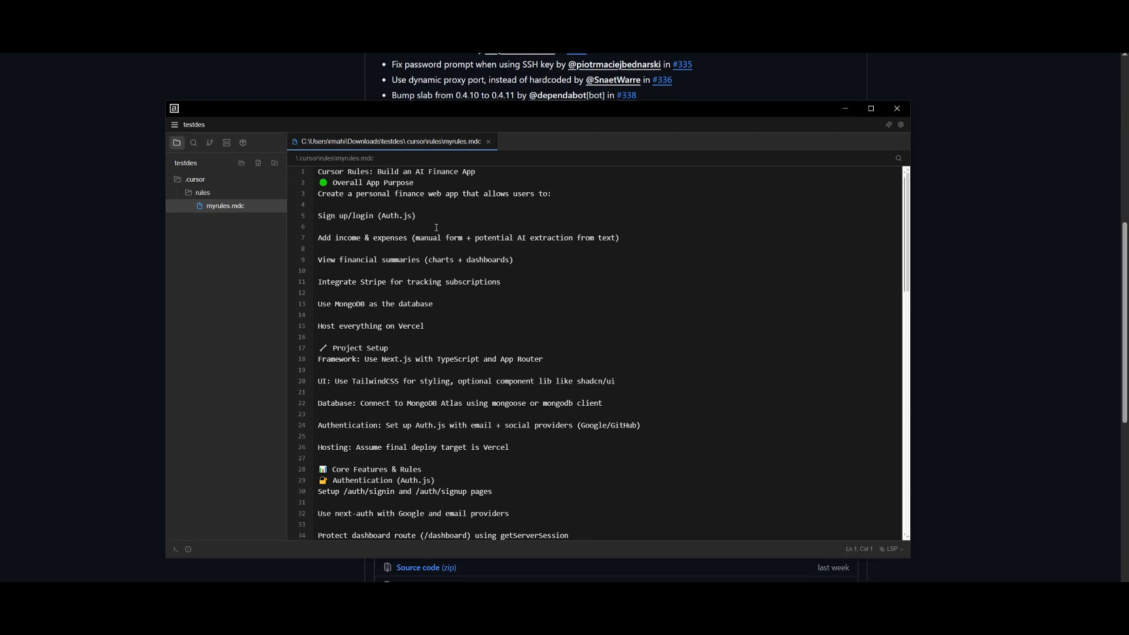
scroll(down, 3)
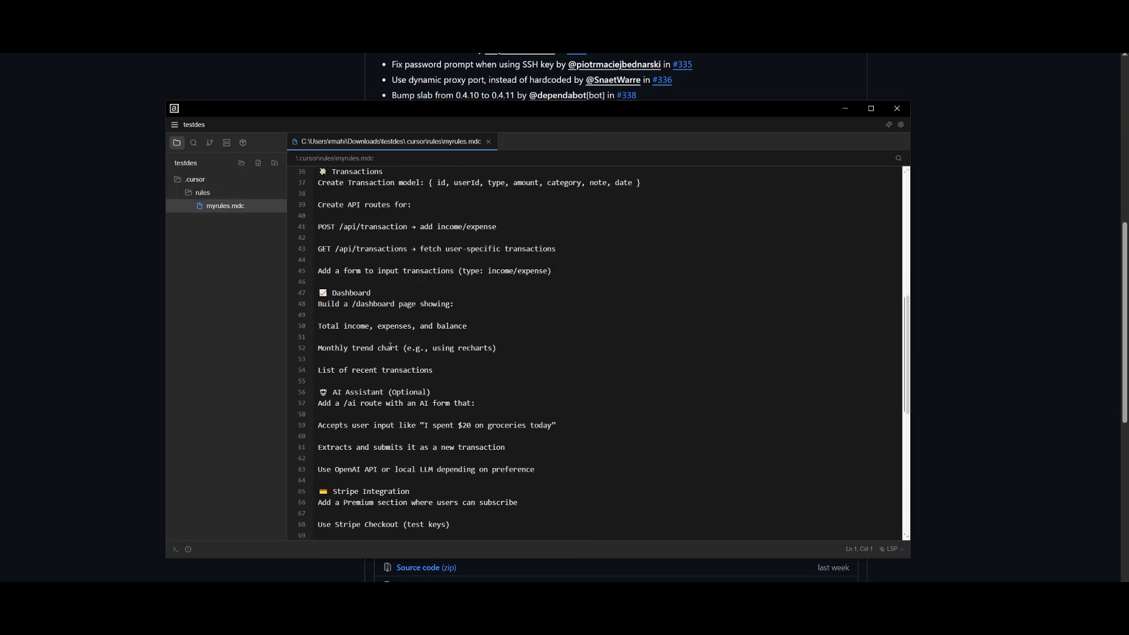
scroll(up, 3)
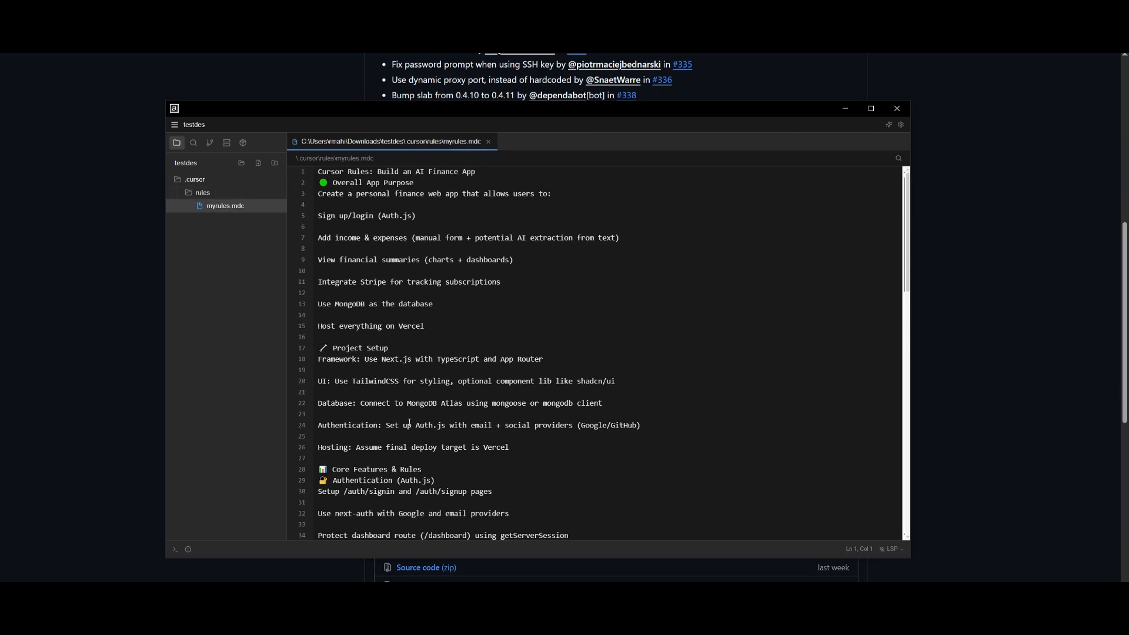
Step: Toggle the terminal panel, then open the AI Assistant sidebar beside myrules.mdc
click(174, 550)
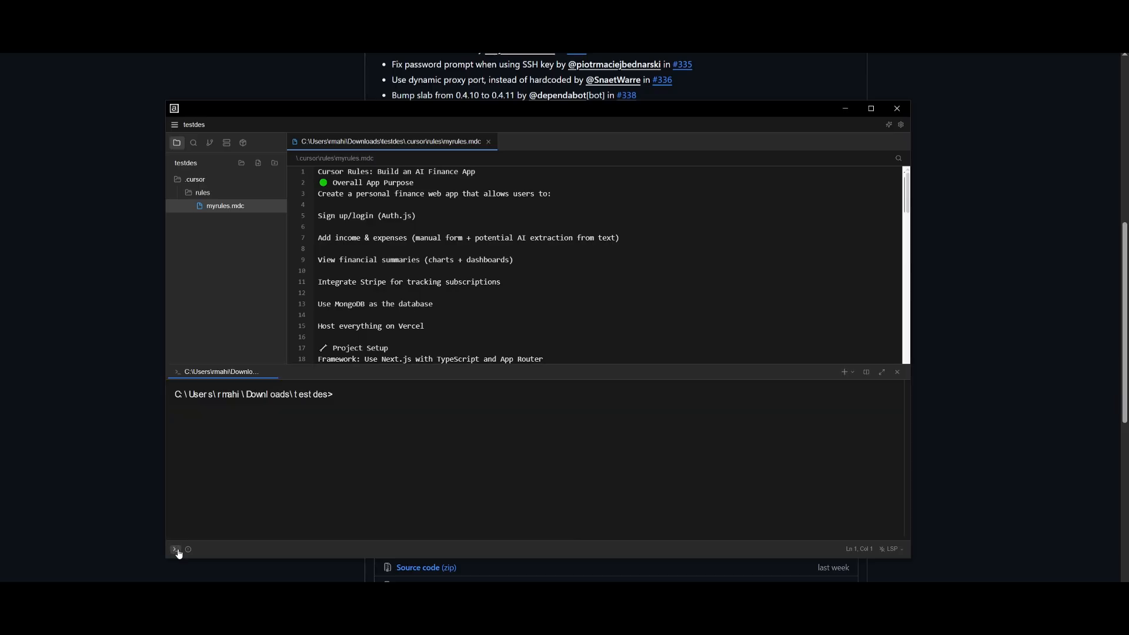
mouse_move(903, 140)
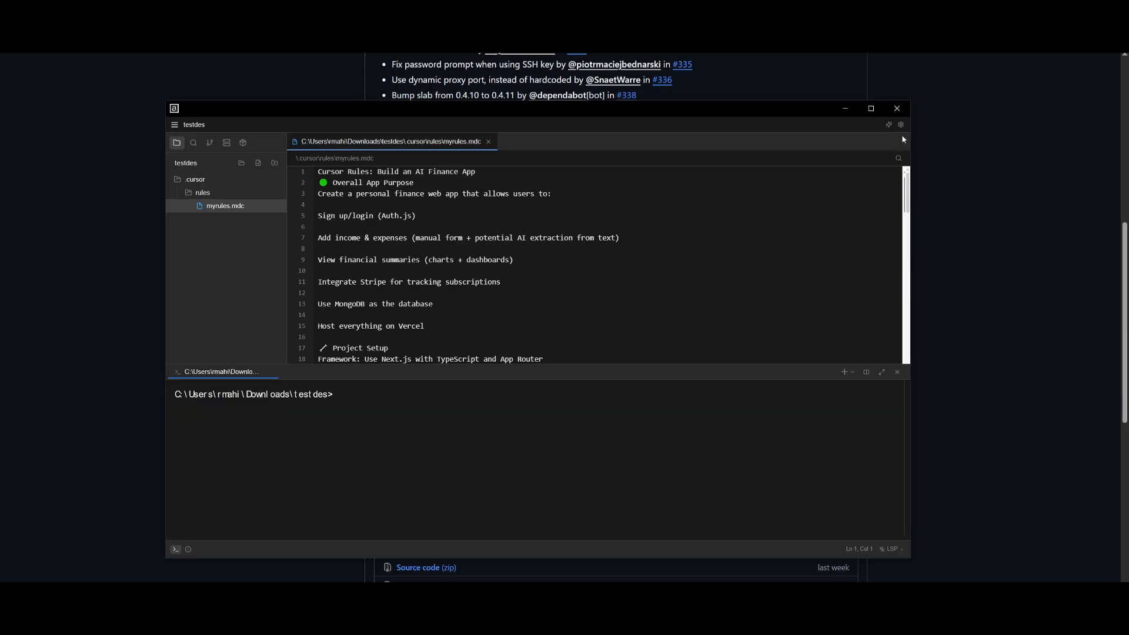
click(889, 125)
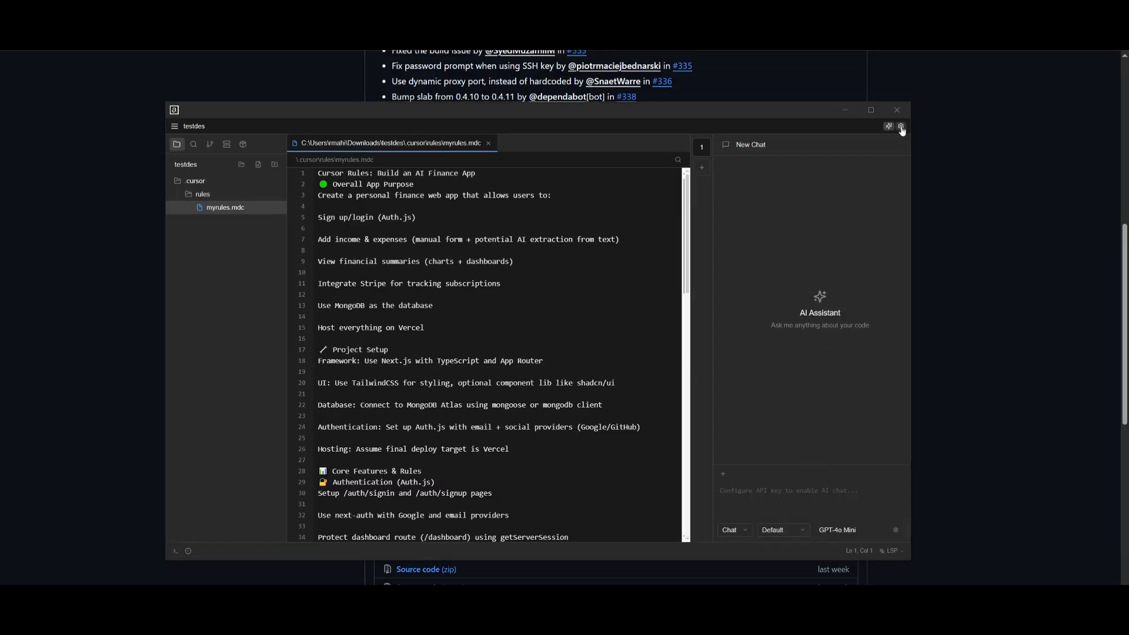
Step: In AI settings, set the provider to Google Gemini with model Gemini 2.5 Pro
click(901, 126)
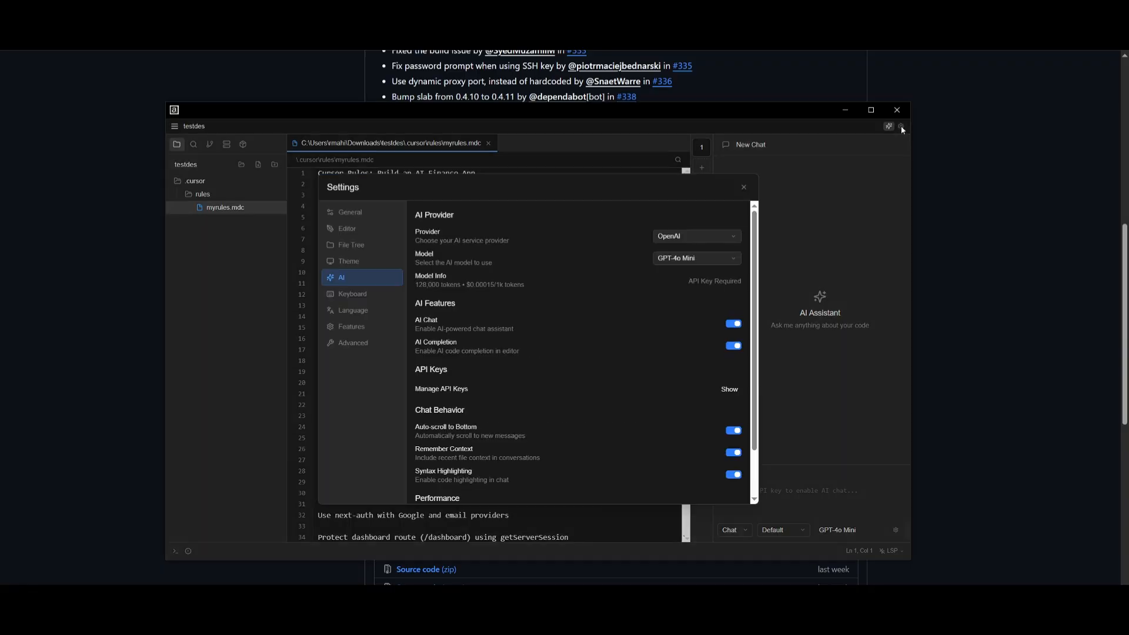
mouse_move(669, 233)
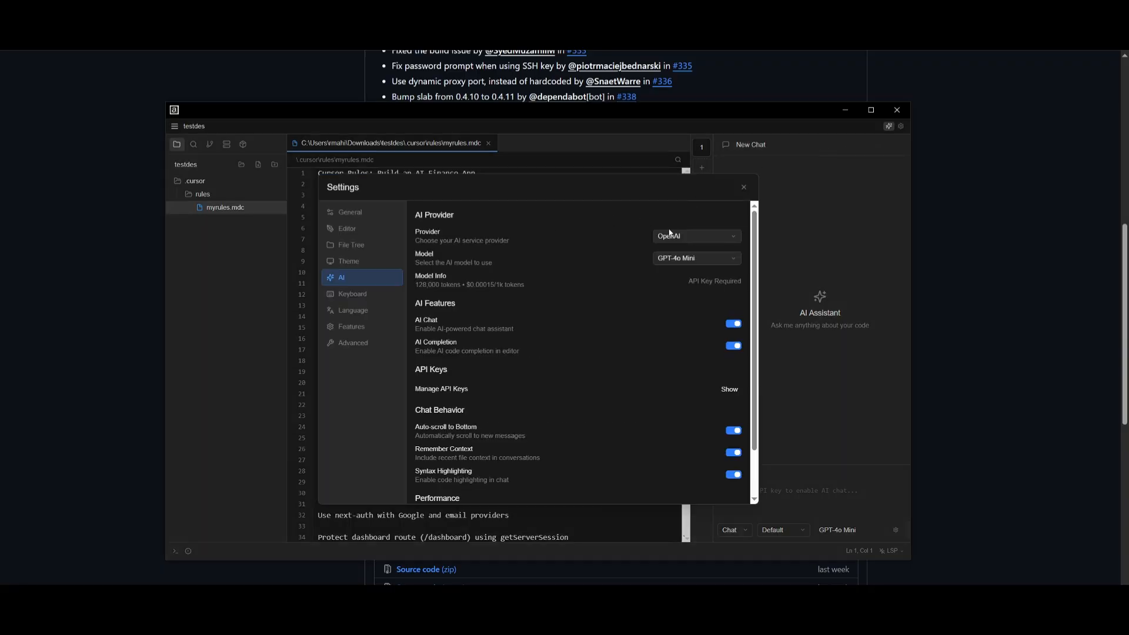
click(695, 236)
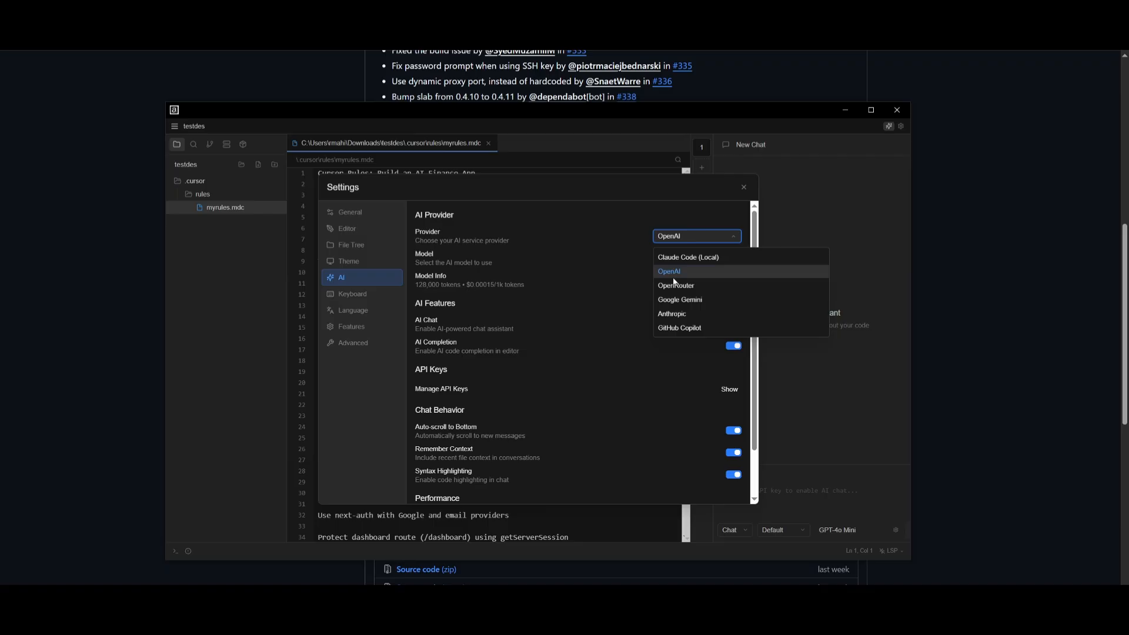
mouse_move(709, 281)
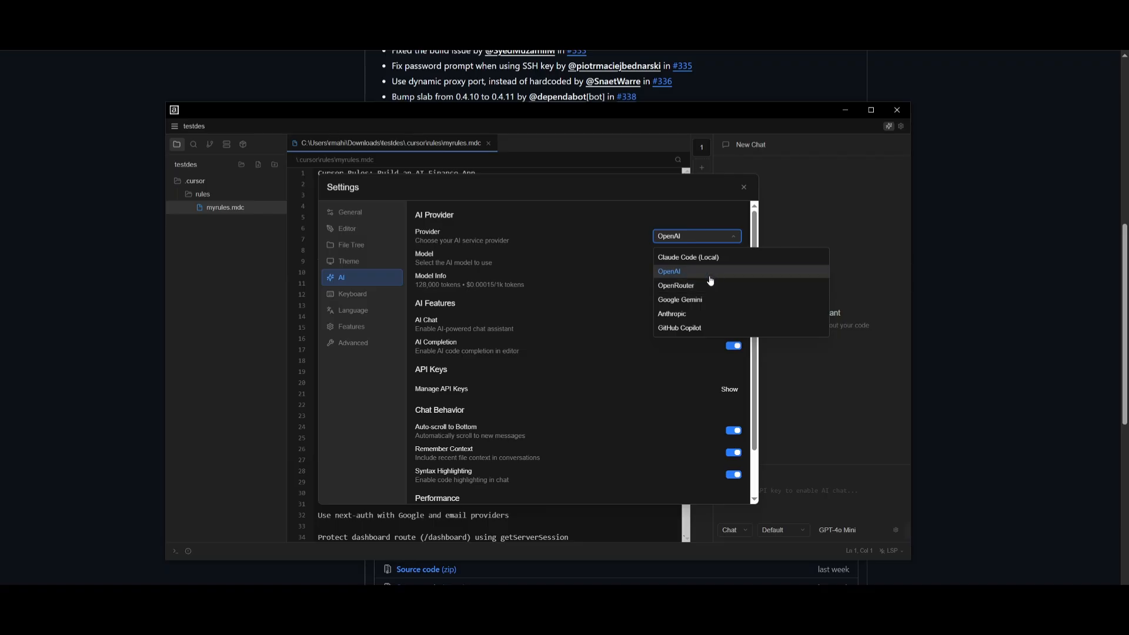
mouse_move(709, 227)
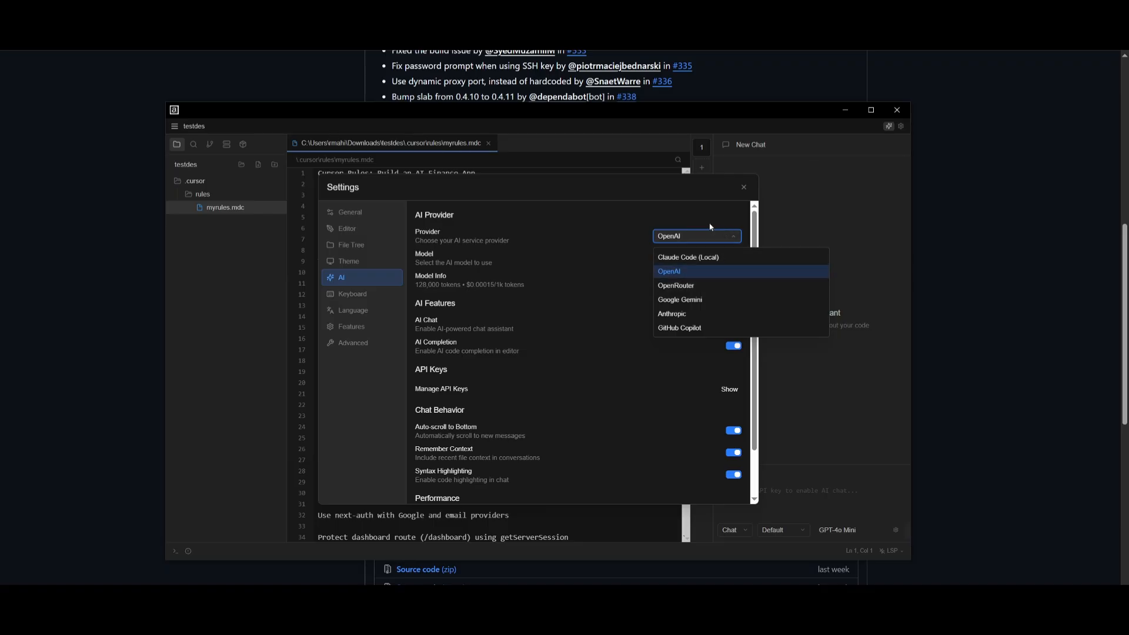
click(668, 272)
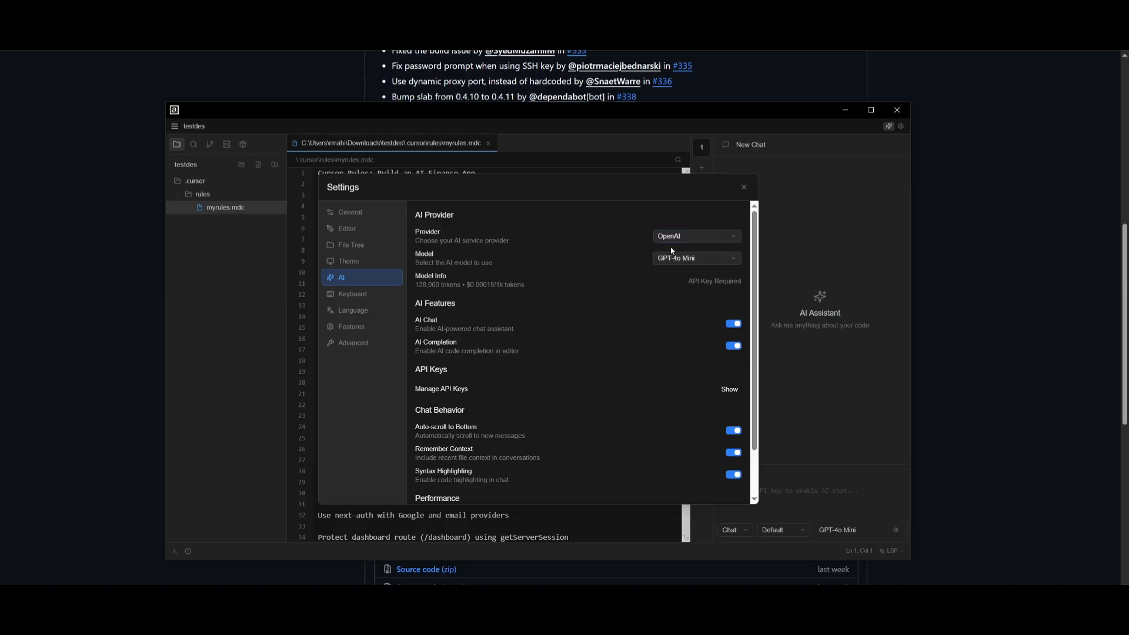
mouse_move(695, 238)
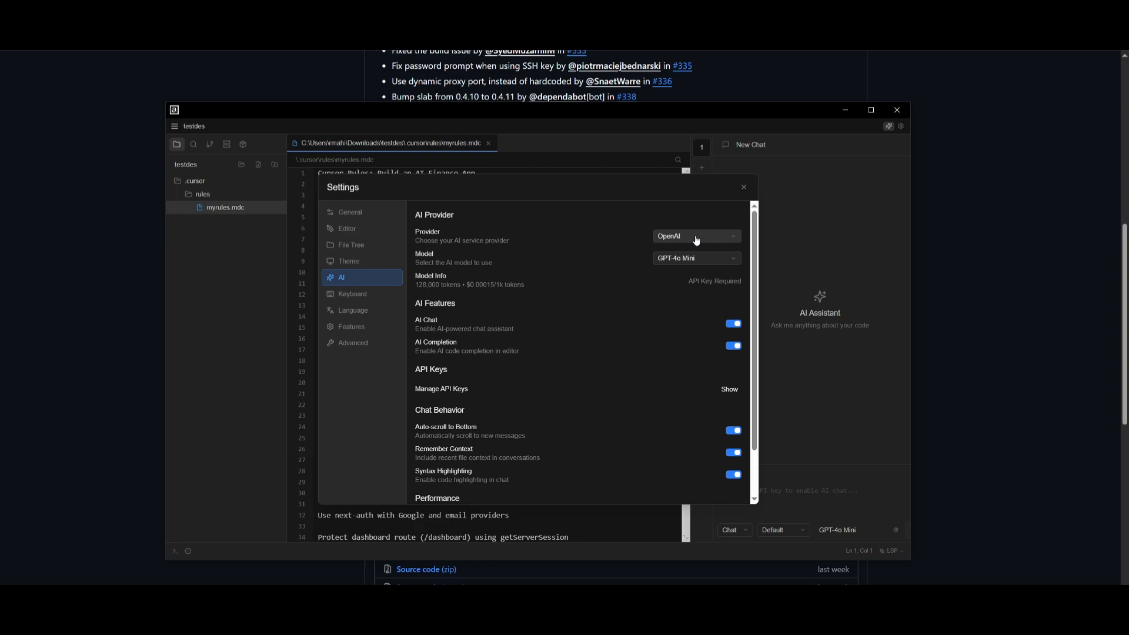
click(695, 237)
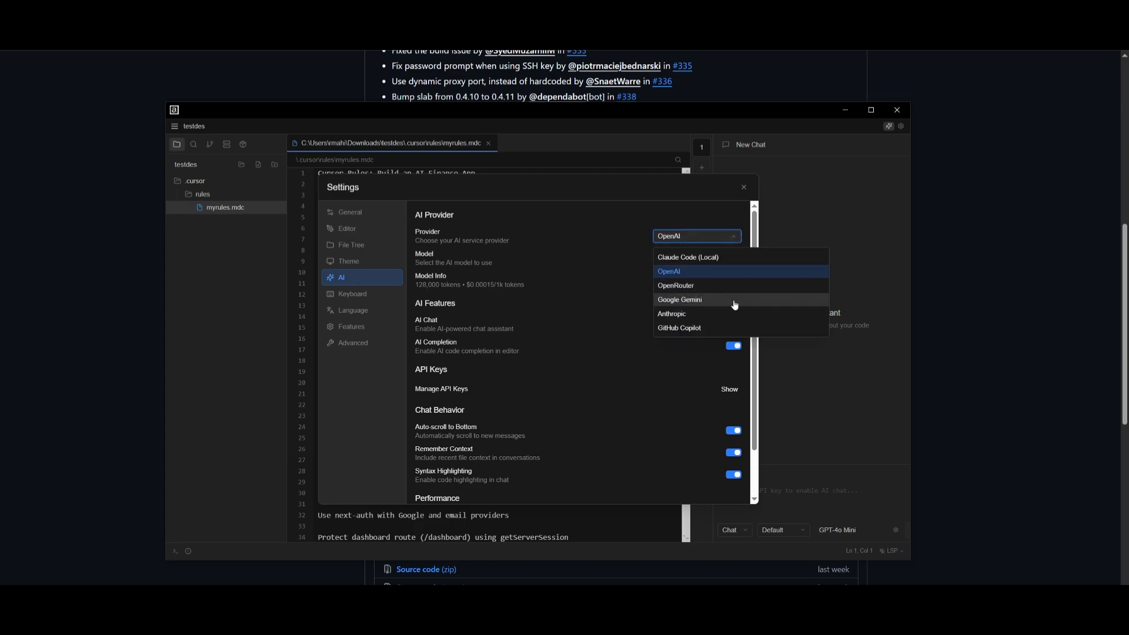
mouse_move(717, 299)
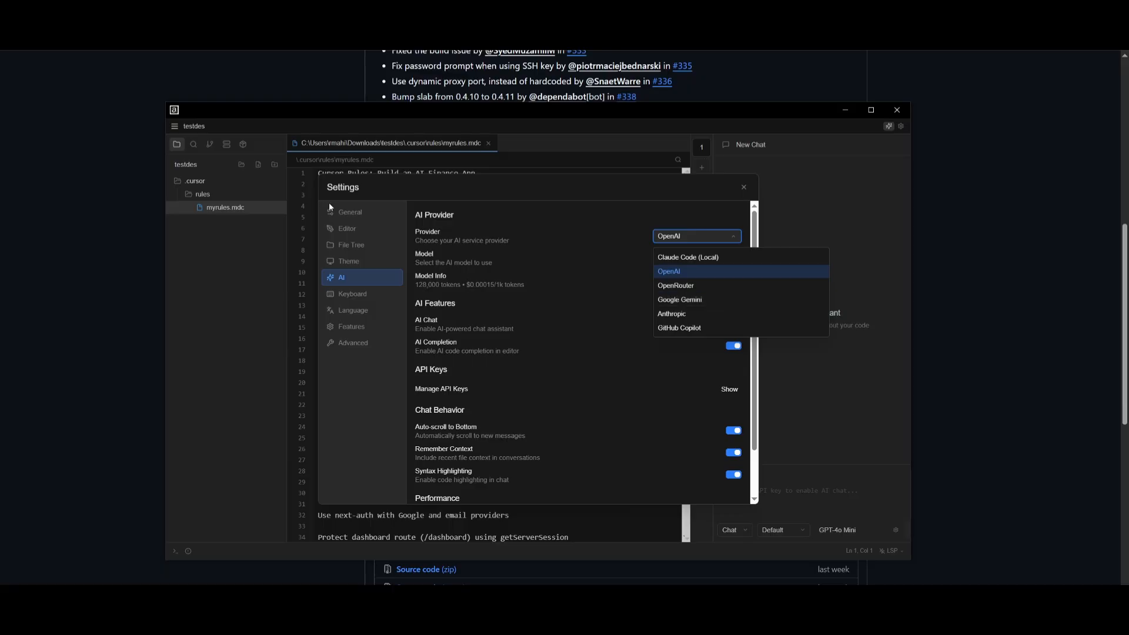
click(667, 272)
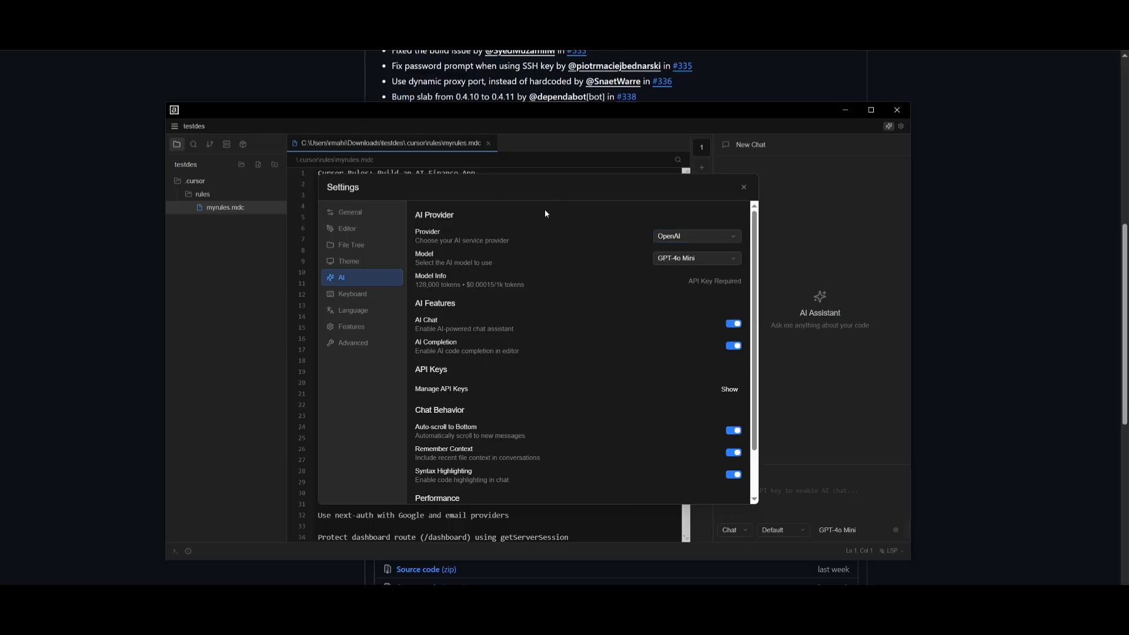
mouse_move(693, 250)
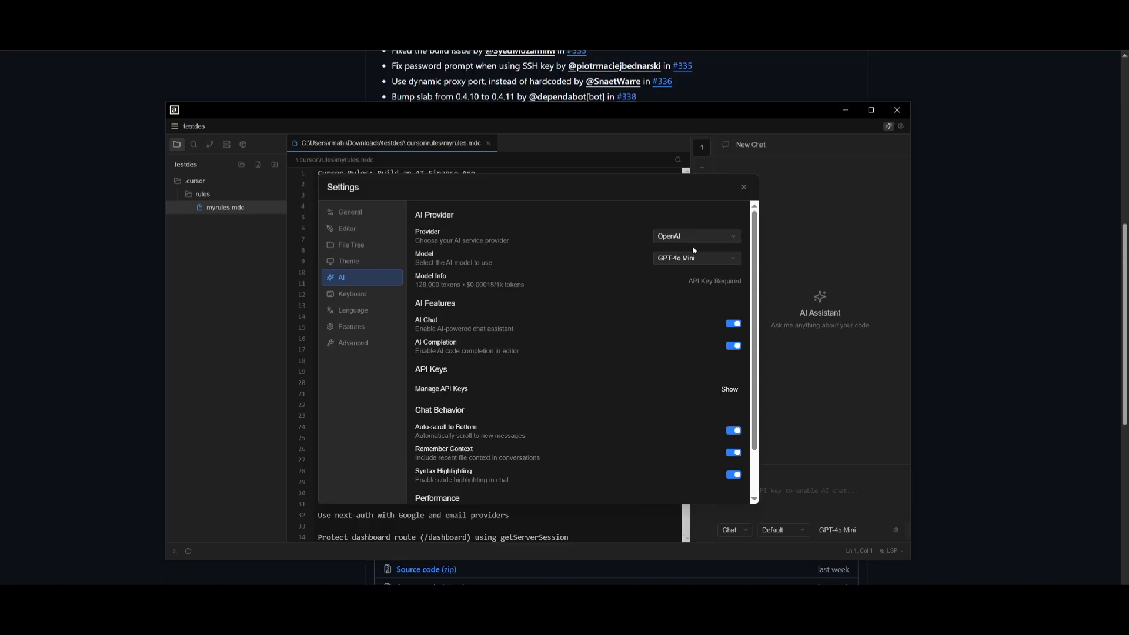
mouse_move(711, 305)
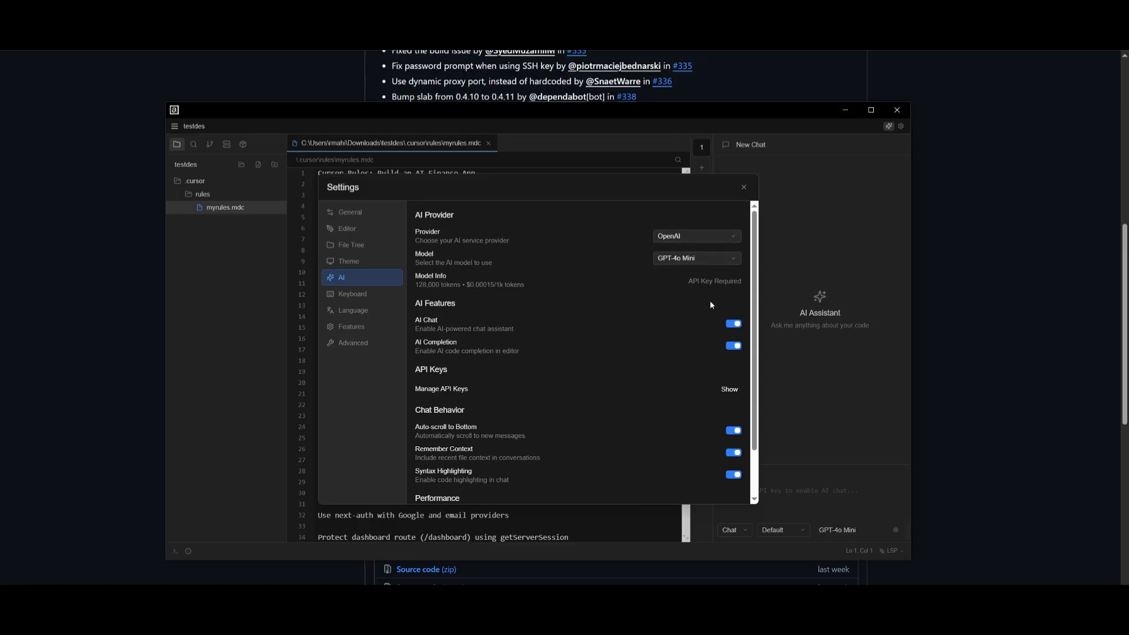
mouse_move(742, 315)
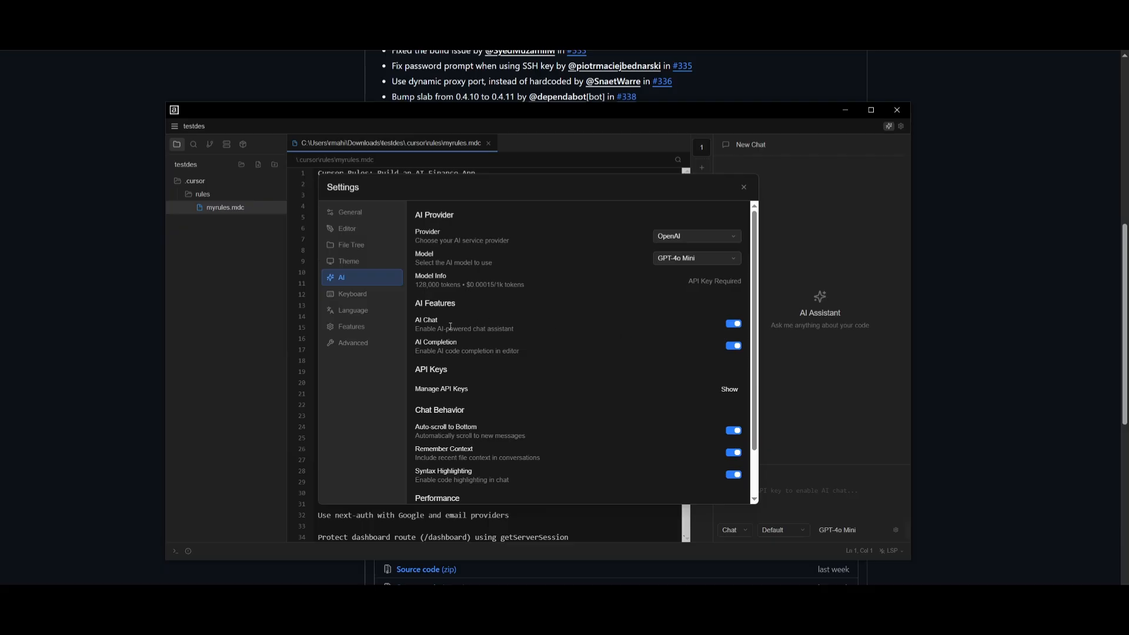
Step: Reveal the per-provider settings under Manage API Keys
scroll(down, 3)
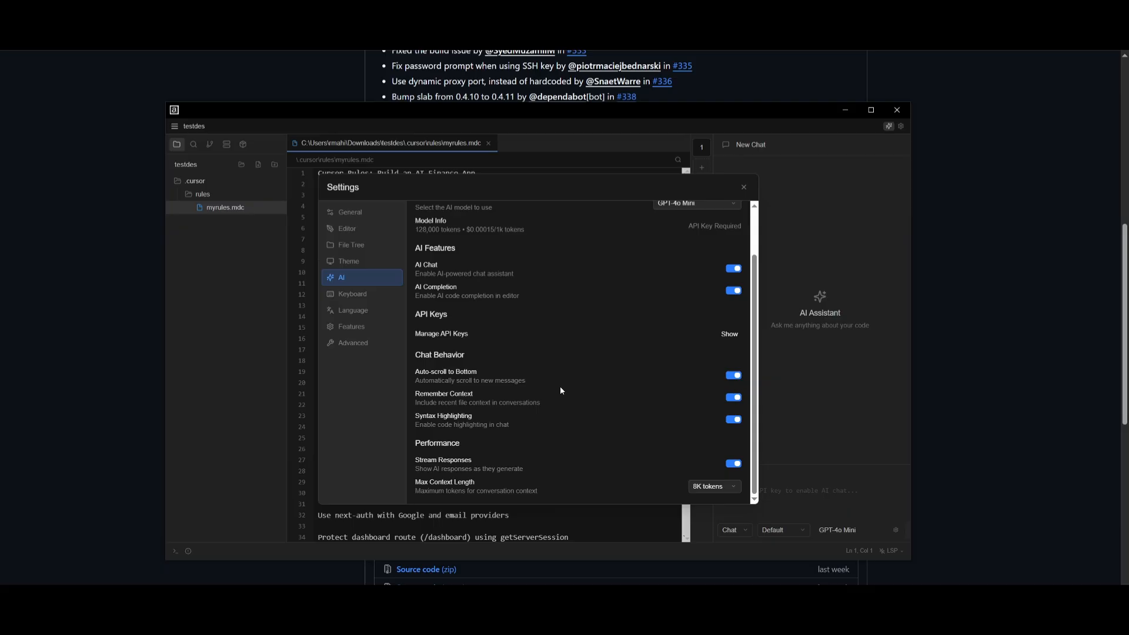
mouse_move(471, 401)
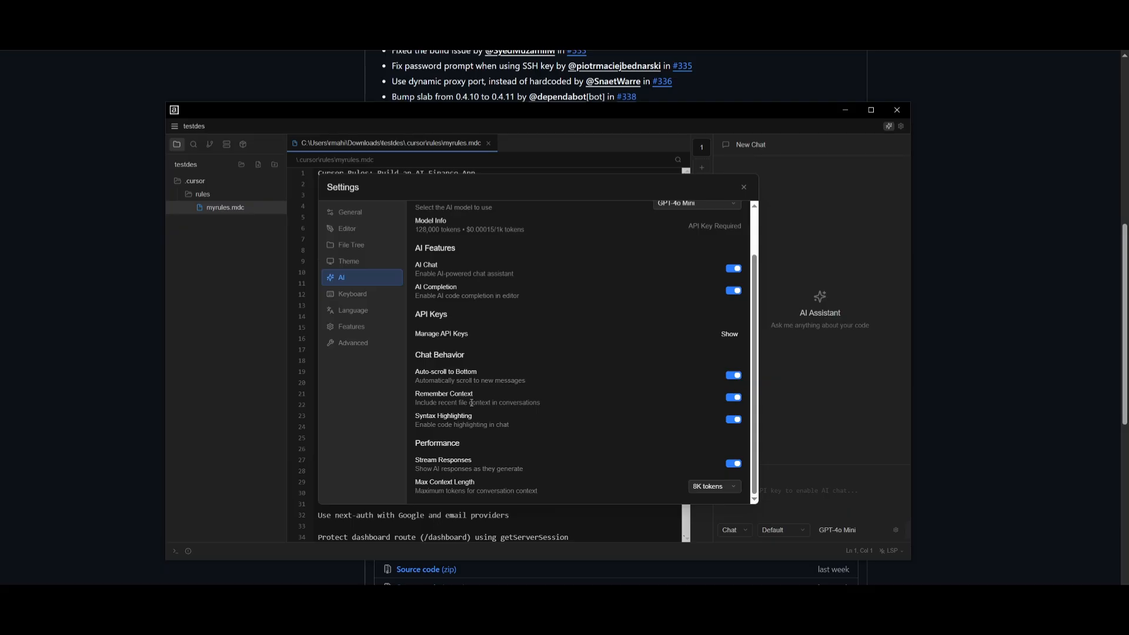
click(728, 333)
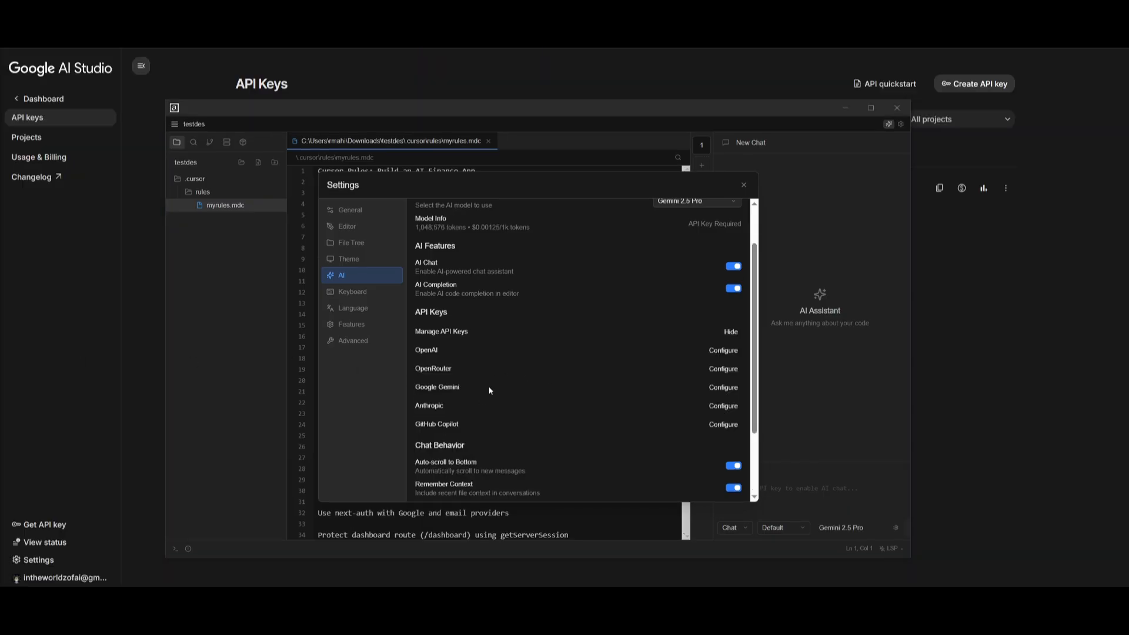
mouse_move(380, 360)
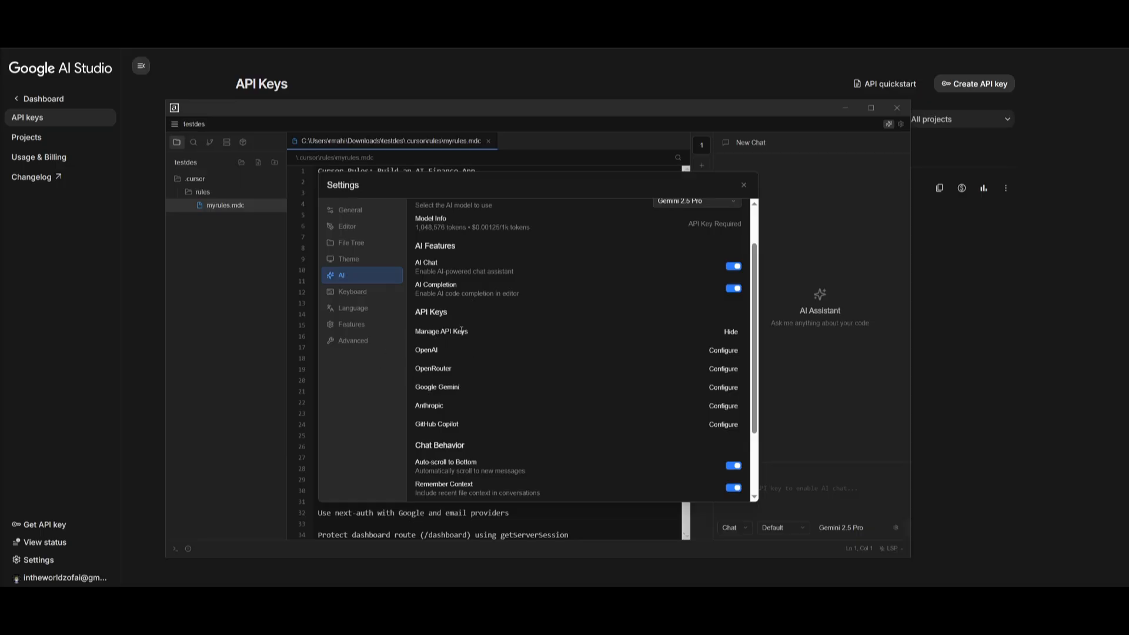
scroll(up, 3)
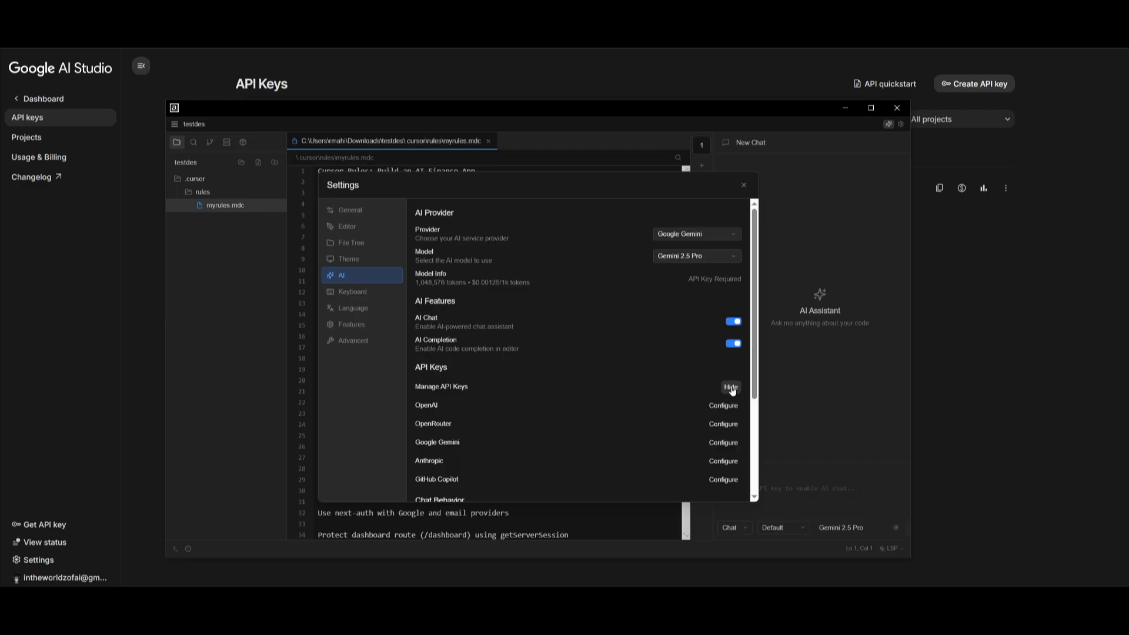
mouse_move(707, 420)
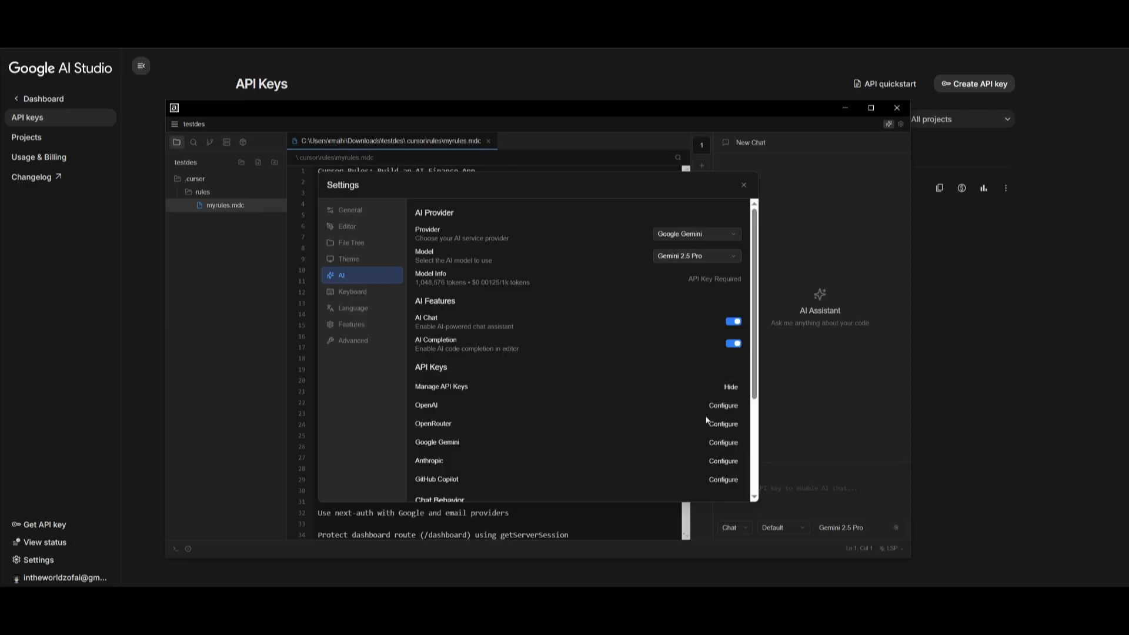
click(723, 442)
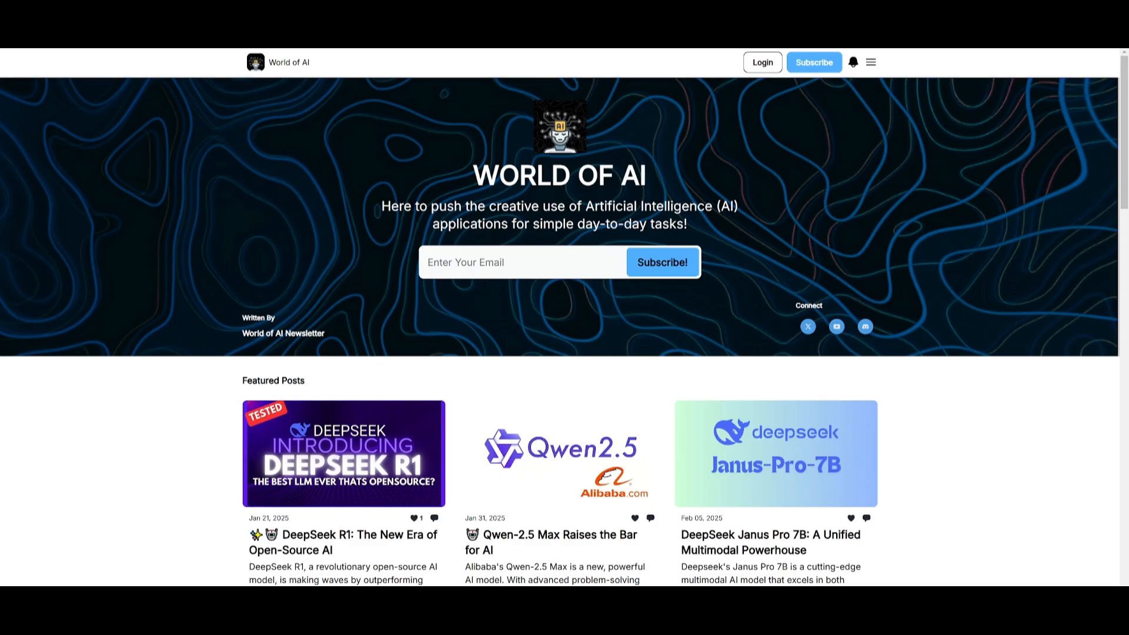
mouse_move(334, 235)
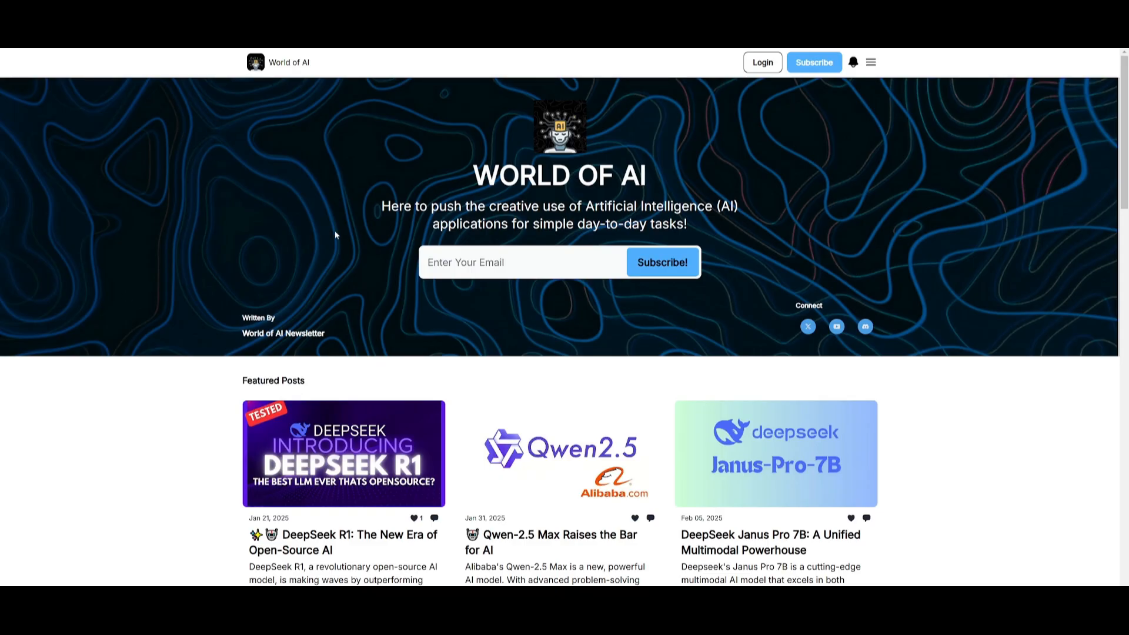
scroll(down, 3)
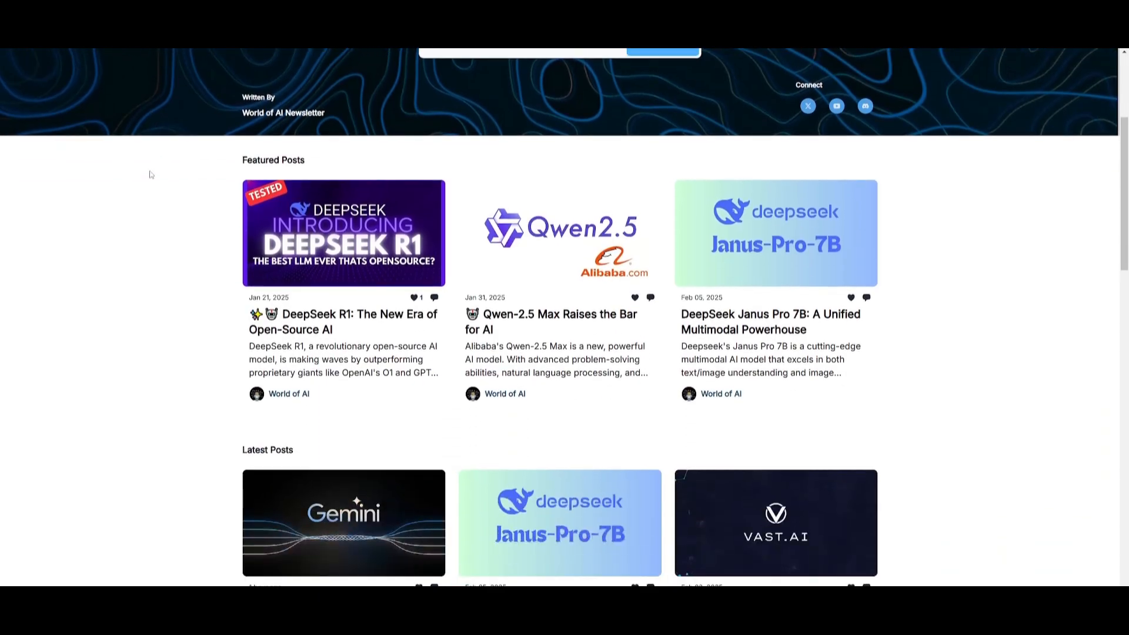
scroll(down, 3)
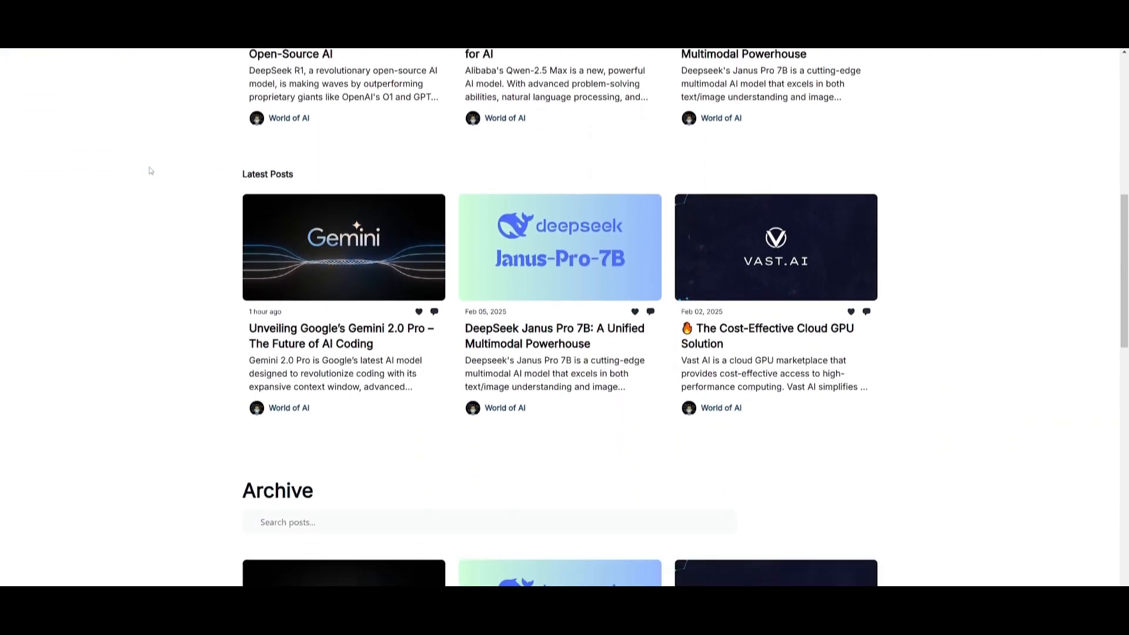
scroll(down, 3)
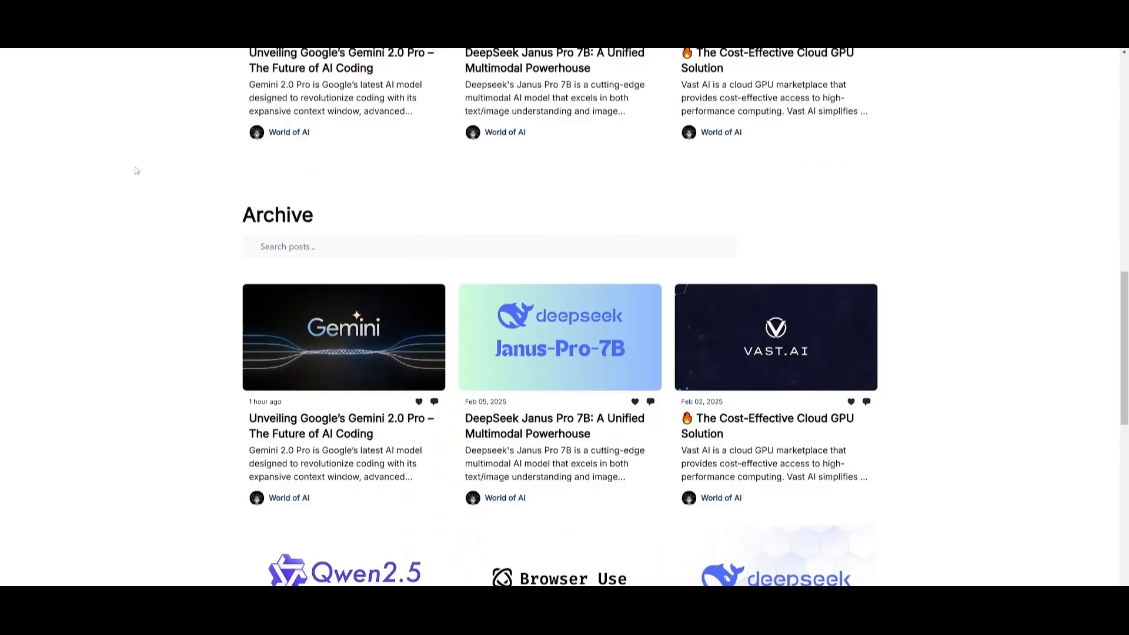
scroll(down, 3)
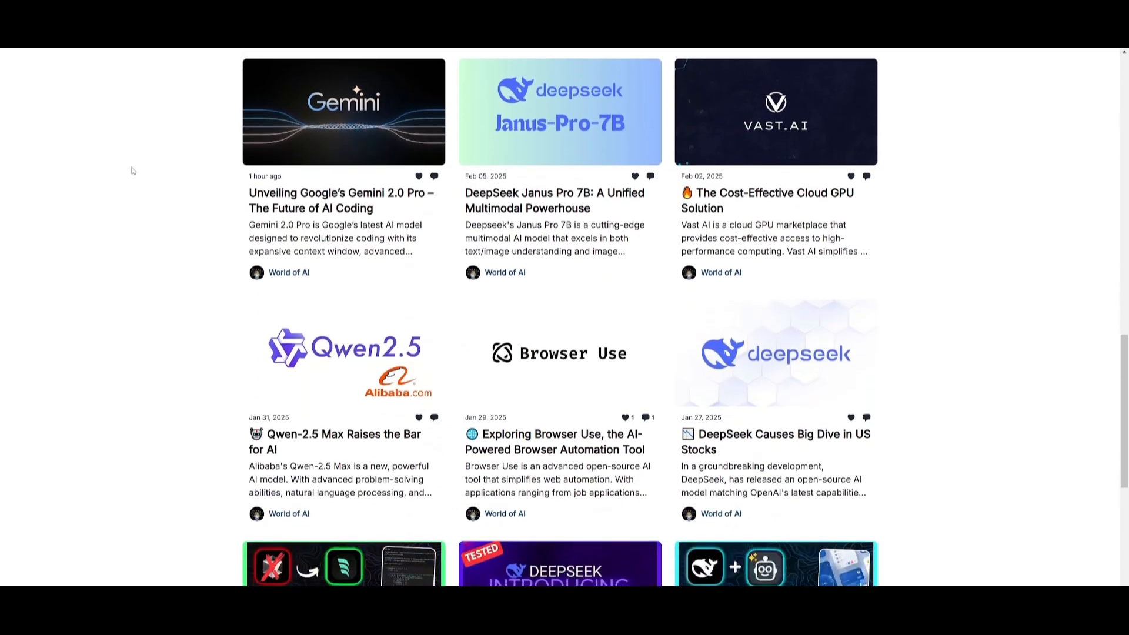
scroll(down, 3)
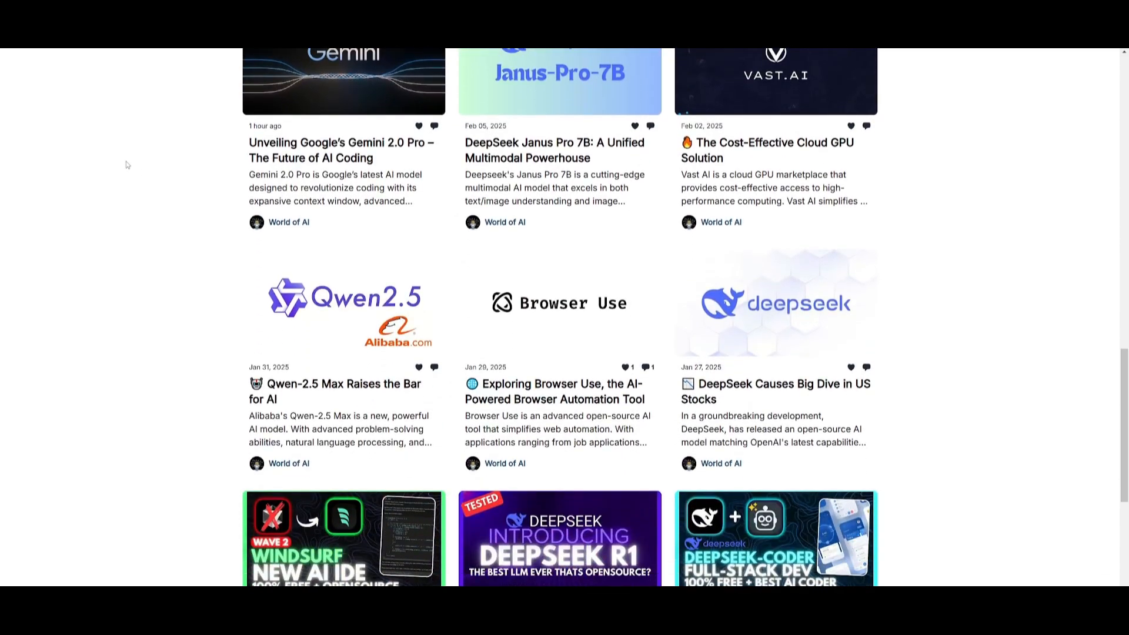
scroll(down, 3)
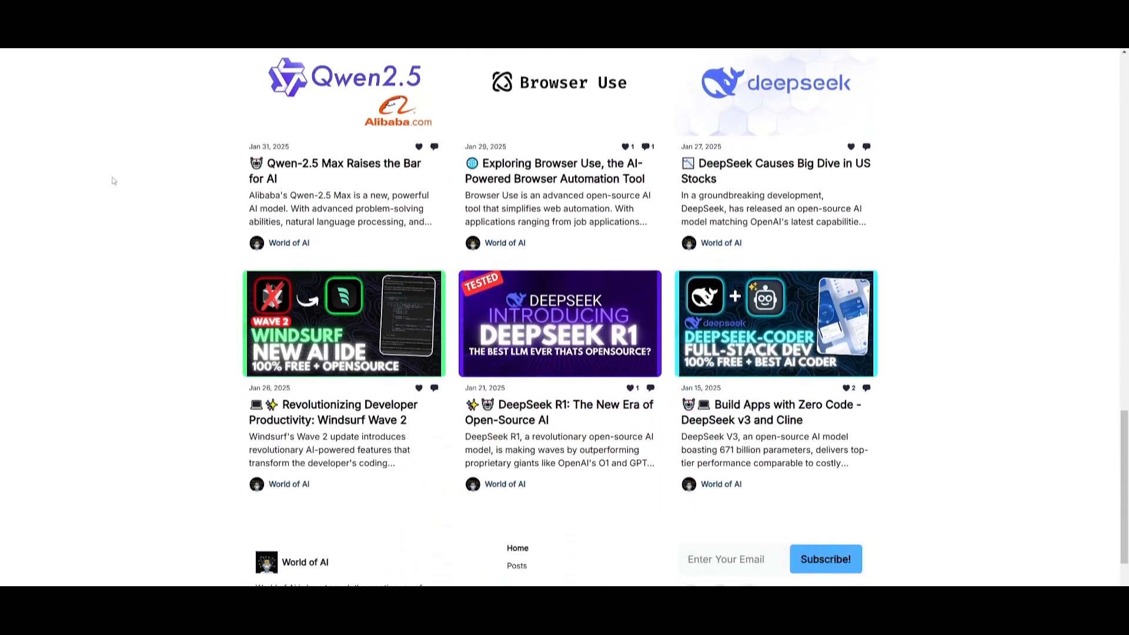
scroll(down, 3)
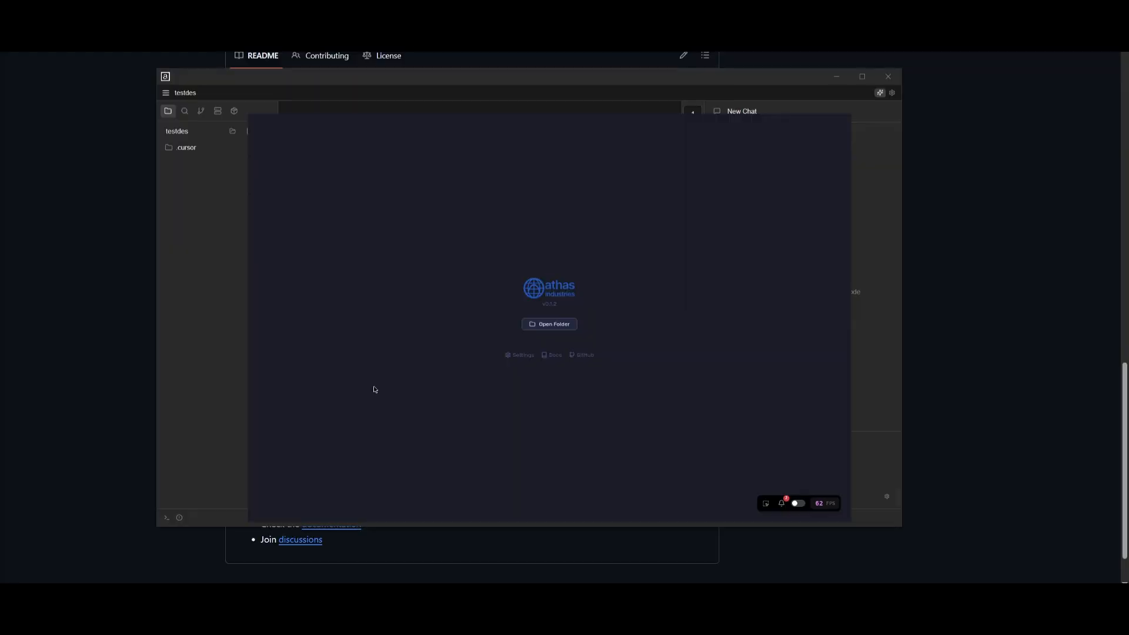
mouse_move(179, 350)
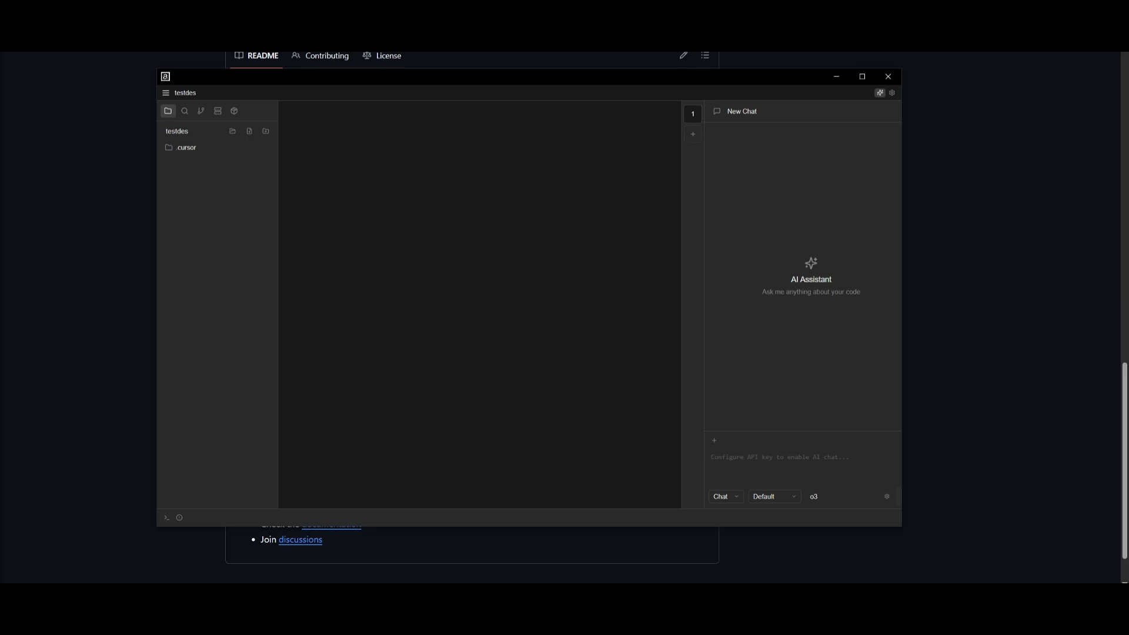
mouse_move(407, 246)
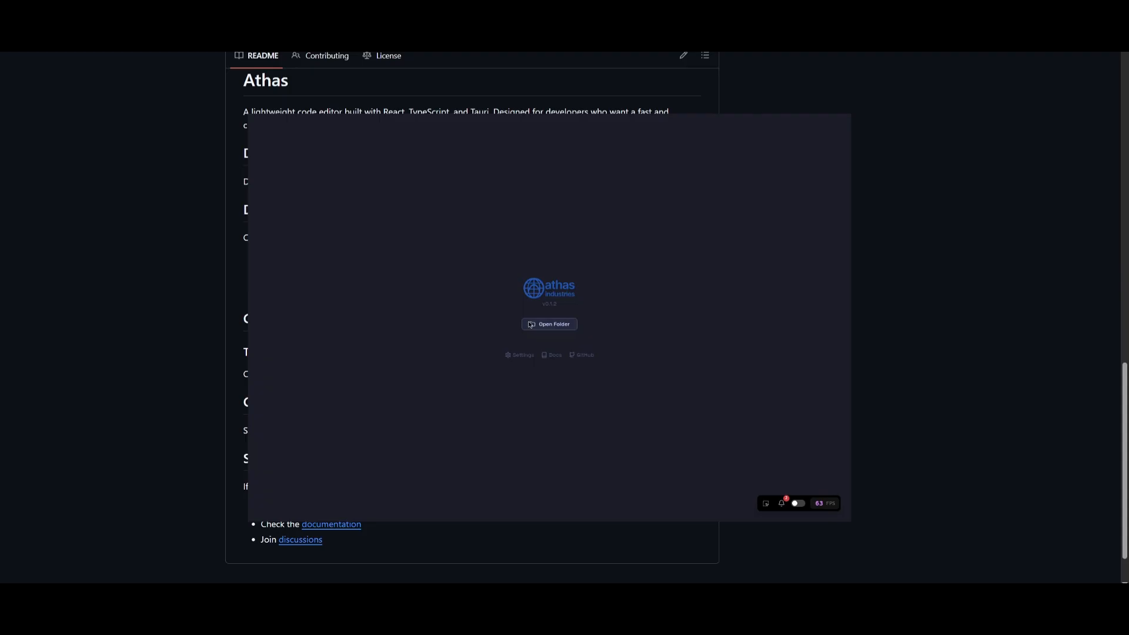
mouse_move(549, 324)
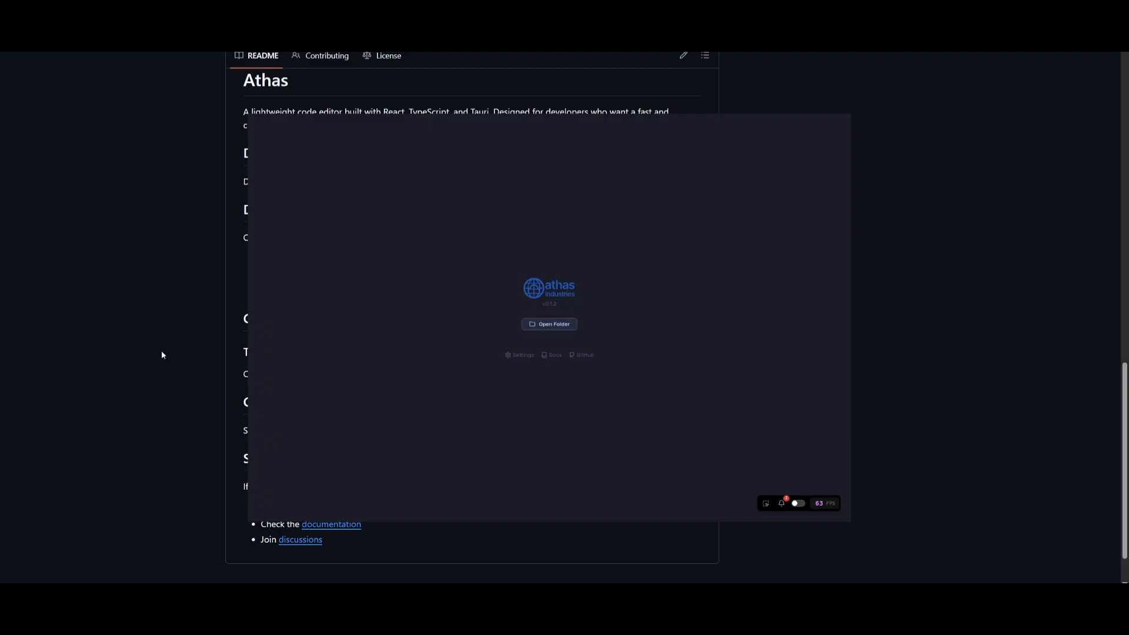
Step: Open crm-dashboard's tailwind.config.js and the AI Assistant chat panel beside it
click(549, 324)
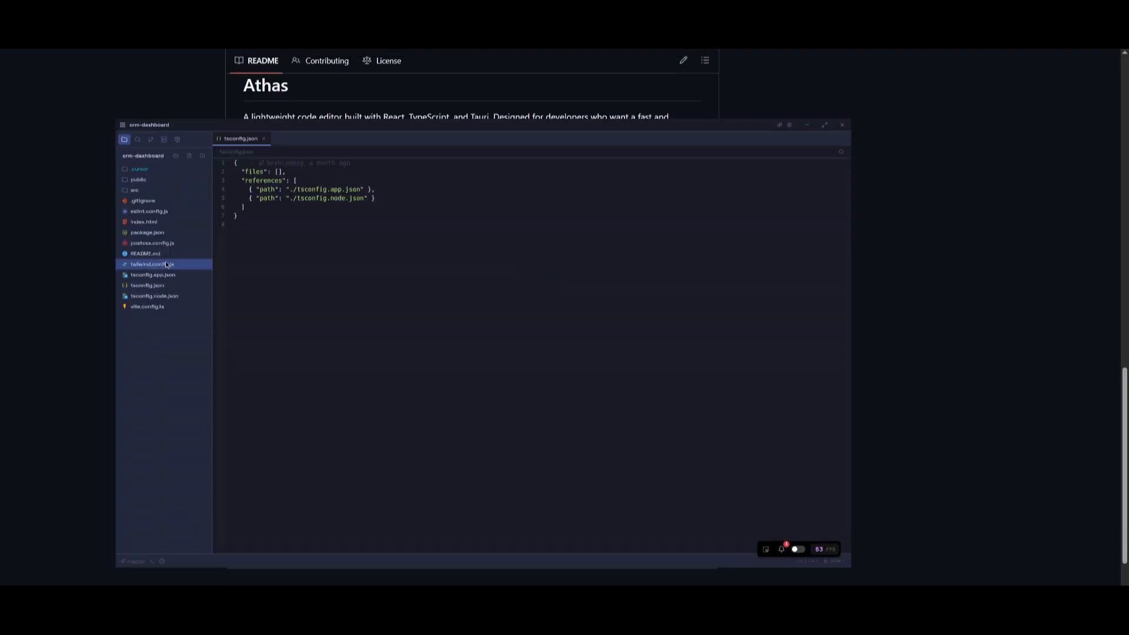
click(149, 264)
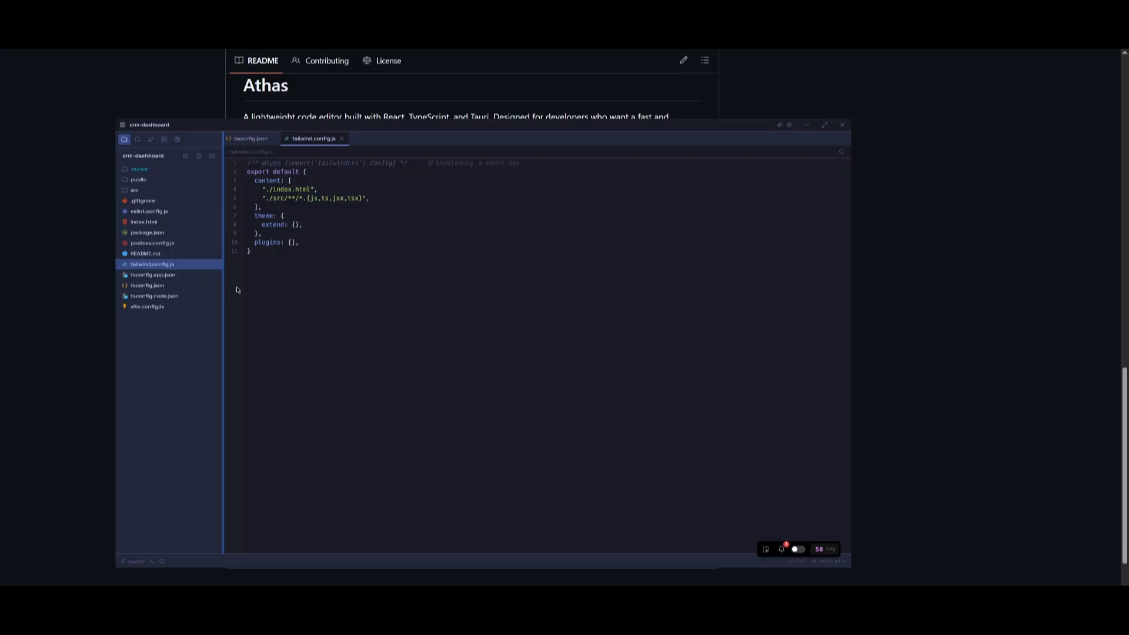
mouse_move(318, 208)
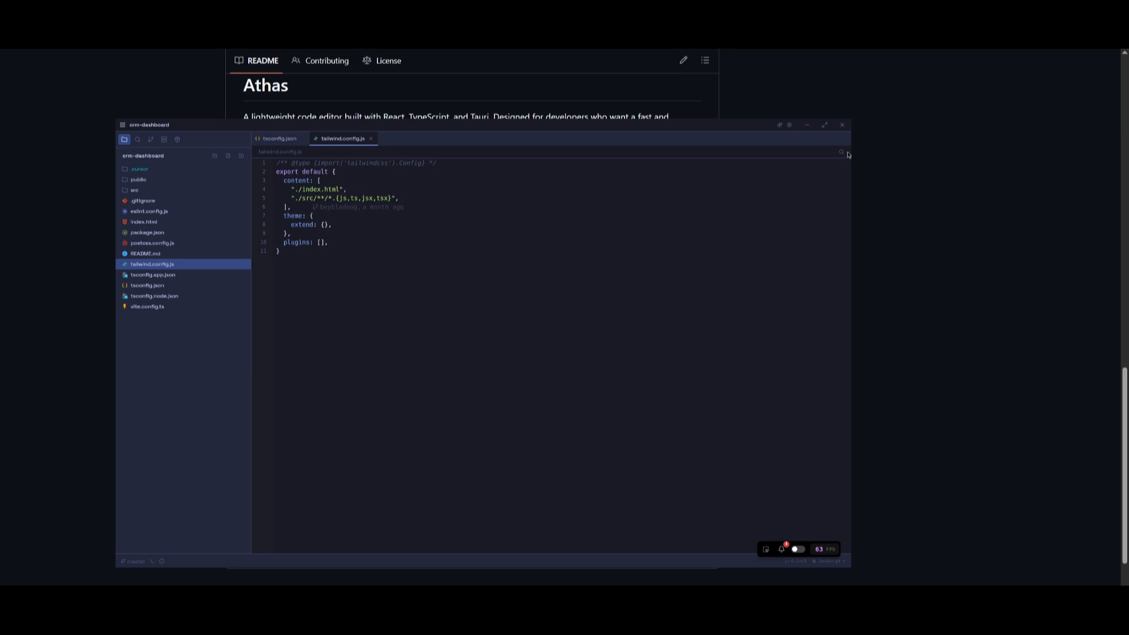
mouse_move(847, 151)
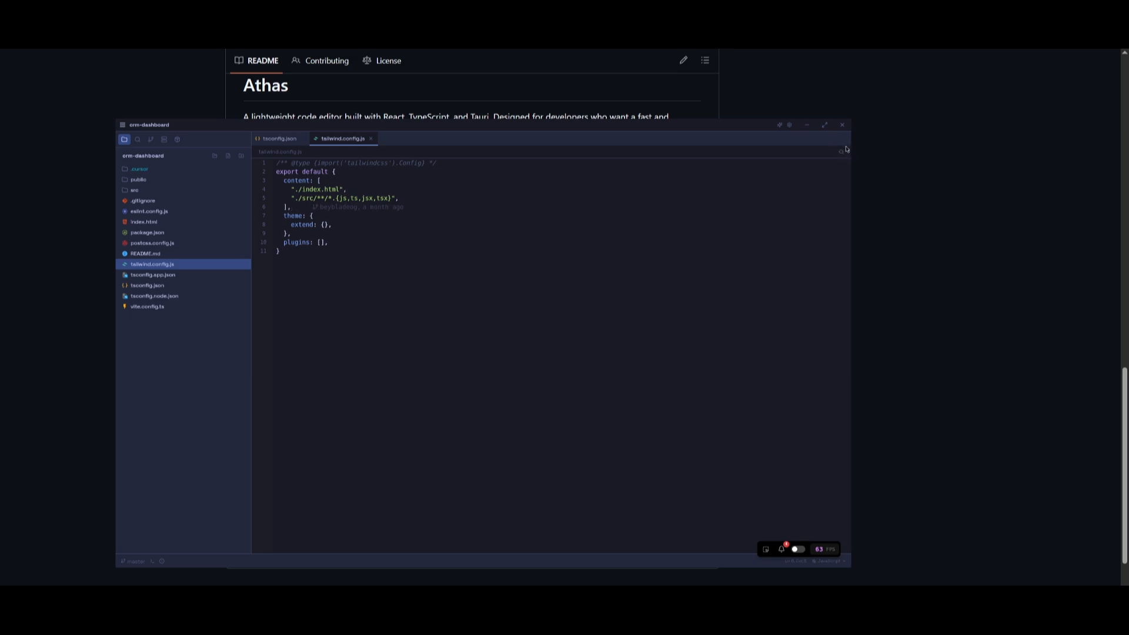
click(779, 125)
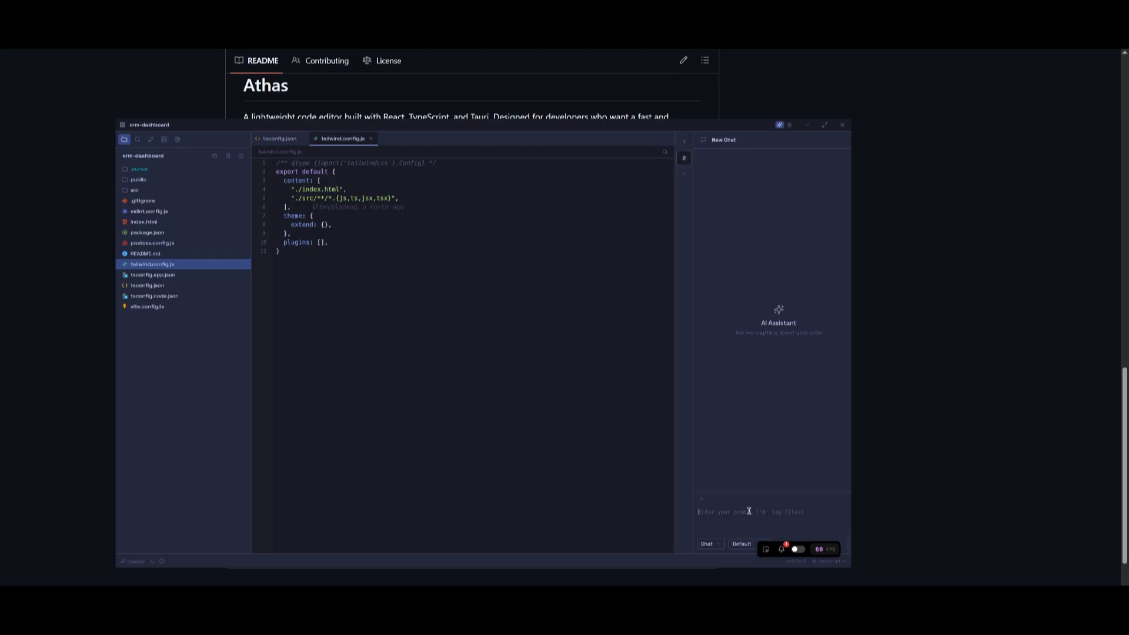
mouse_move(732, 486)
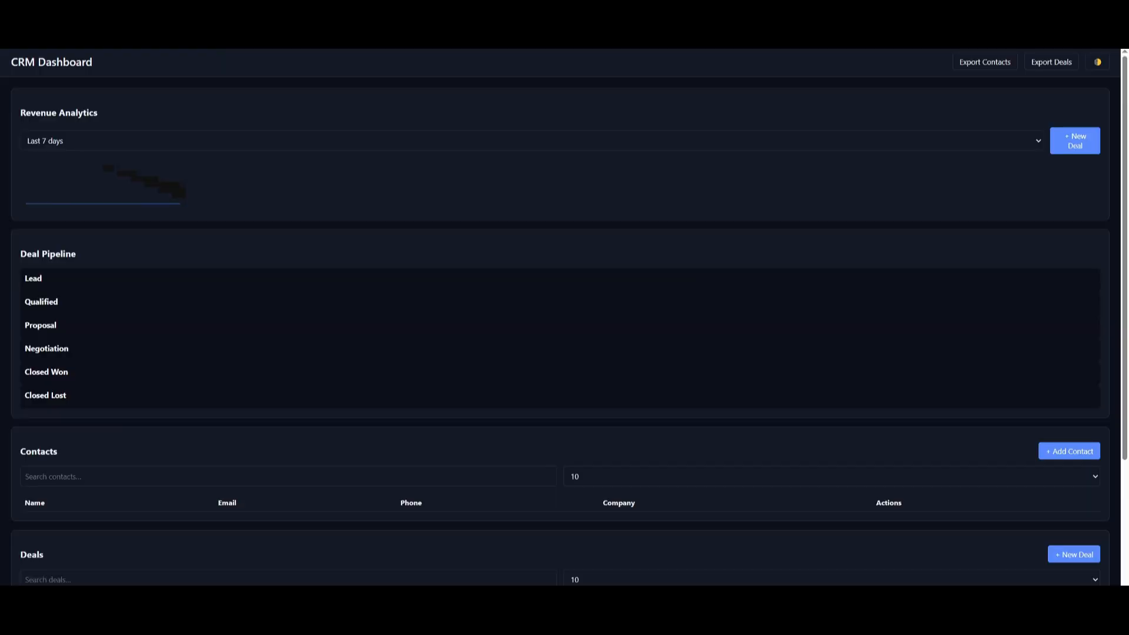
mouse_move(891, 520)
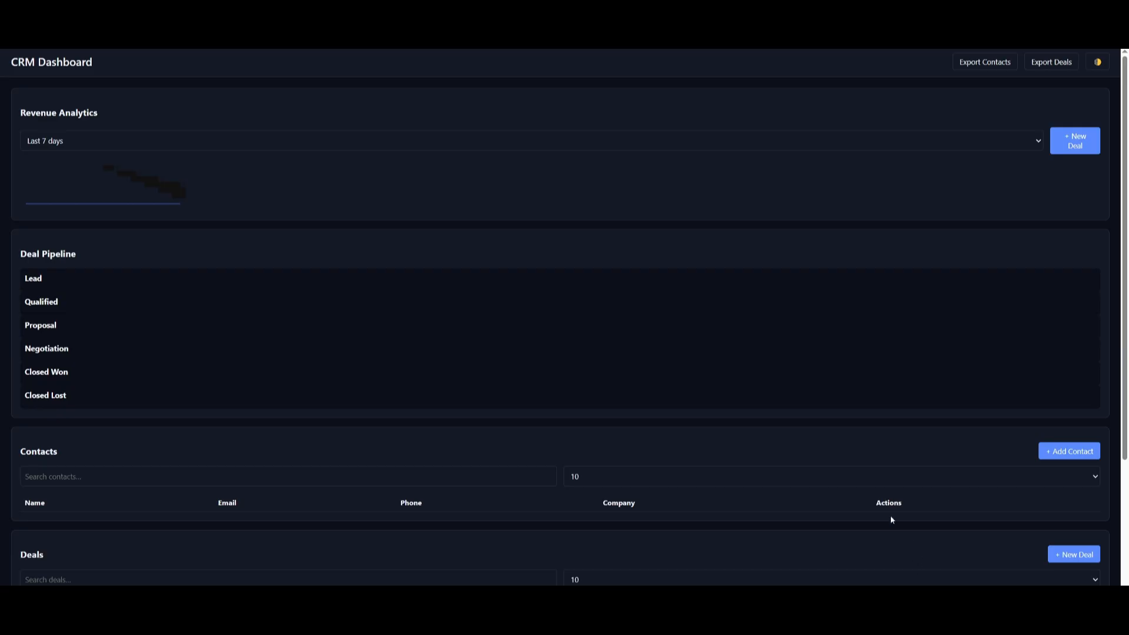
Step: Scroll the CRM dashboard, then open the empty New Deal form from Revenue Analytics
scroll(down, 3)
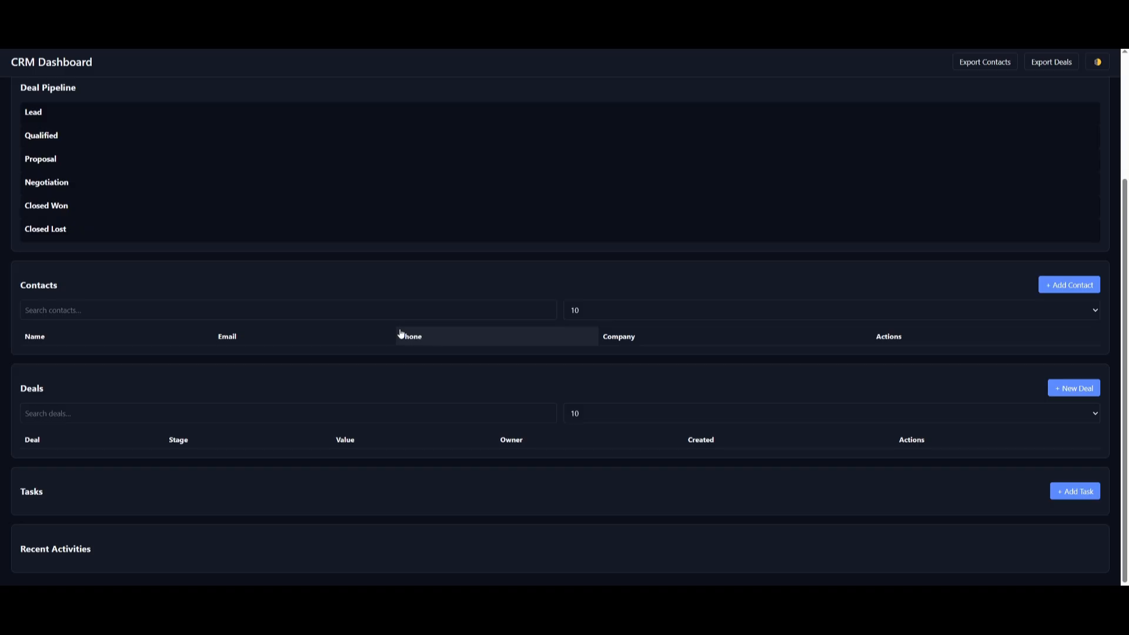
scroll(up, 3)
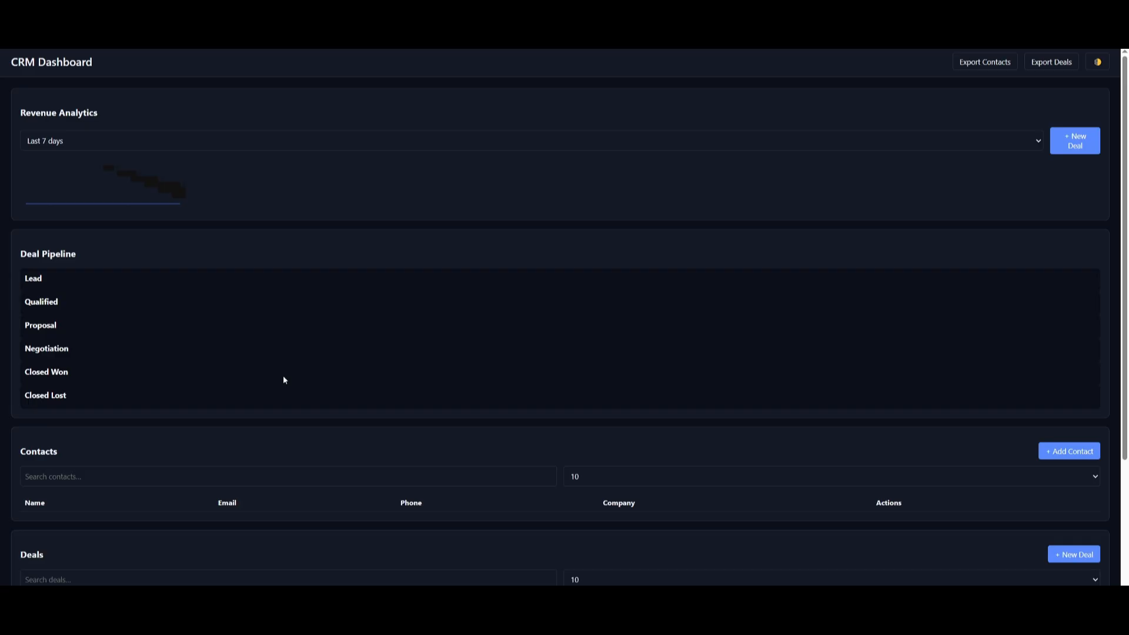
mouse_move(235, 568)
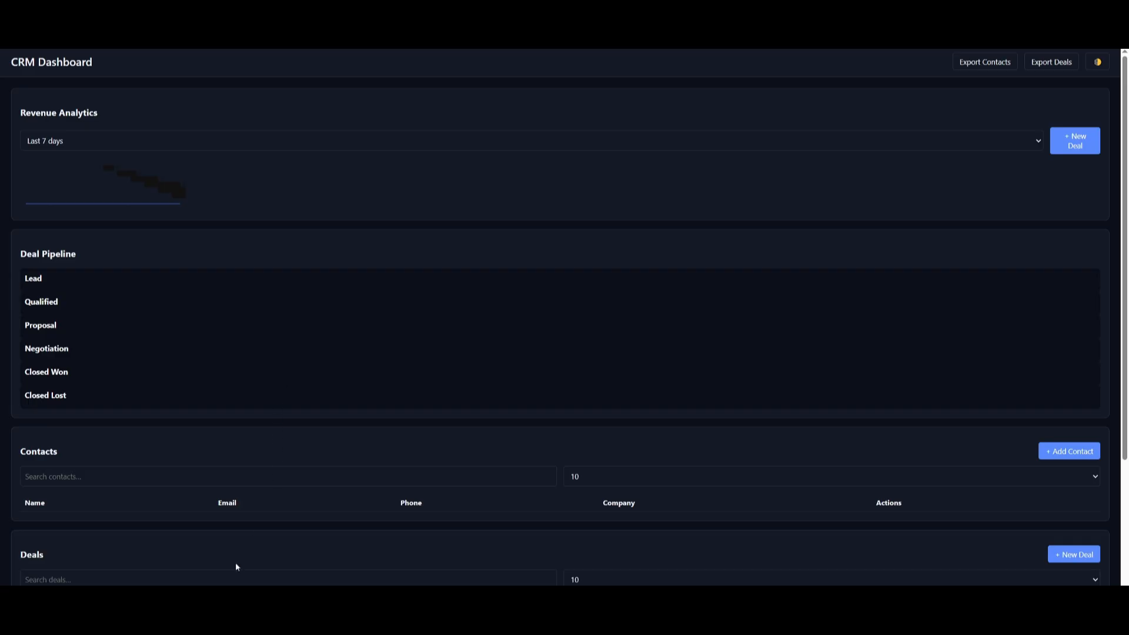
mouse_move(1013, 226)
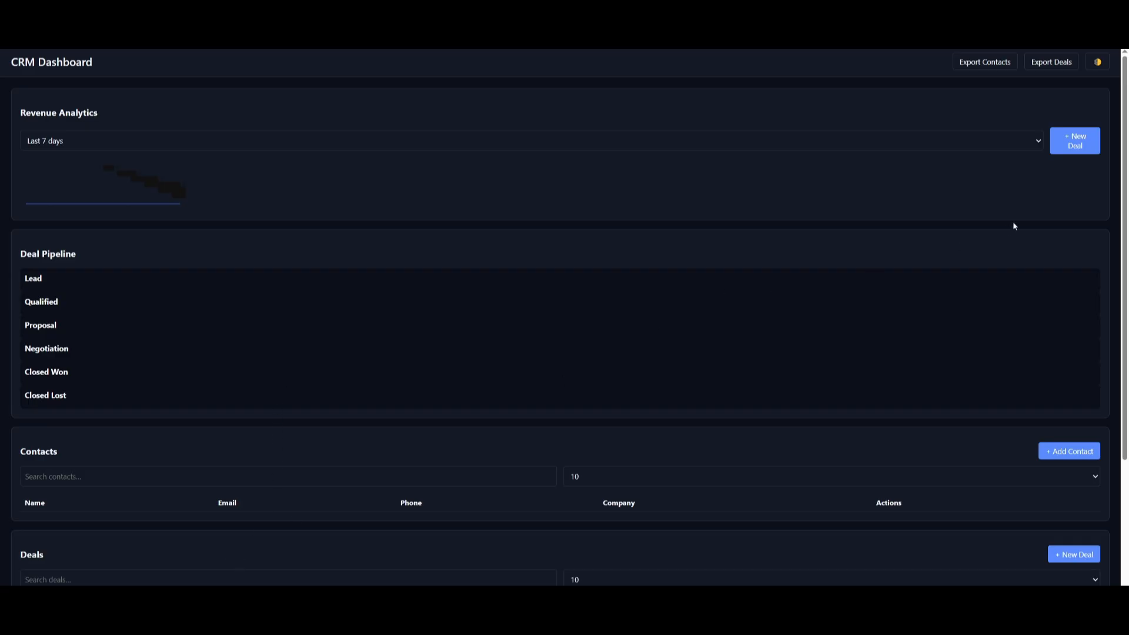
click(1075, 141)
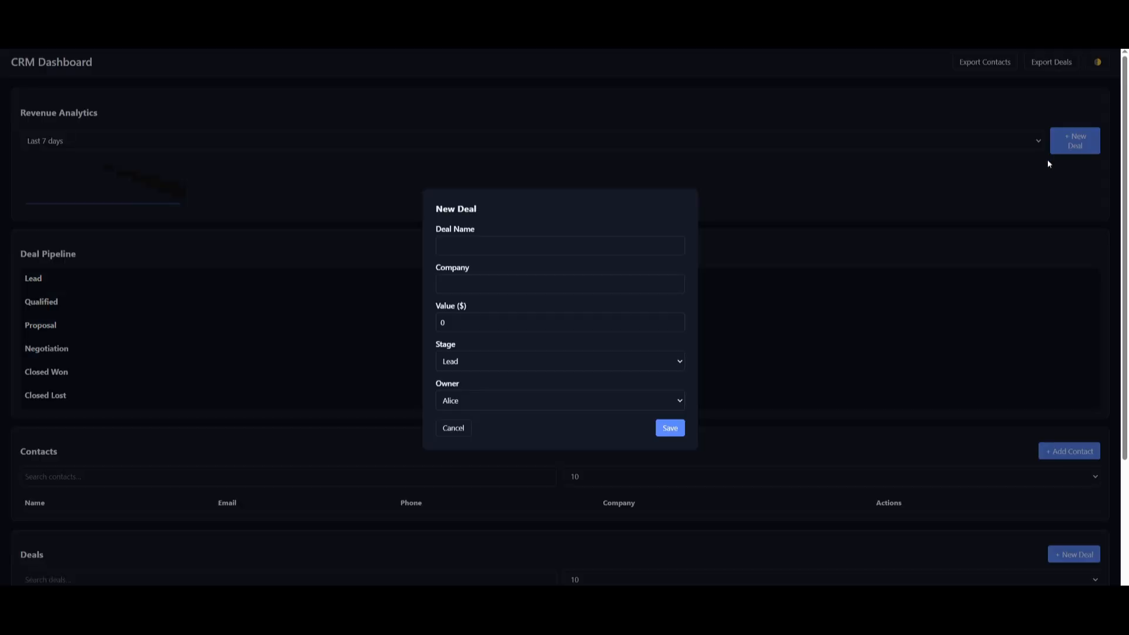
mouse_move(675, 447)
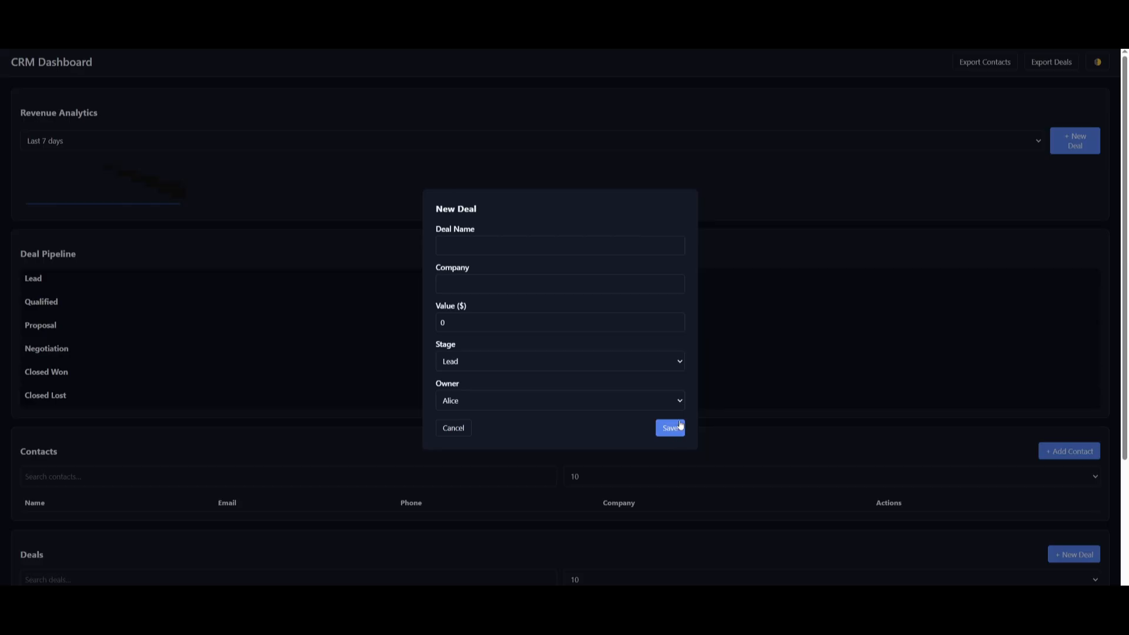
mouse_move(711, 448)
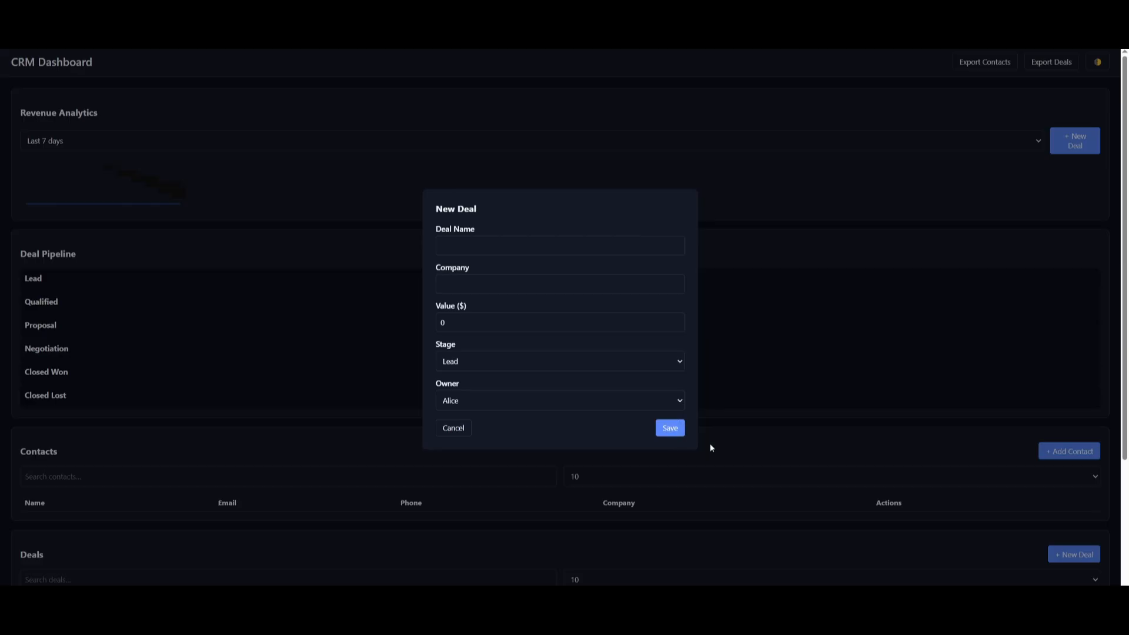
mouse_move(613, 532)
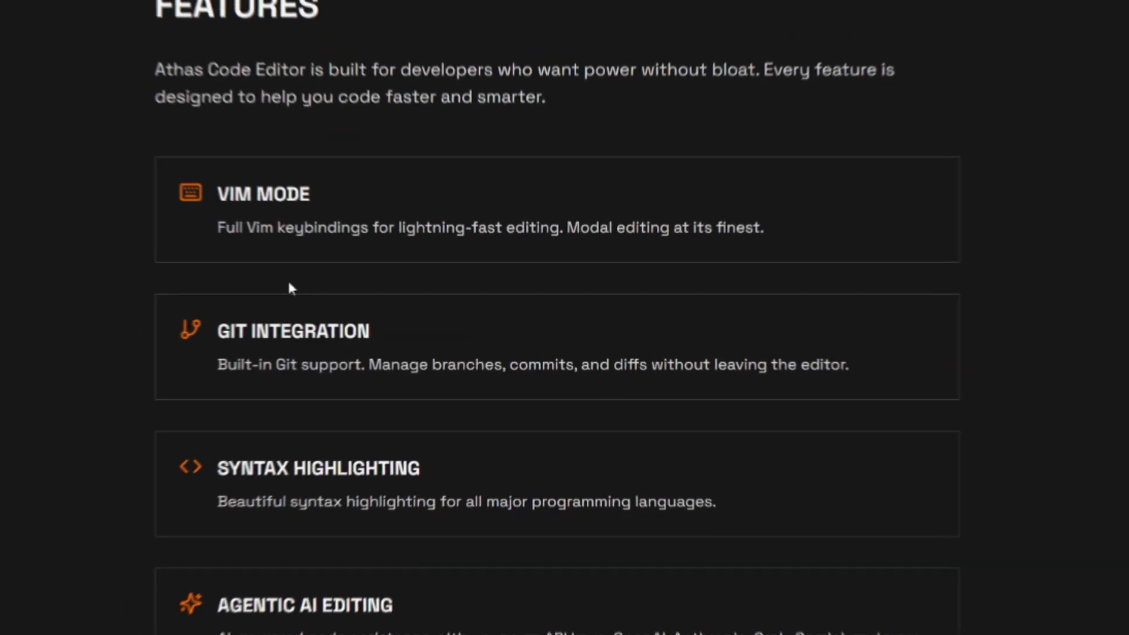
scroll(up, 3)
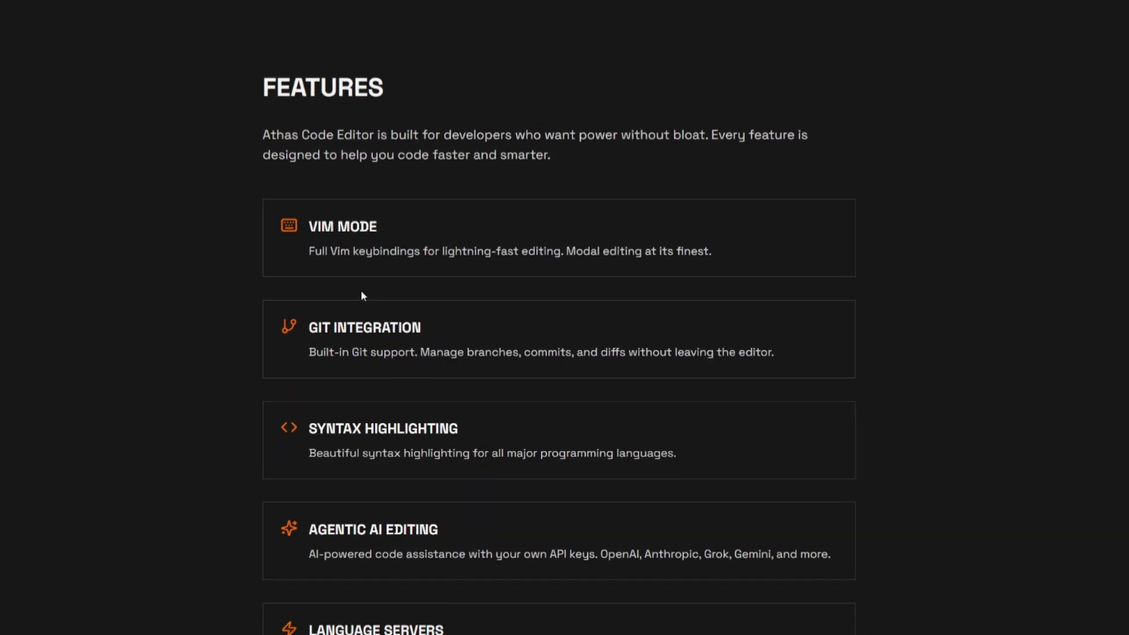
scroll(up, 3)
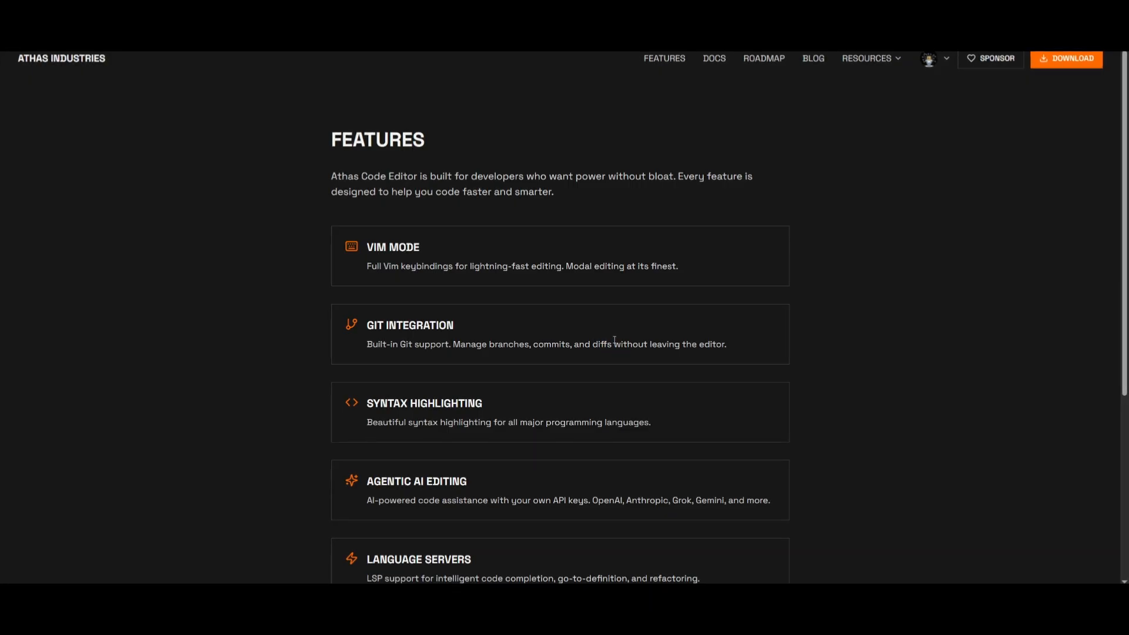
scroll(down, 3)
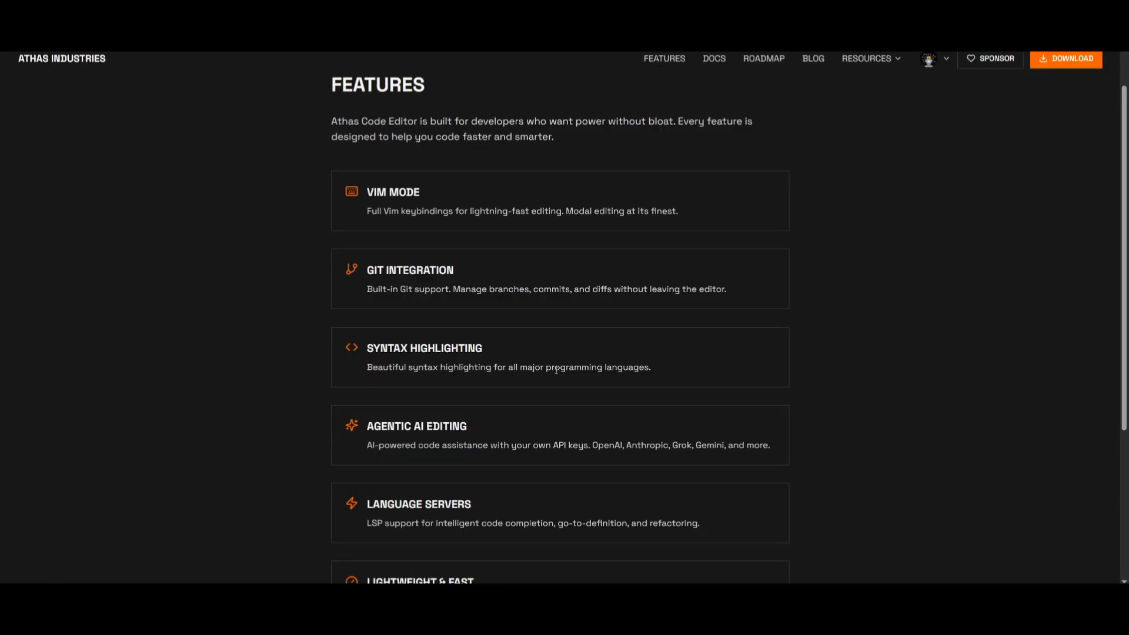
scroll(down, 3)
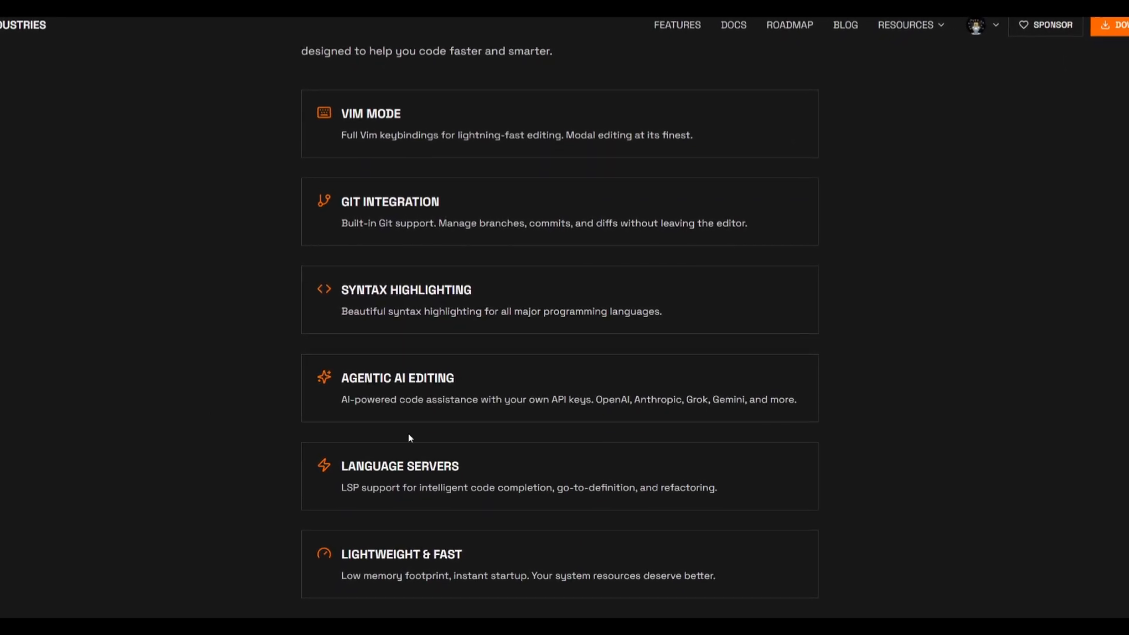
scroll(down, 3)
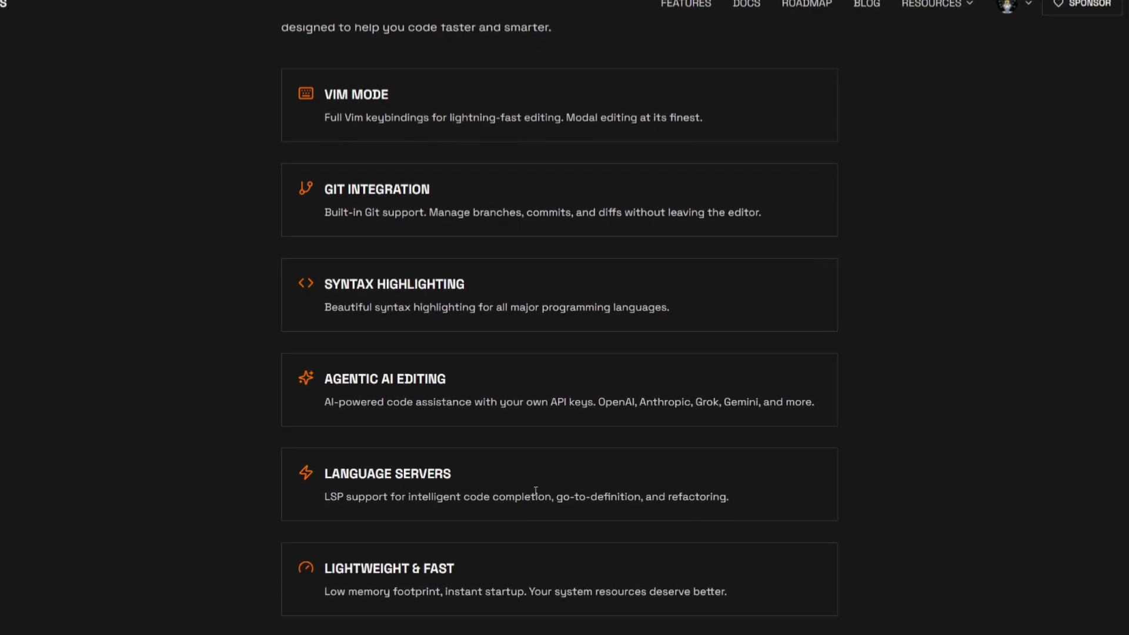
scroll(down, 3)
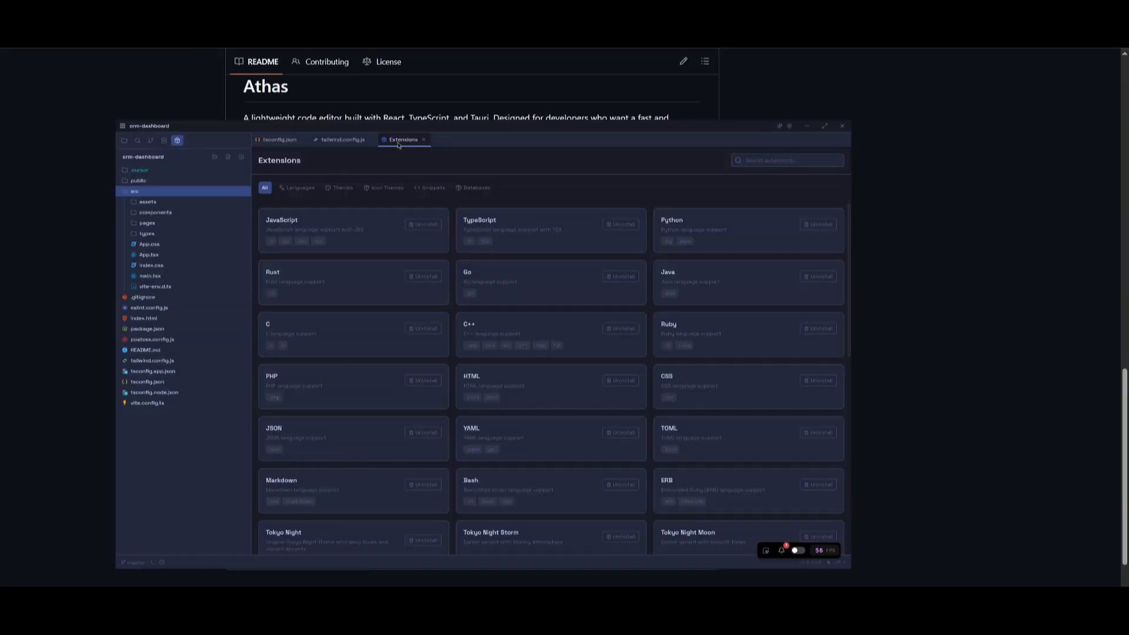
mouse_move(398, 264)
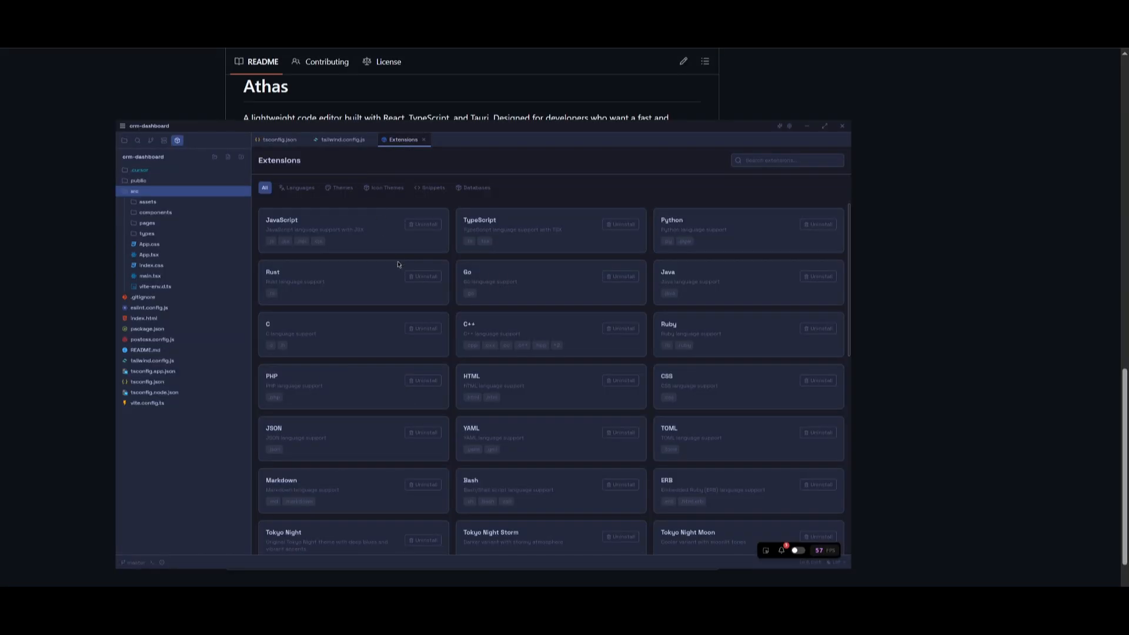
Step: Scroll the Extensions catalog down to the theme, icon theme and SQLite Viewer extensions
scroll(down, 3)
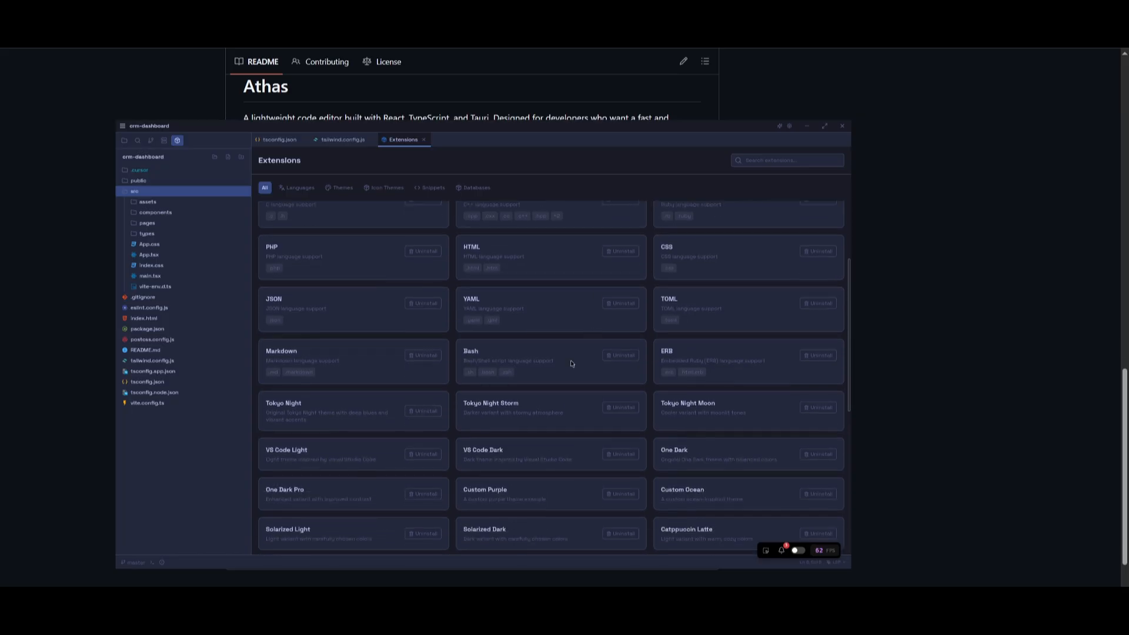
scroll(down, 3)
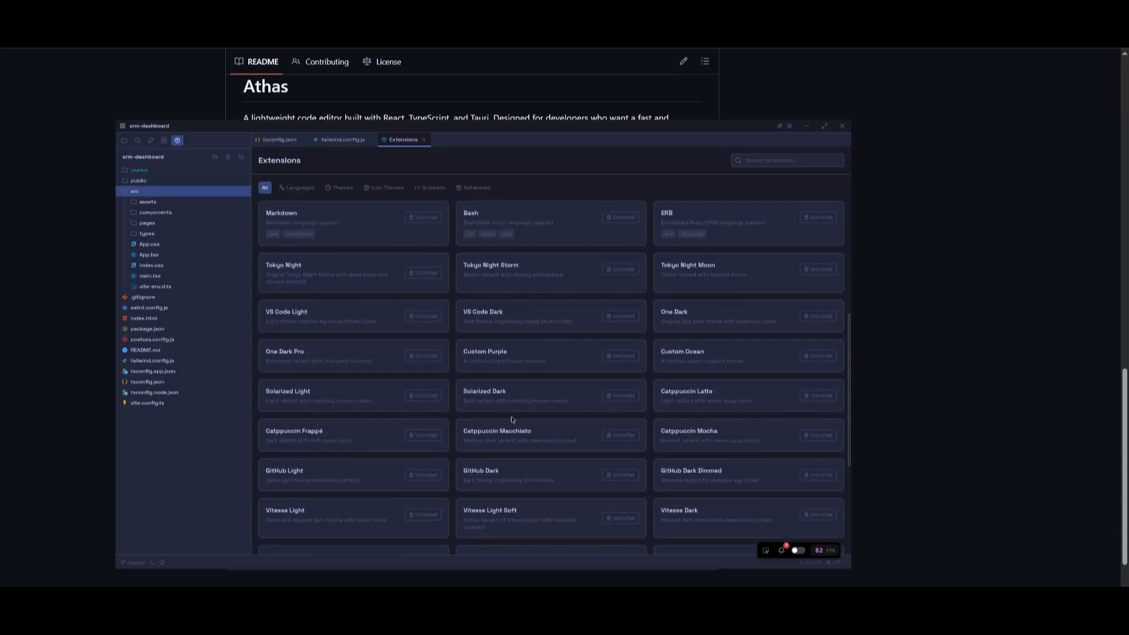
scroll(down, 3)
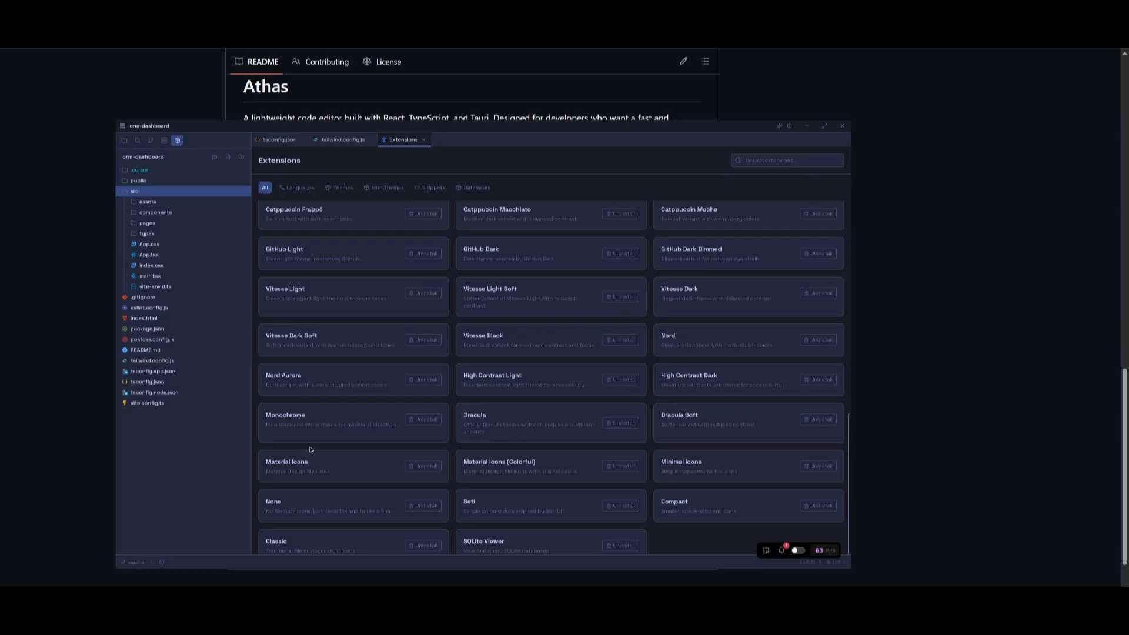
mouse_move(217, 480)
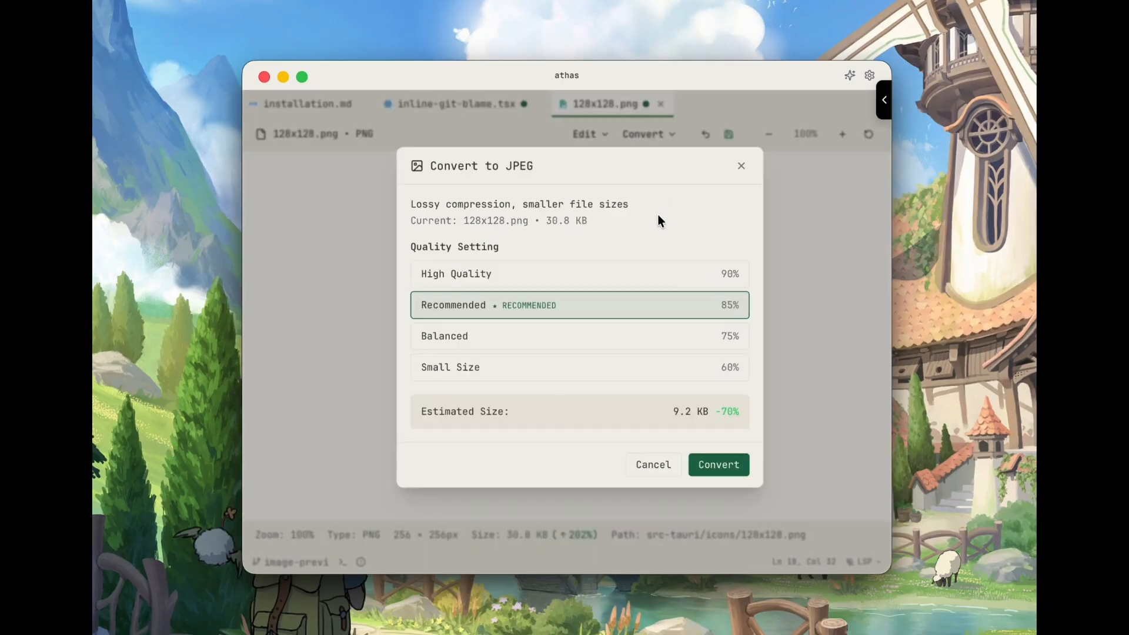
Step: Convert 128x128.png to JPEG at Recommended quality, reducing it to 7.1 KB
click(580, 336)
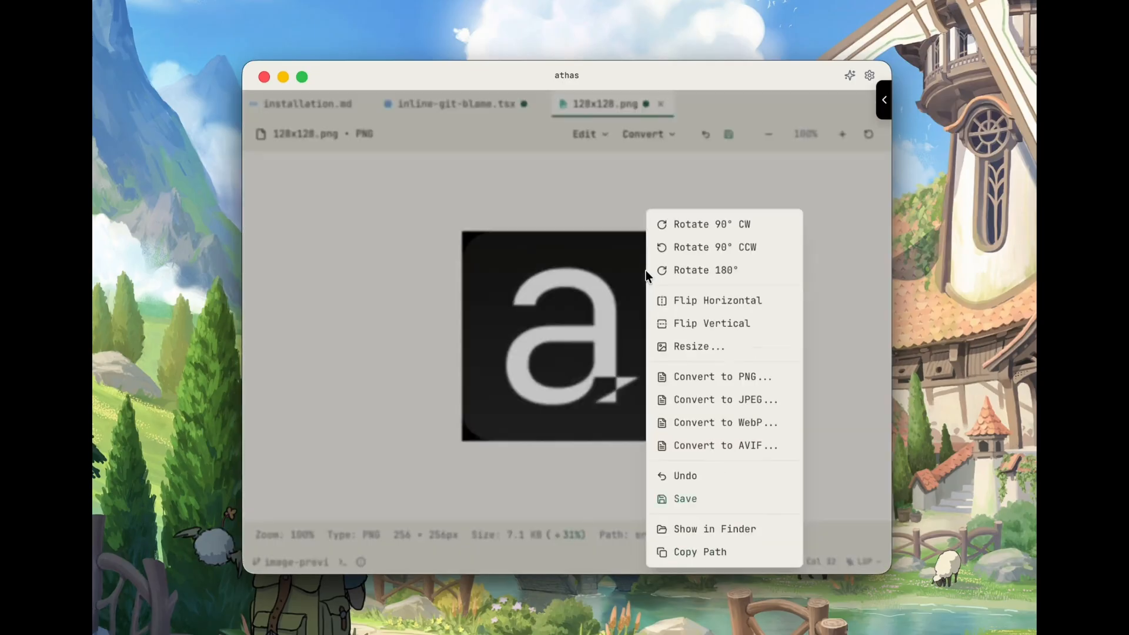
click(634, 333)
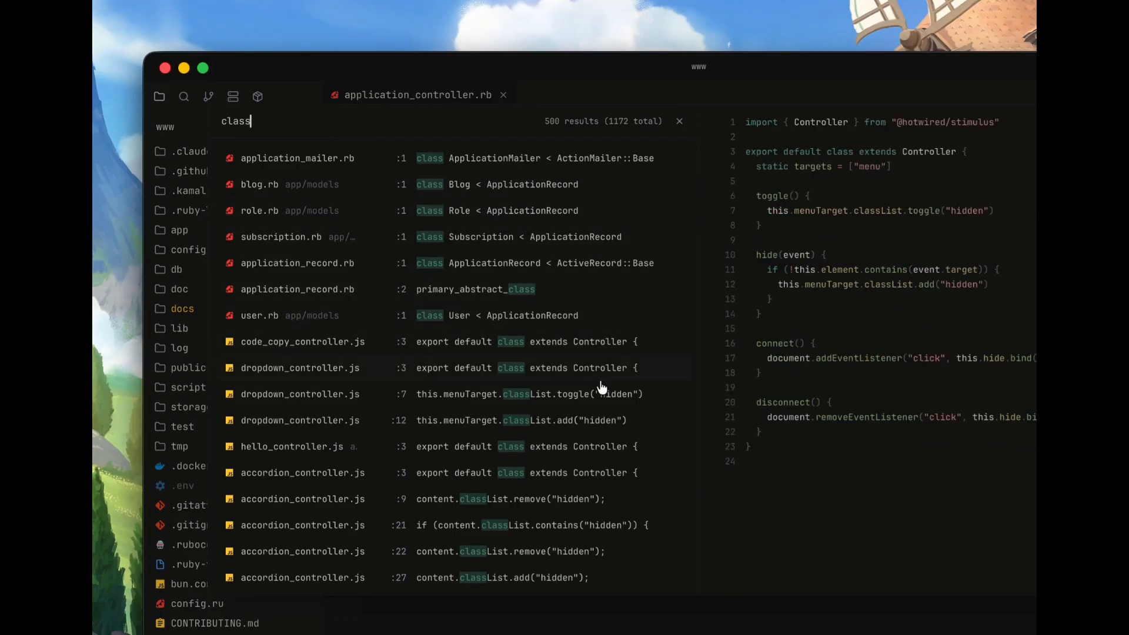
Step: Search the project for 'class', view the dropdown_controller.js match, then open development.sqlite3
click(302, 341)
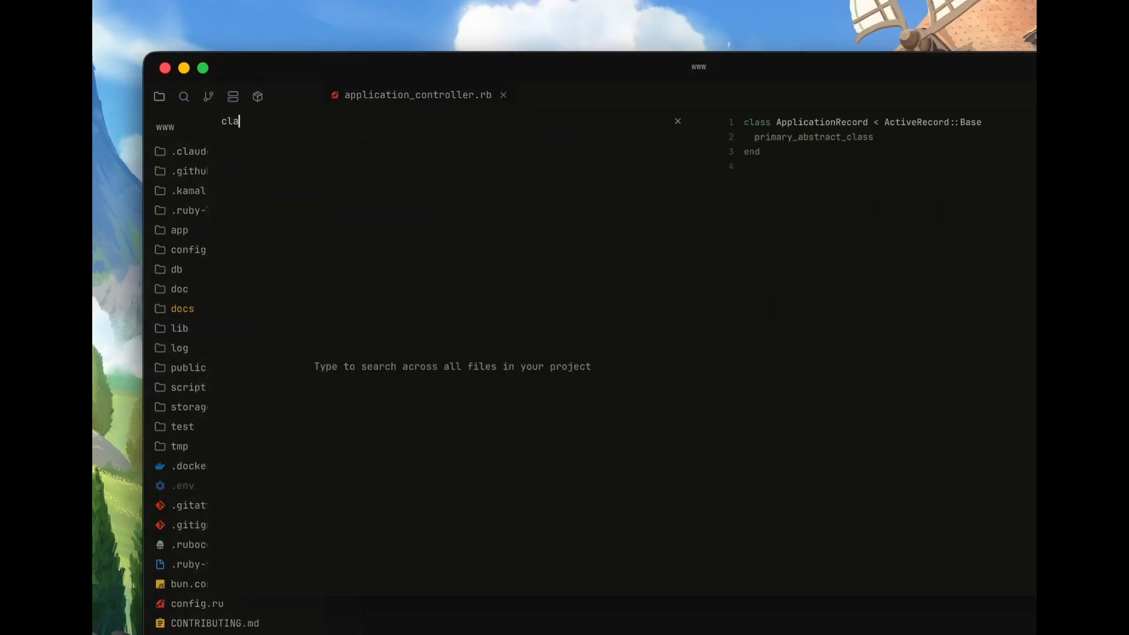
text(ss)
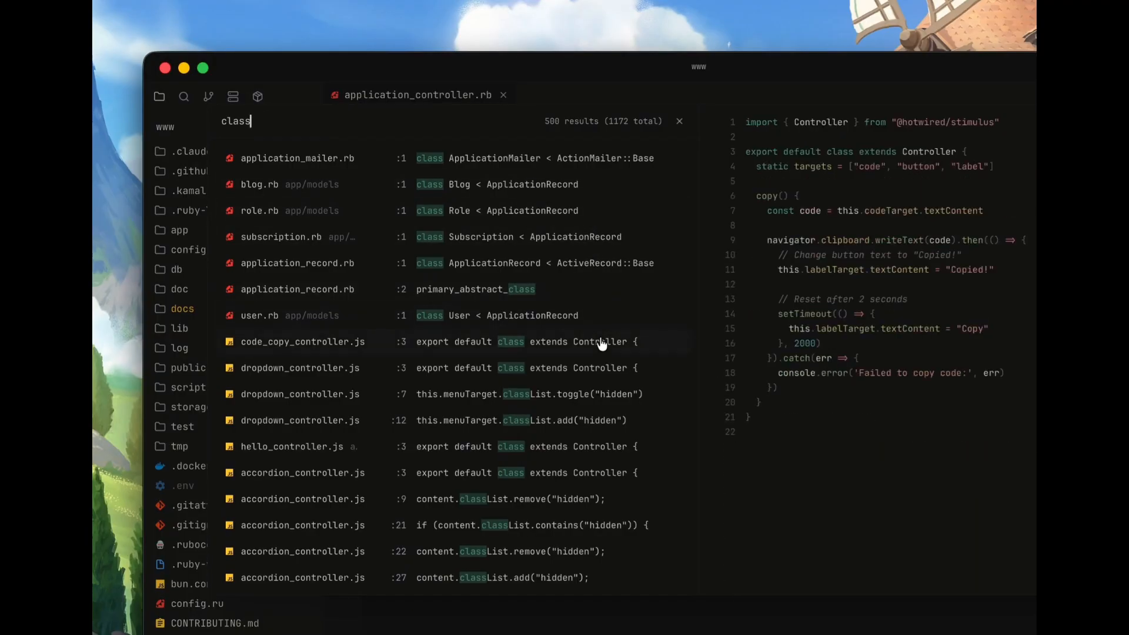
click(301, 367)
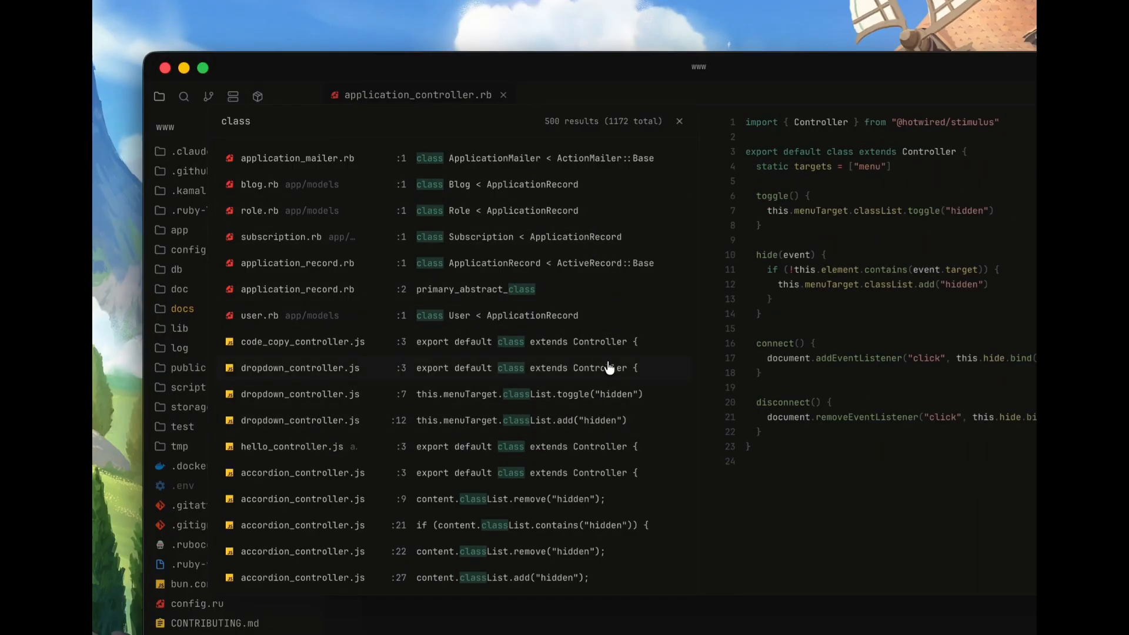
click(296, 158)
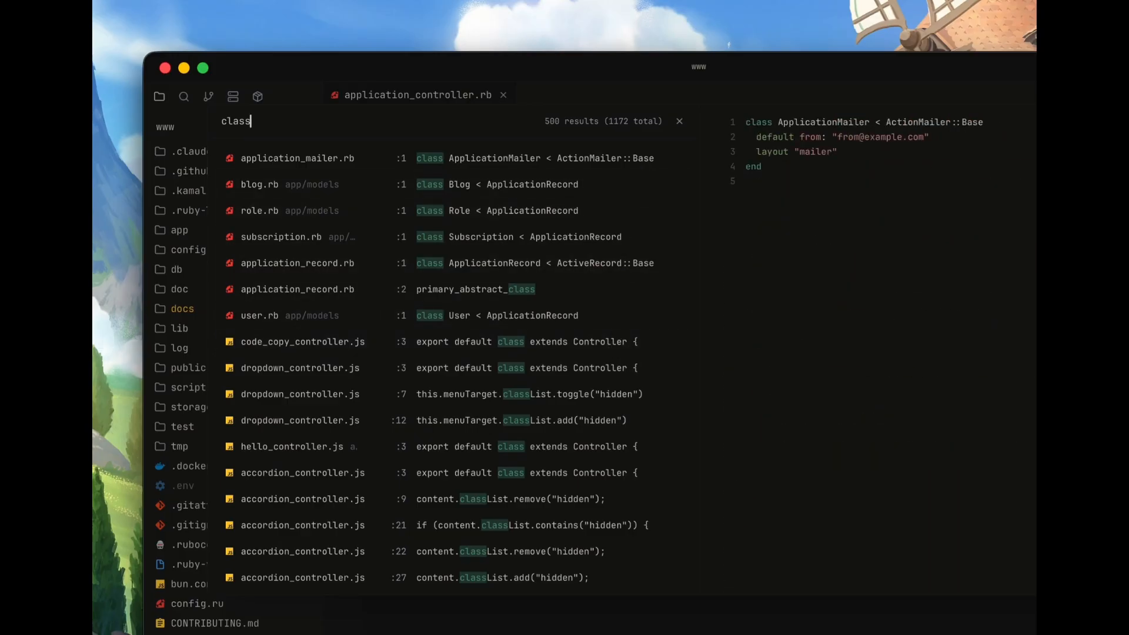
click(297, 289)
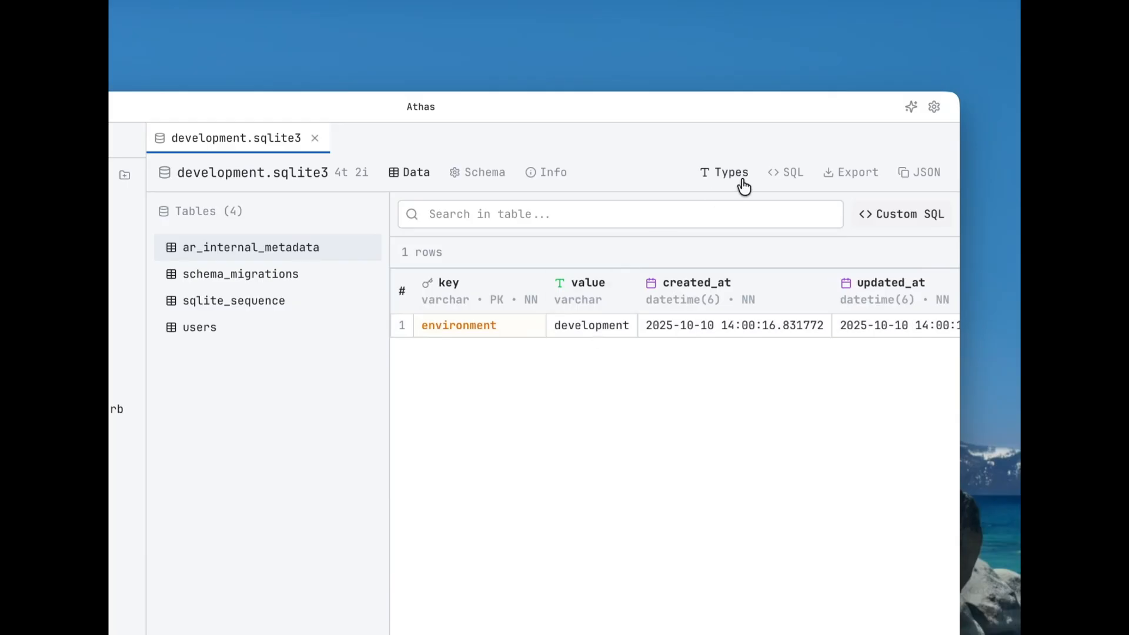
mouse_move(617, 299)
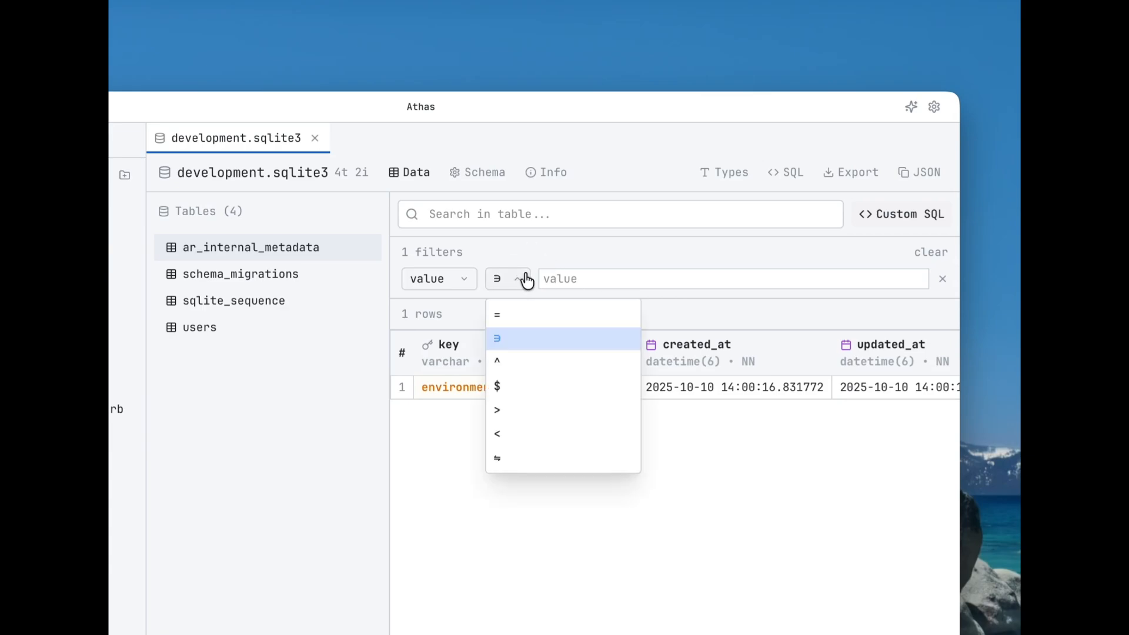
Step: Show the ar_internal_metadata table's column structure in the Schema view
click(484, 172)
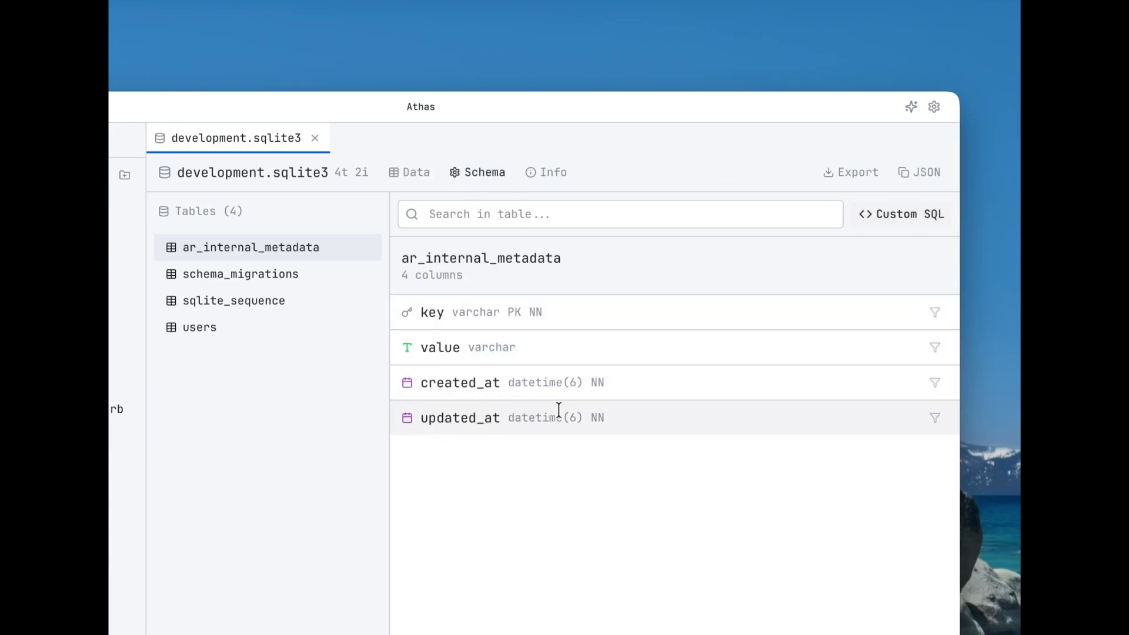
click(416, 172)
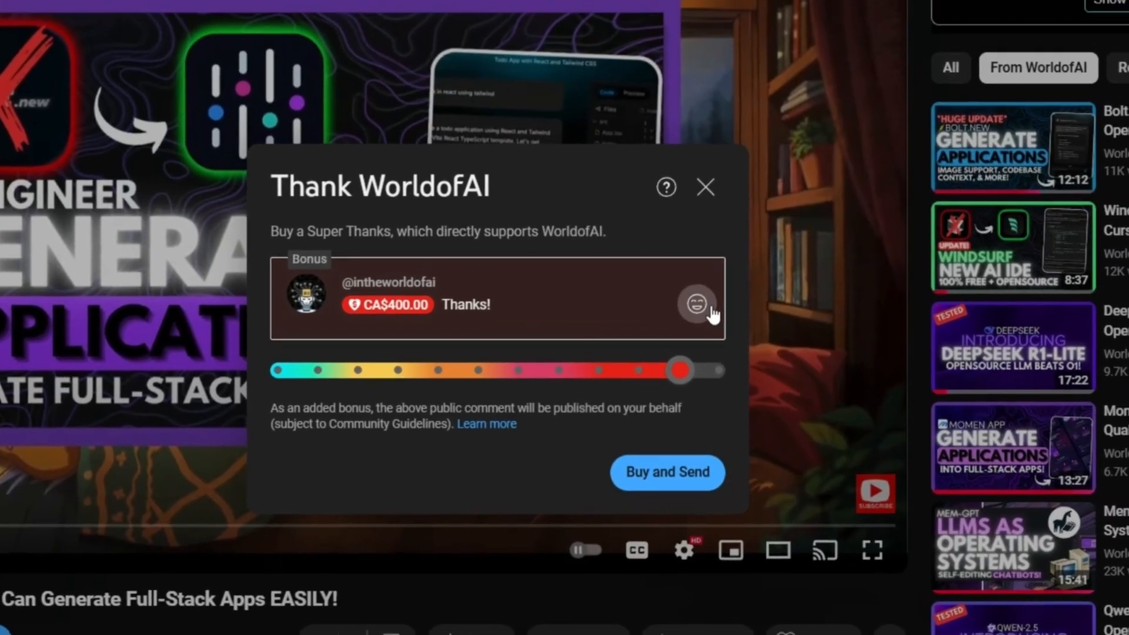
Step: Close the Super Thanks dialog and open WorldofAI's channel membership tiers via Join
click(705, 187)
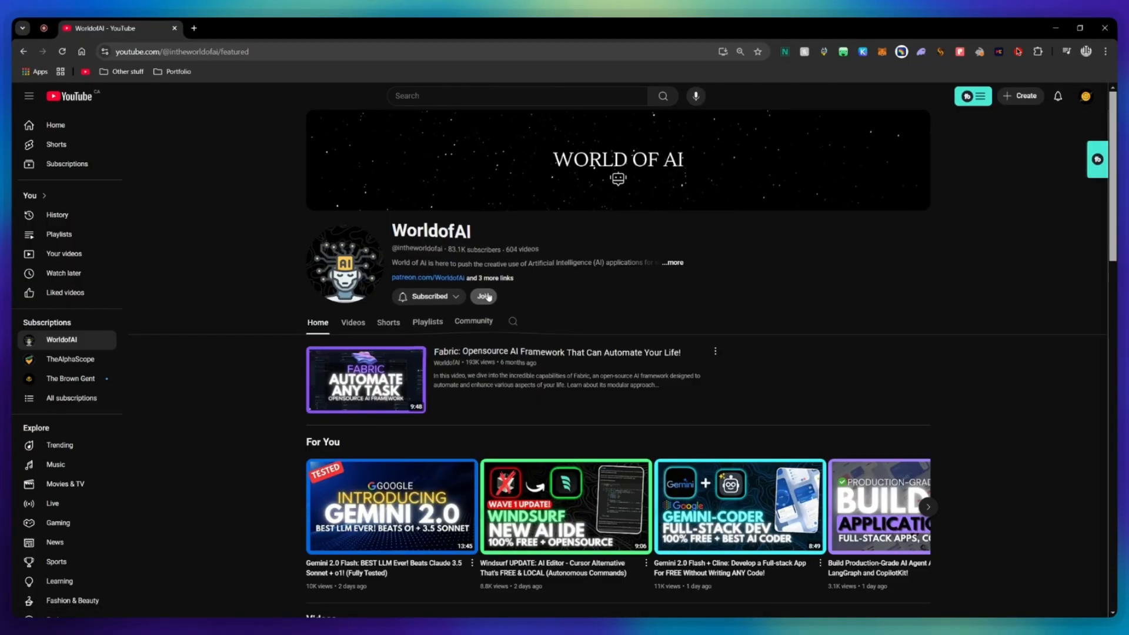
click(483, 296)
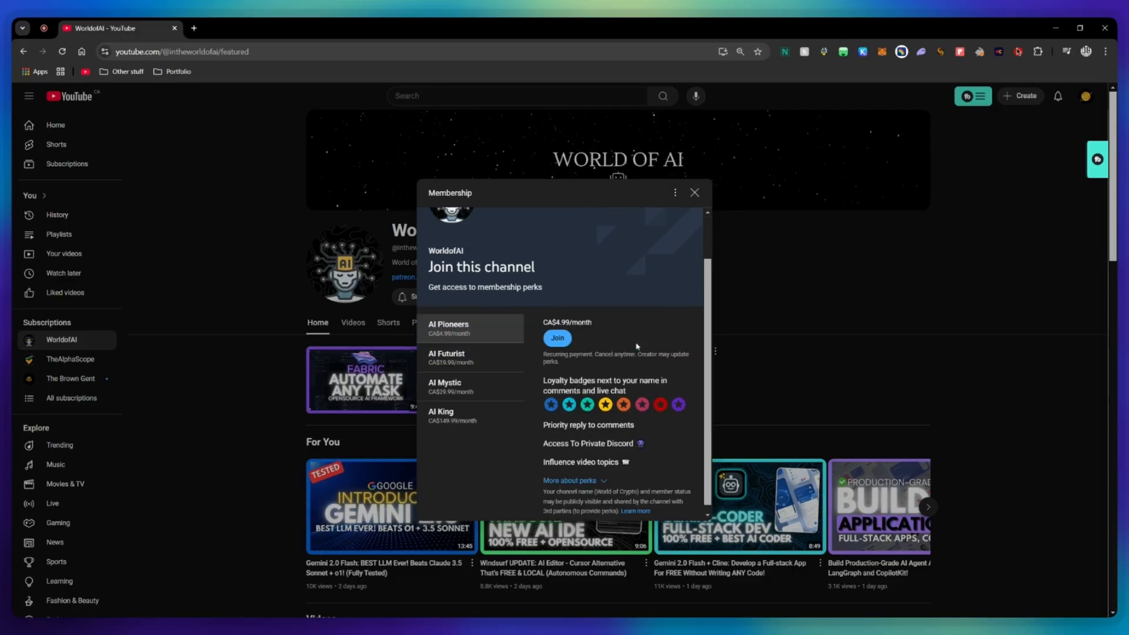
click(447, 359)
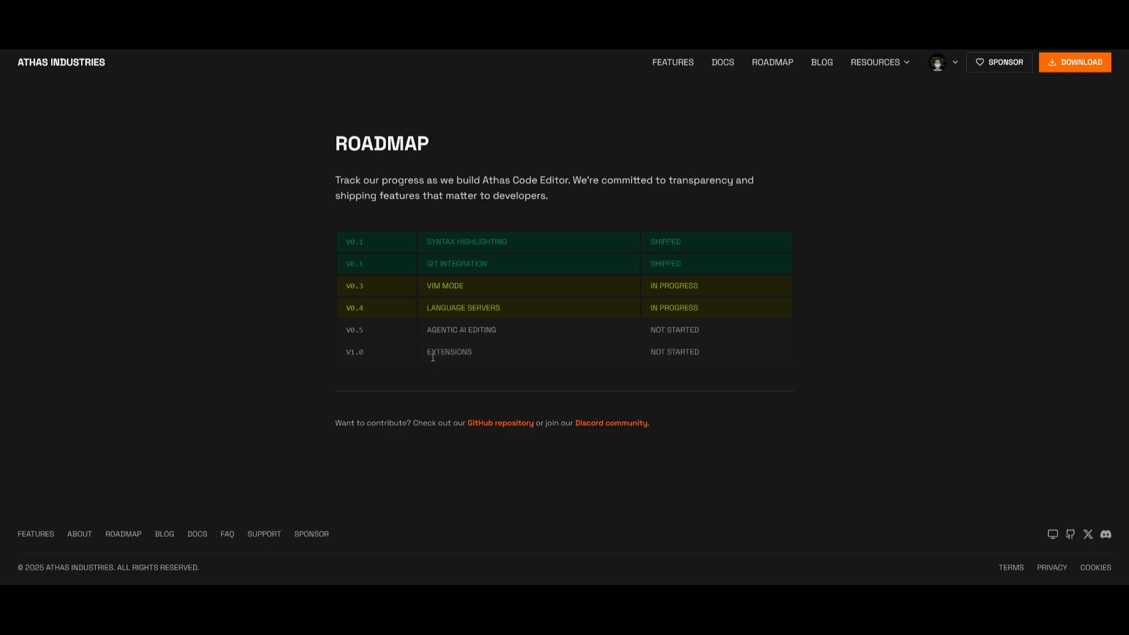
mouse_move(478, 360)
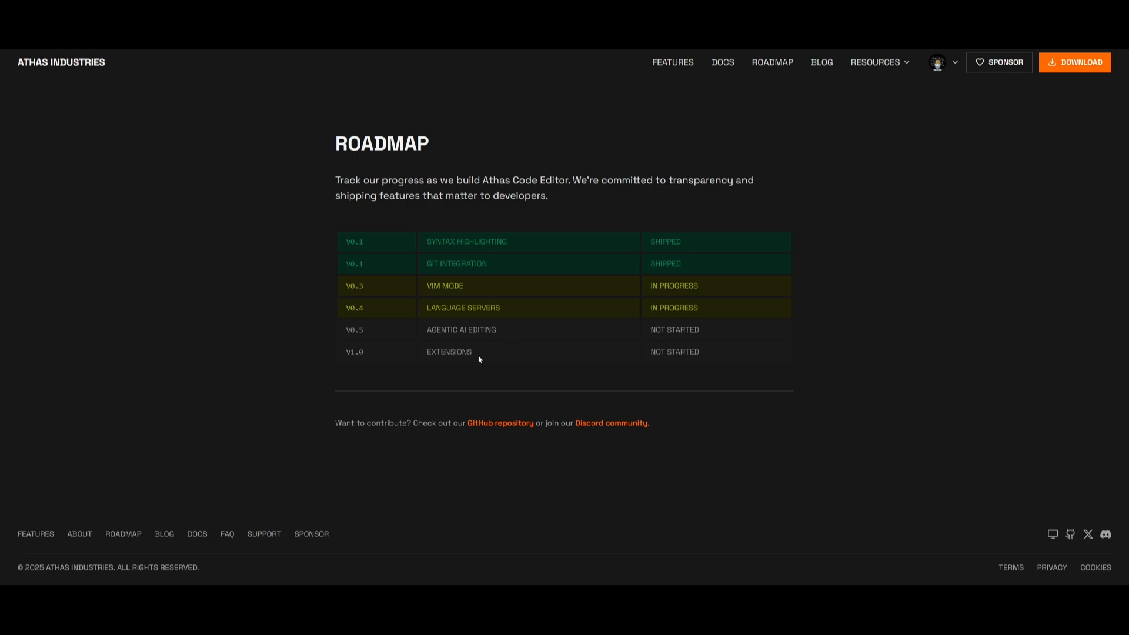
mouse_move(501, 364)
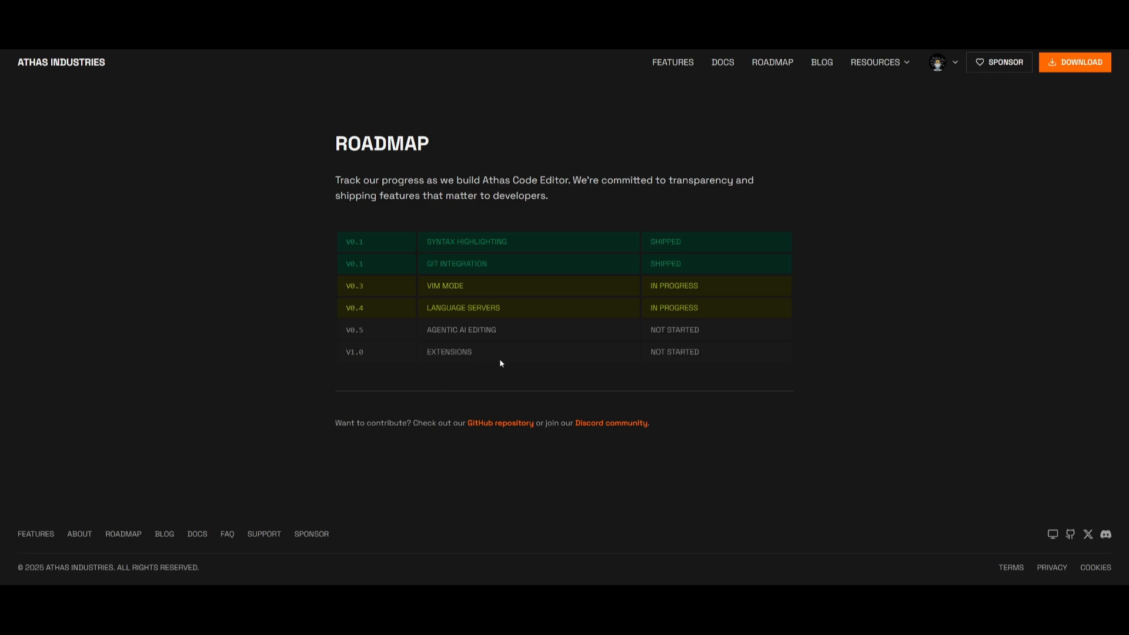
mouse_move(516, 357)
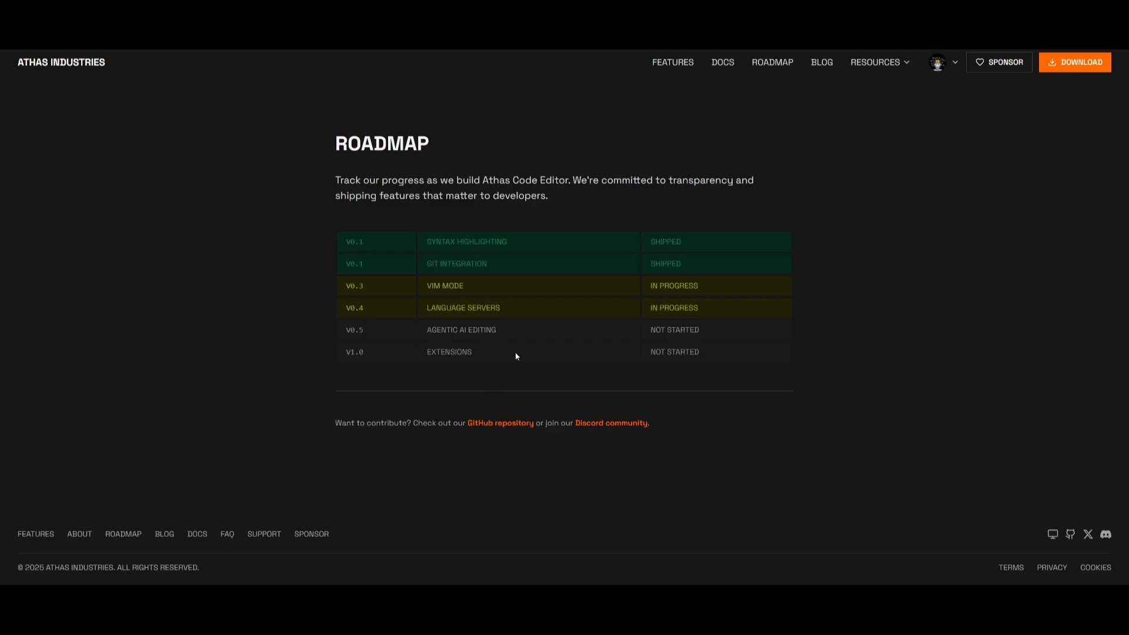
mouse_move(447, 321)
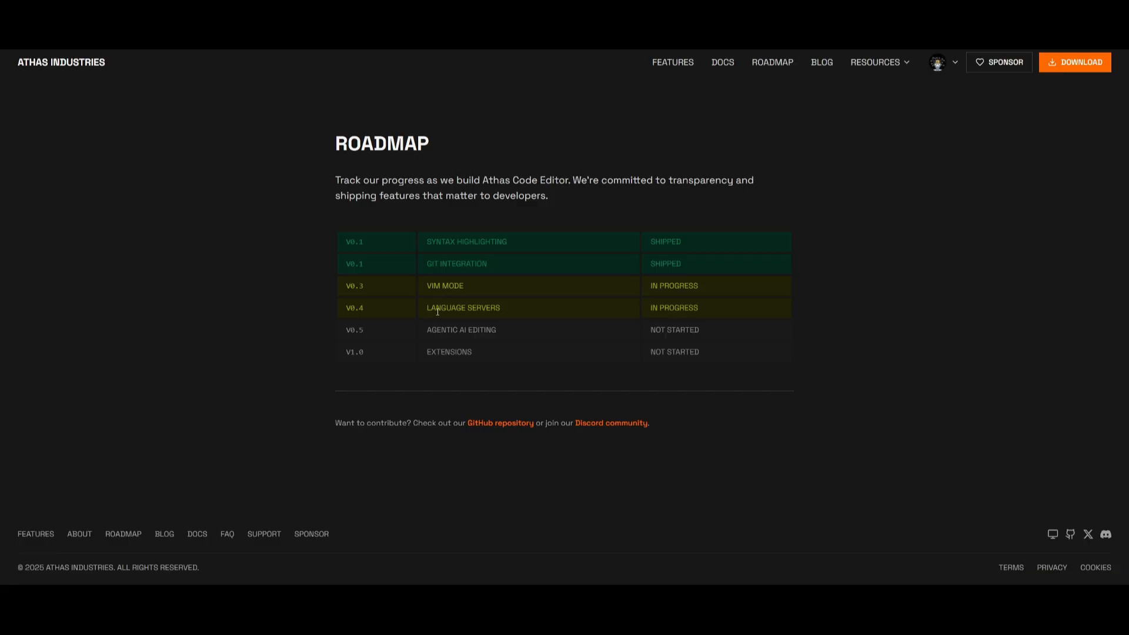
mouse_move(437, 311)
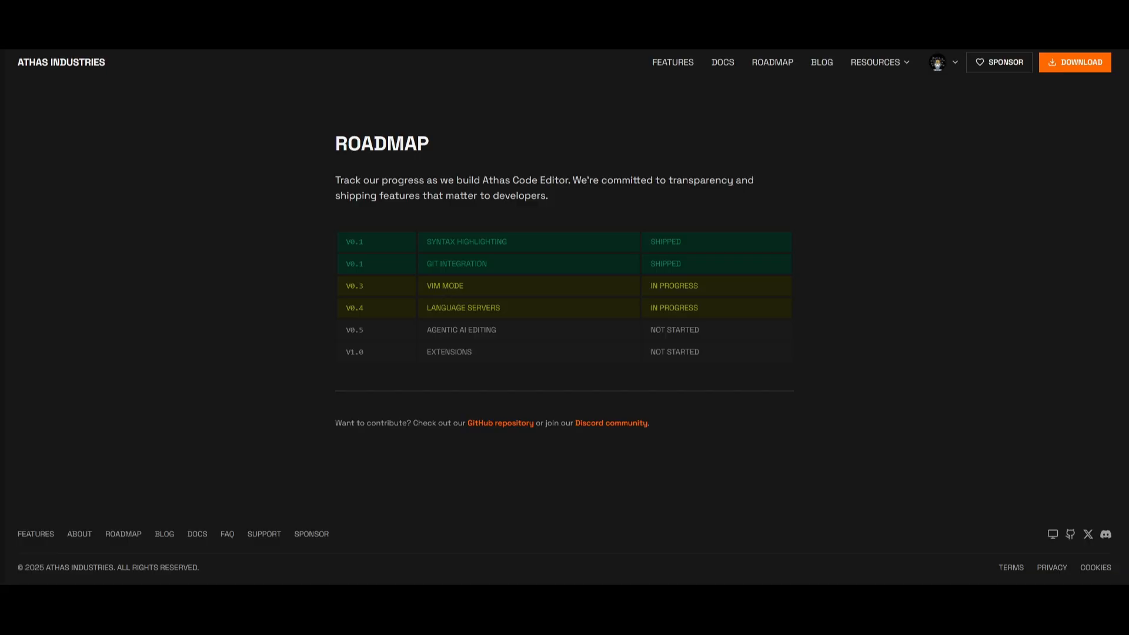
mouse_move(751, 392)
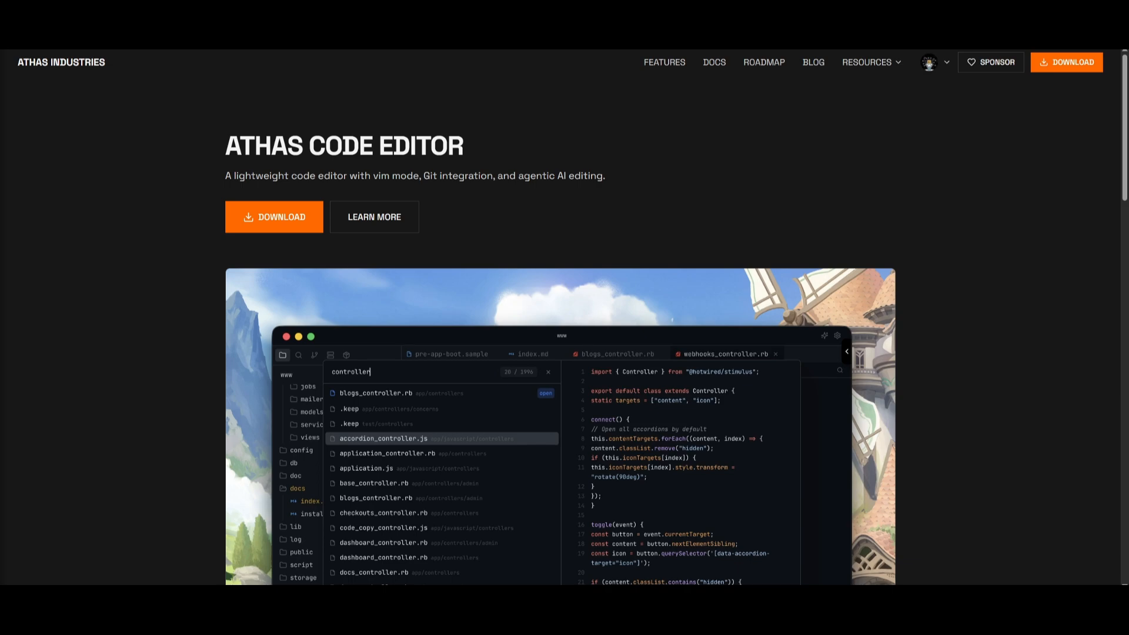
mouse_move(616, 458)
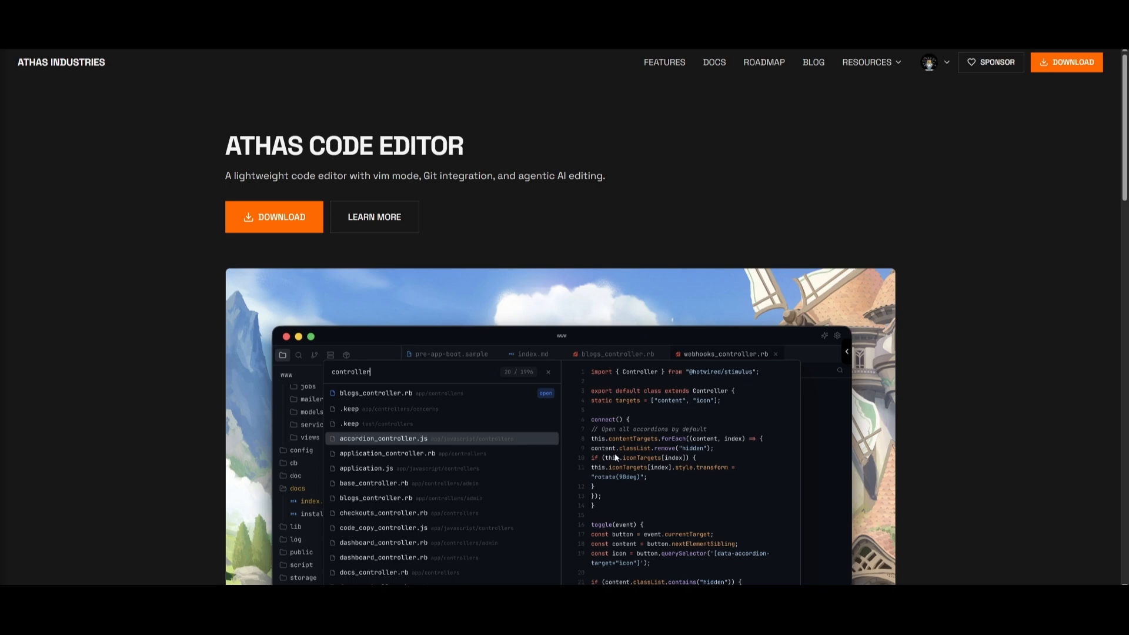
mouse_move(569, 449)
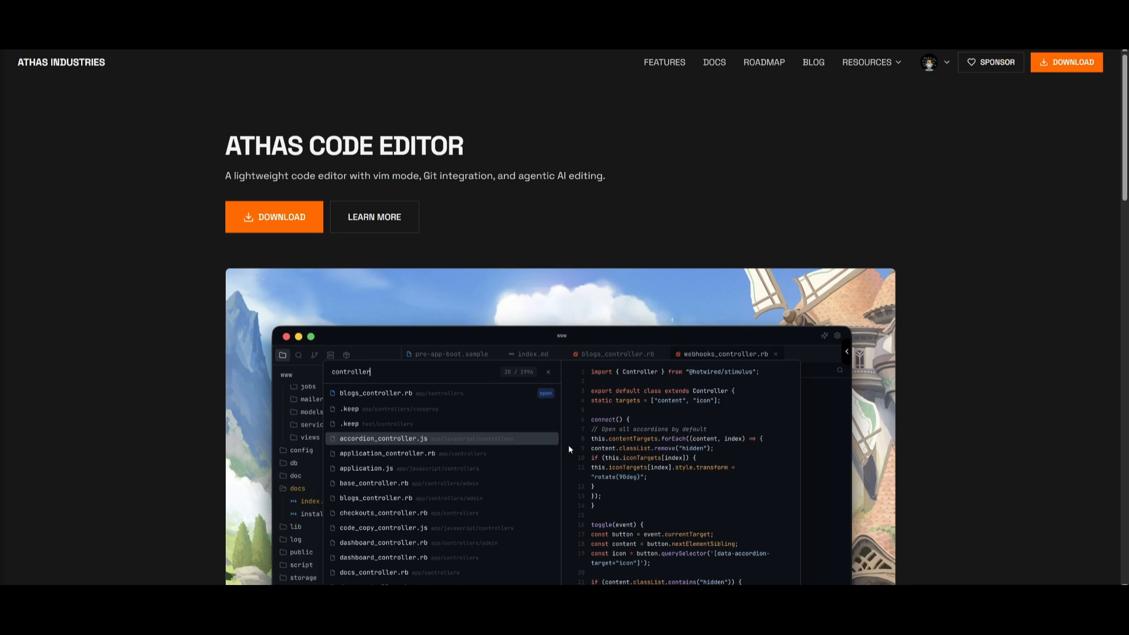
mouse_move(413, 494)
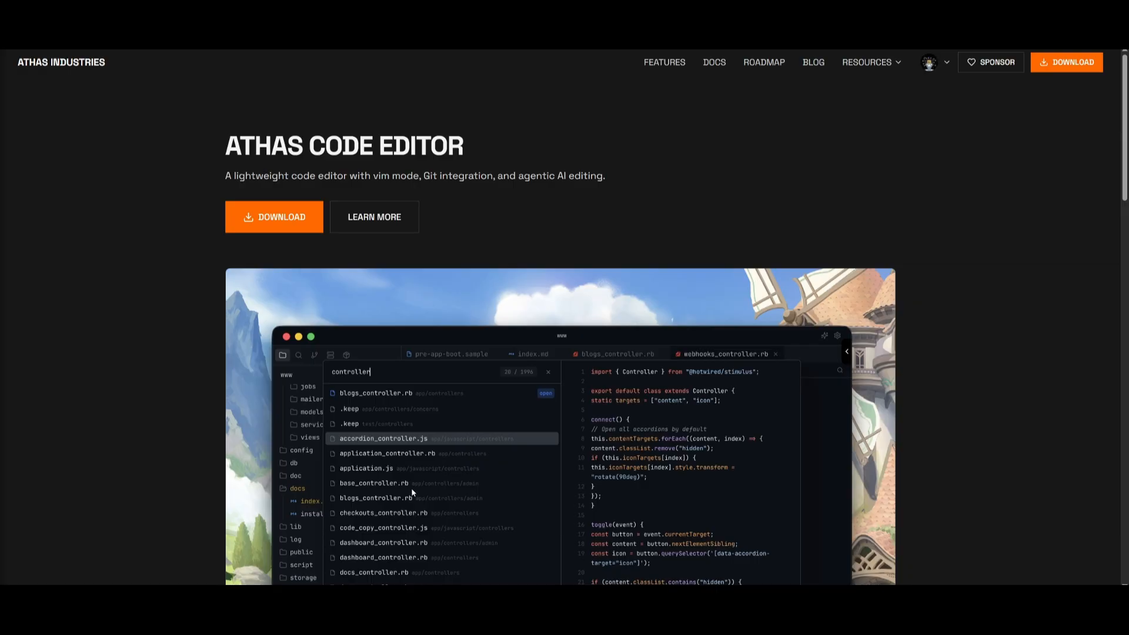
mouse_move(387, 416)
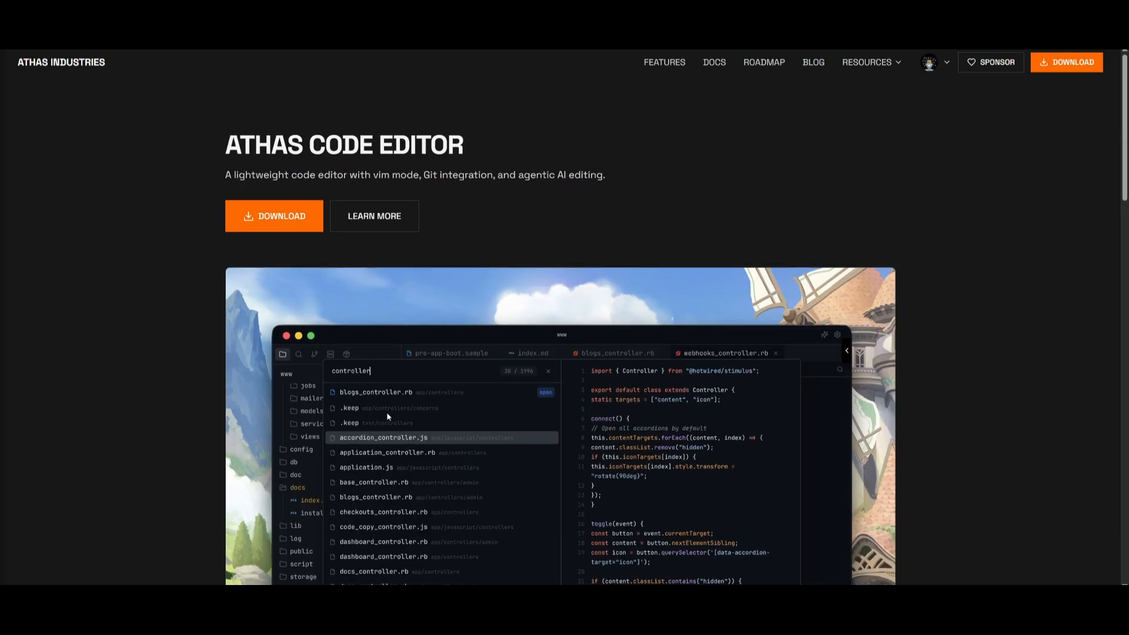
Step: Scroll down the Athas Code Editor landing page toward its download section
scroll(down, 3)
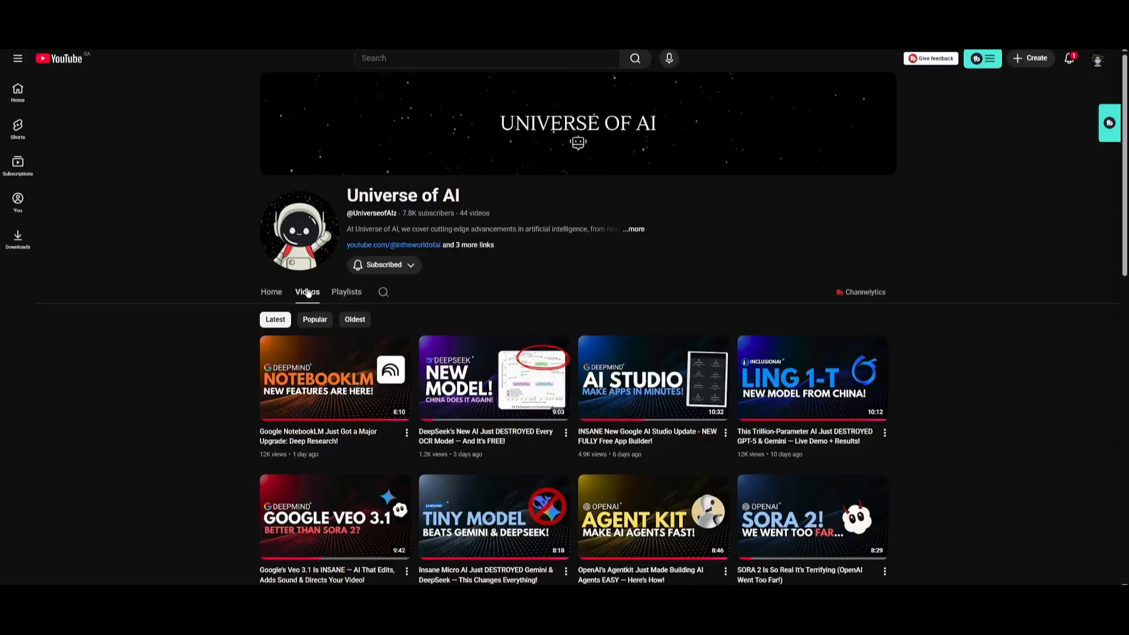
mouse_move(673, 433)
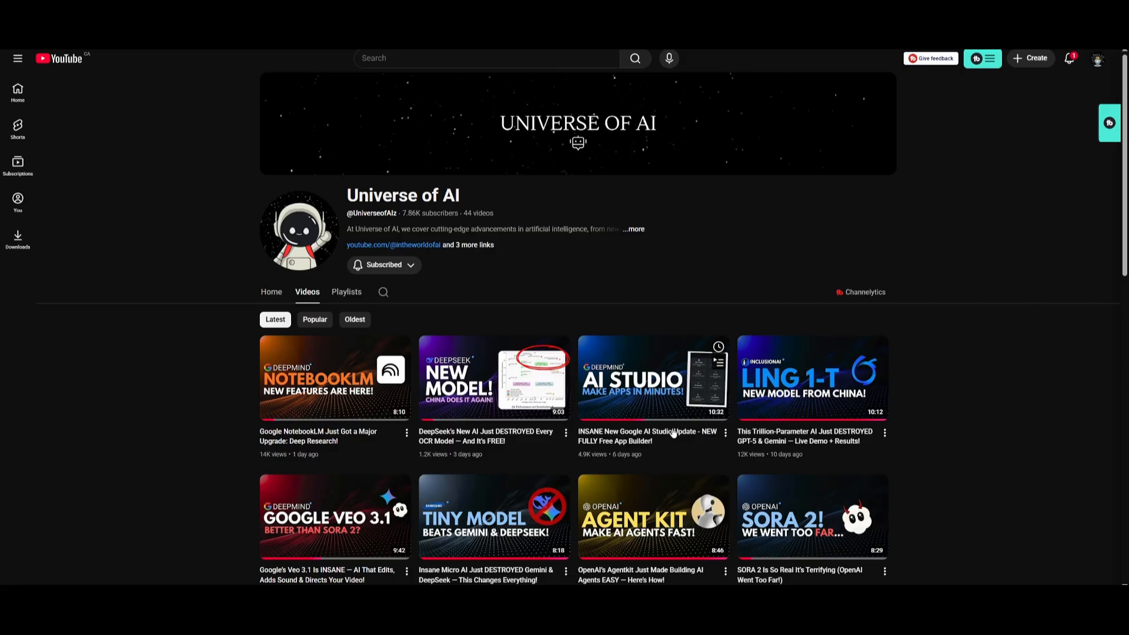
mouse_move(341, 368)
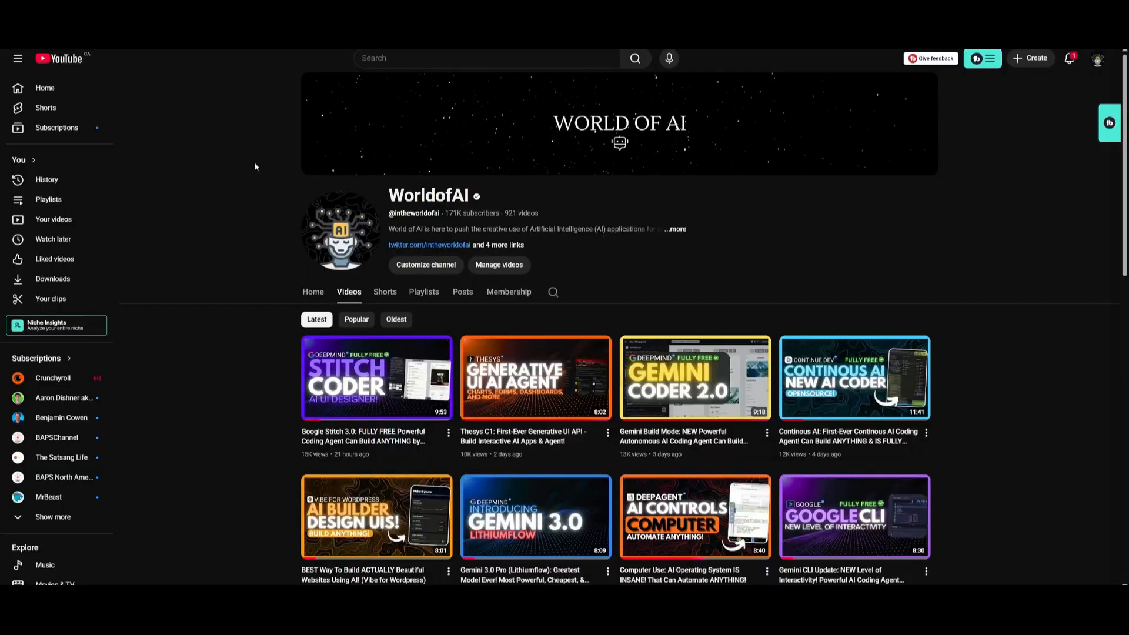
mouse_move(399, 388)
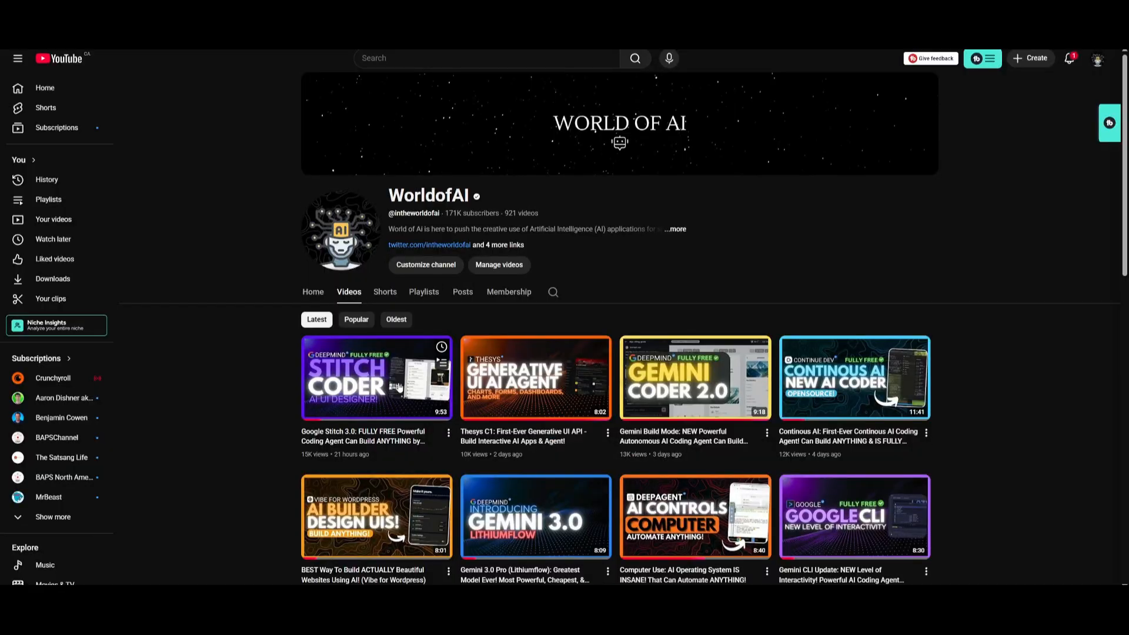
mouse_move(292, 292)
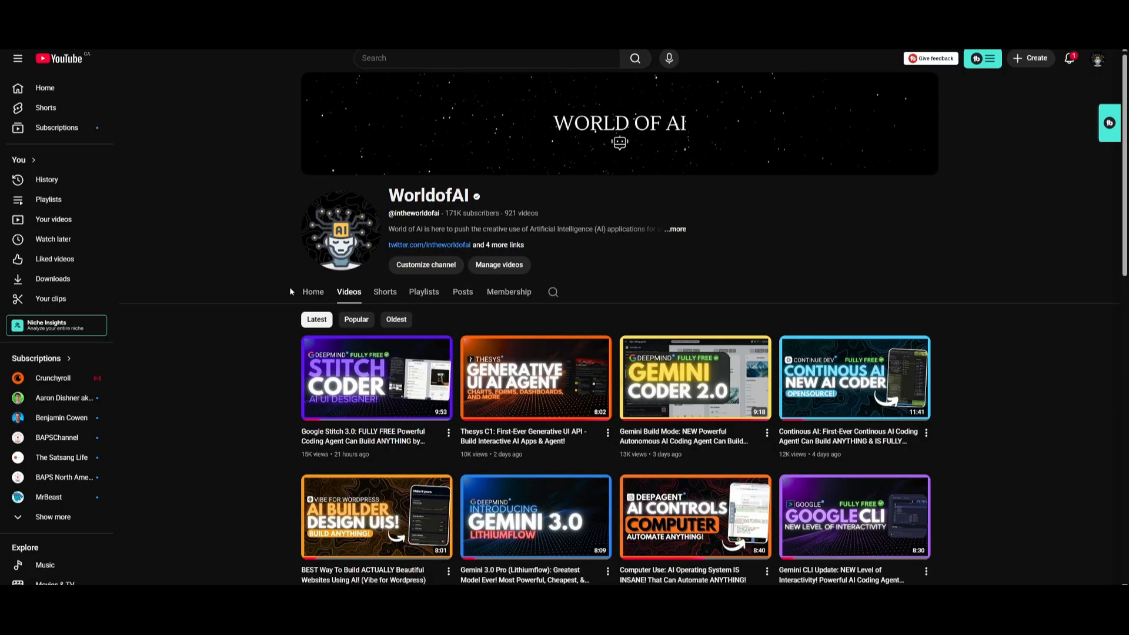
Step: Scroll the WorldofAI Videos grid down to uploads from about two months ago
scroll(down, 3)
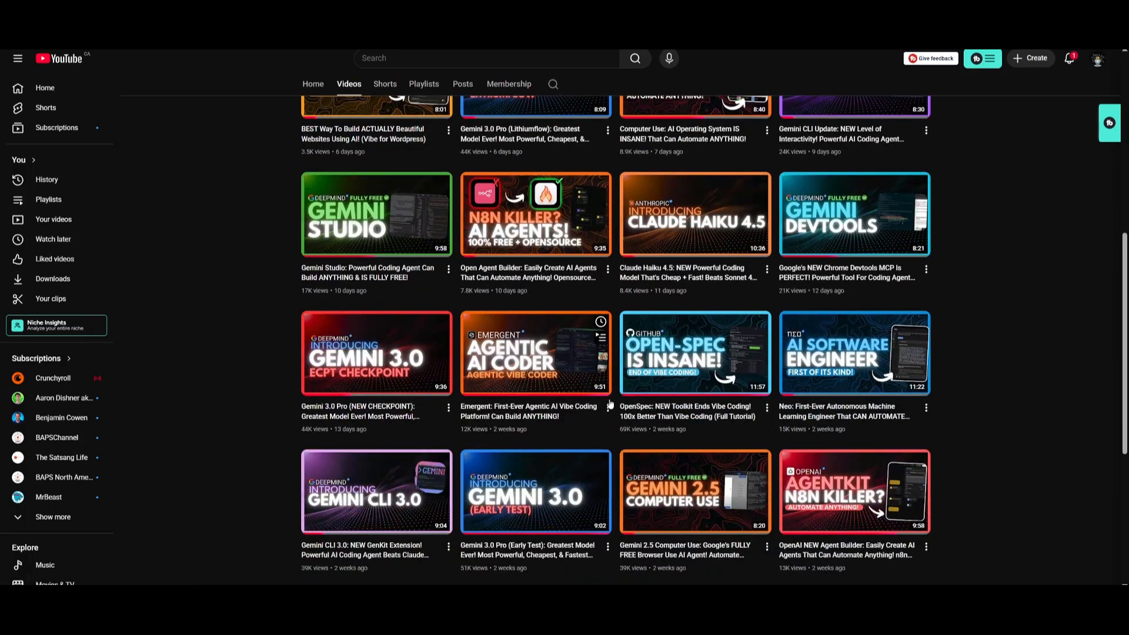
scroll(down, 3)
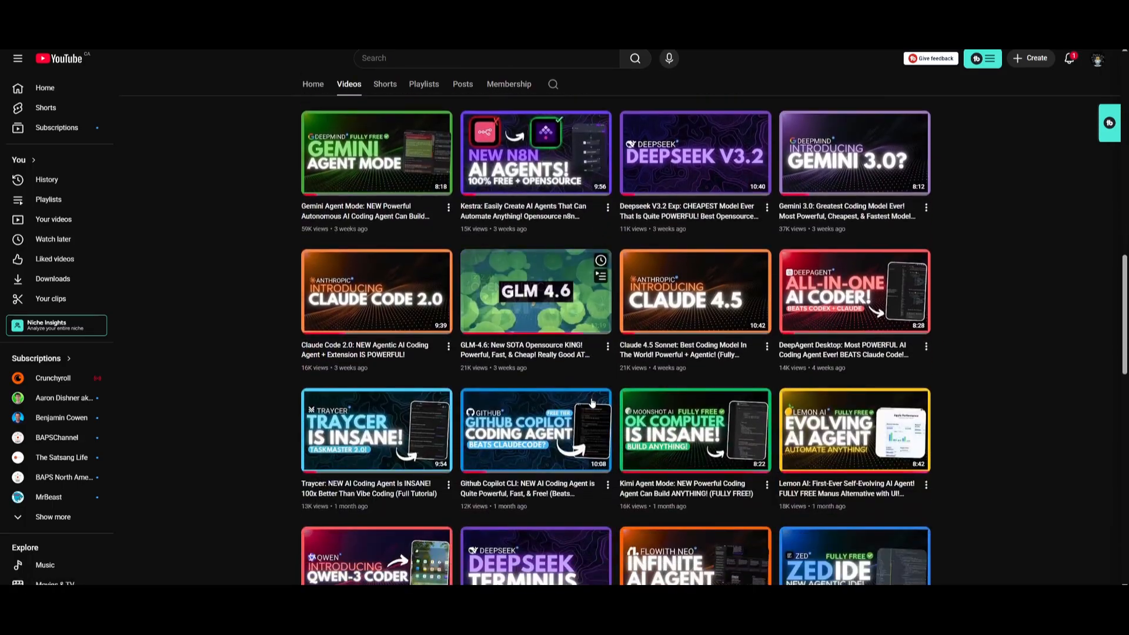
scroll(down, 3)
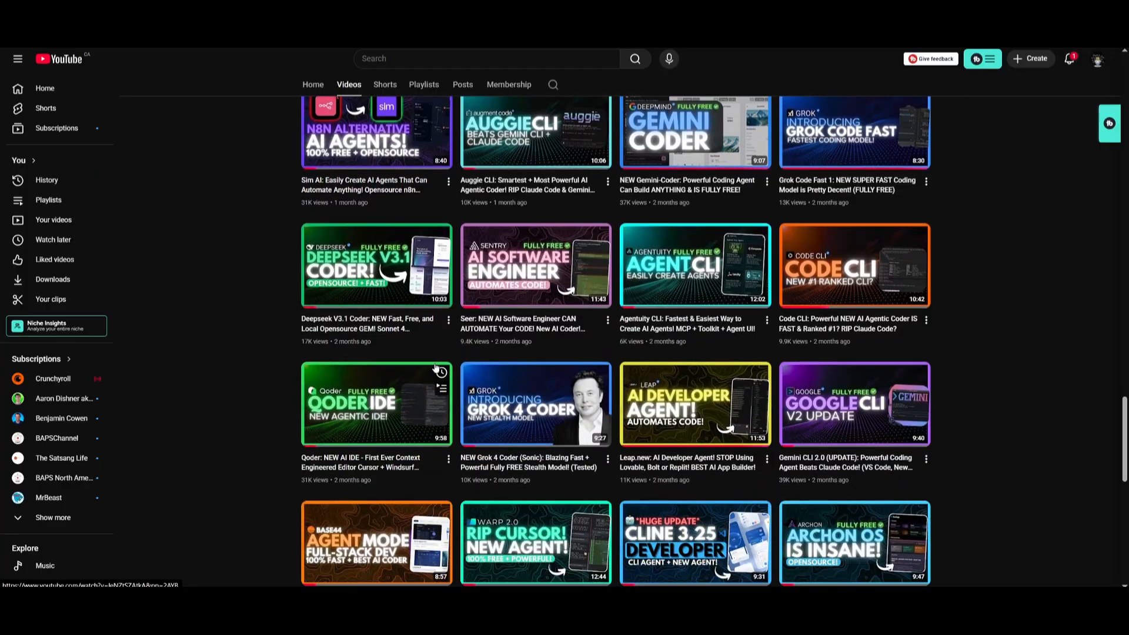
scroll(down, 3)
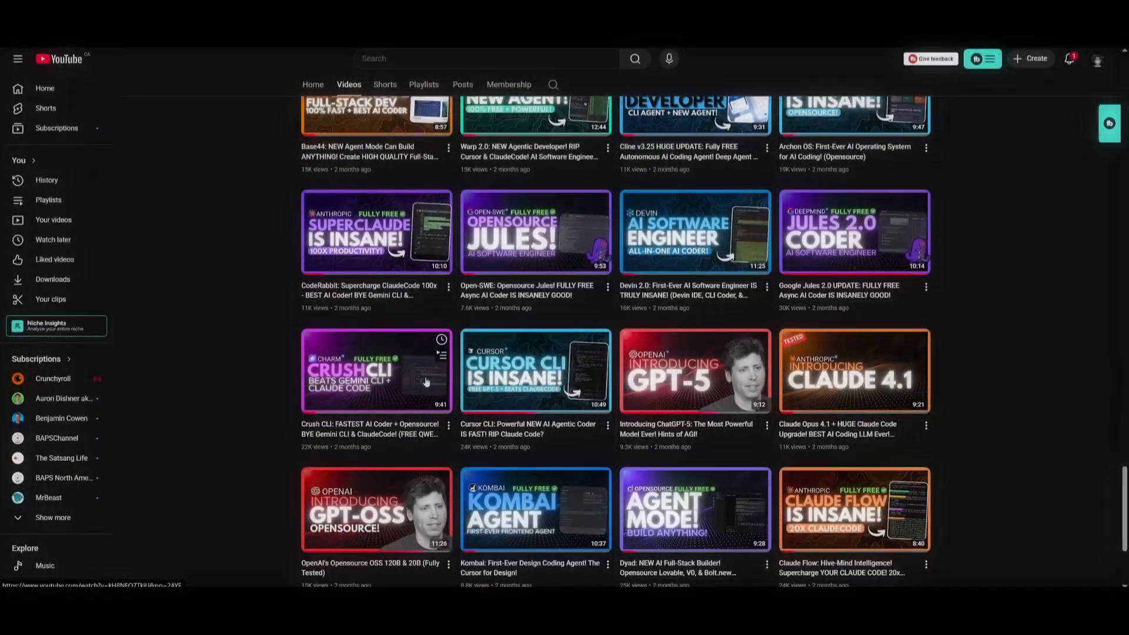